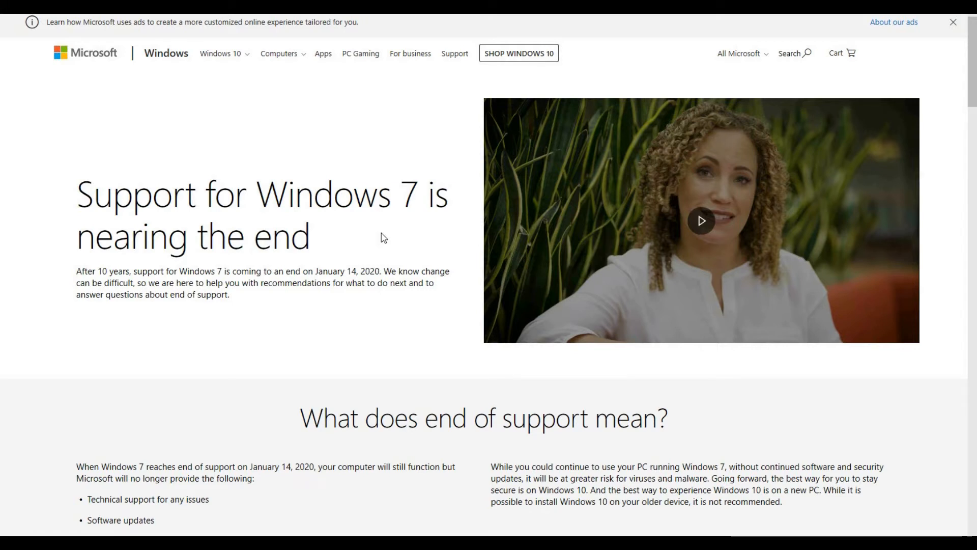
pyautogui.moveTo(344, 244)
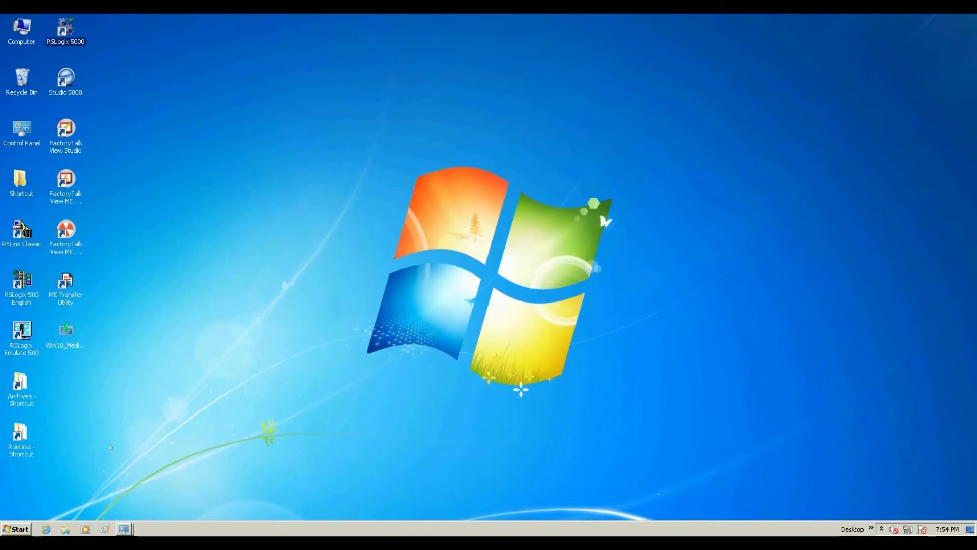
pyautogui.moveTo(35, 523)
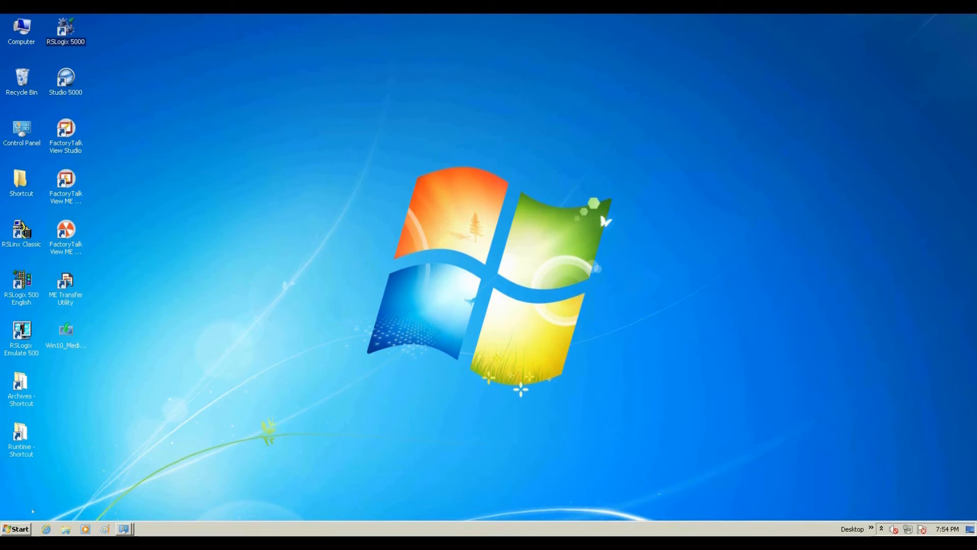
# Show Programs and Features in the Windows 7 Control Panel
pyautogui.doubleClick(21, 126)
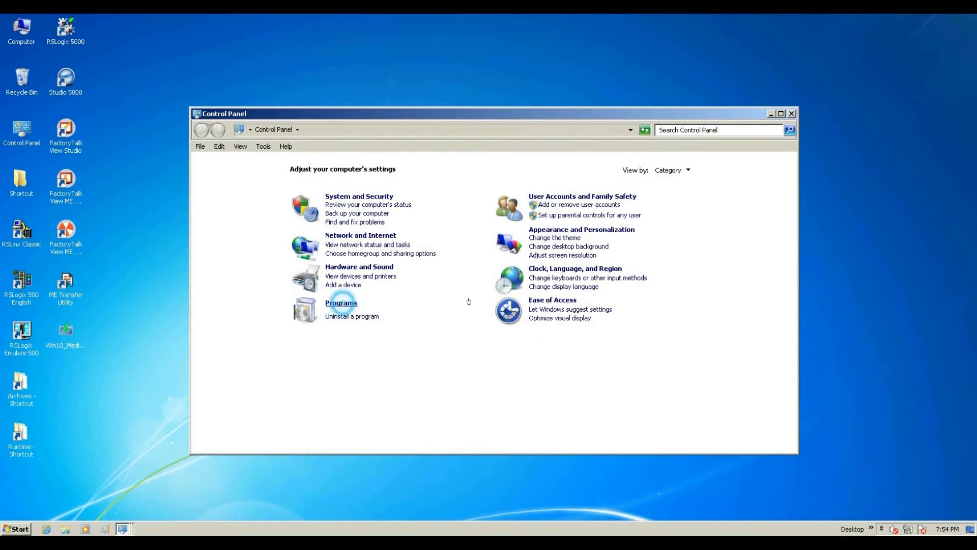
pyautogui.click(341, 303)
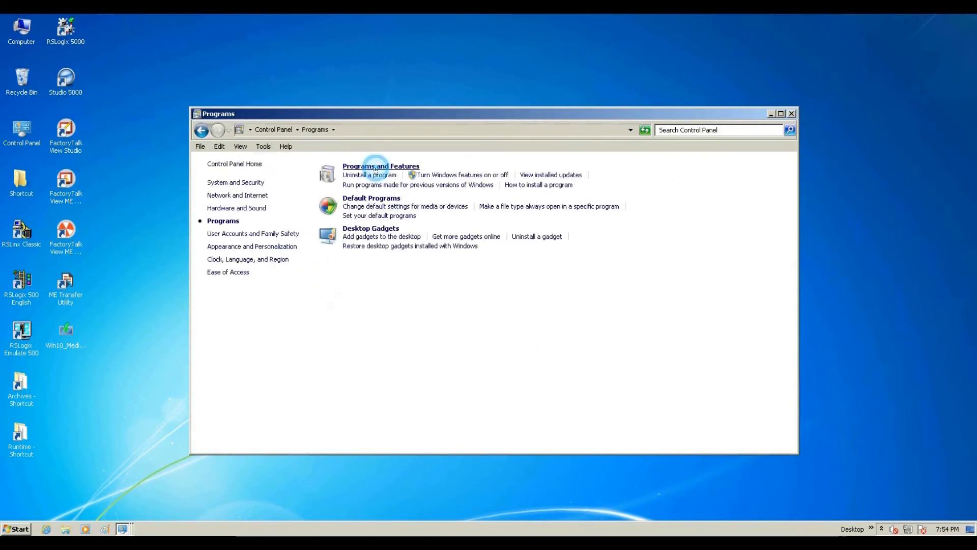
pyautogui.click(370, 175)
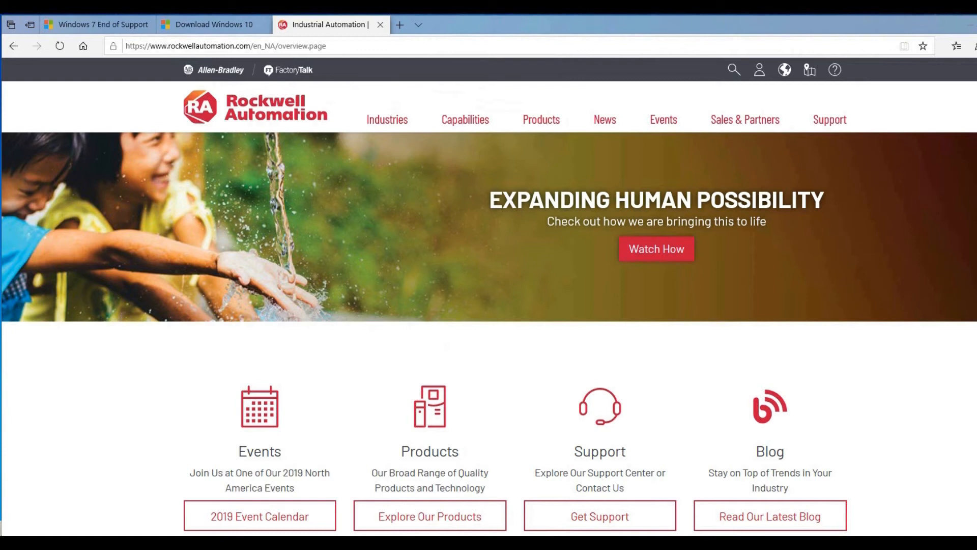
pyautogui.moveTo(293, 177)
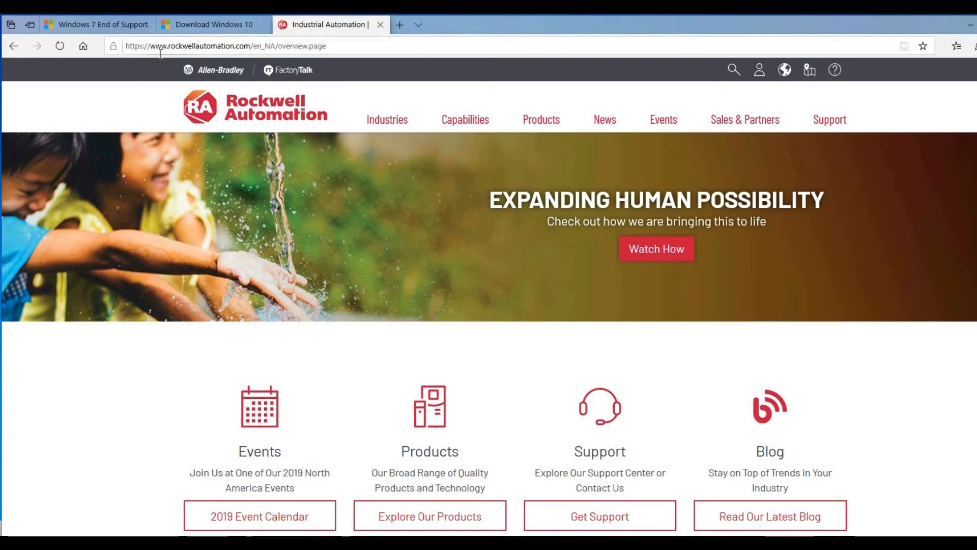
# Reach the Compatibility & Downloads center via Get Support and Check Product Compatibility
pyautogui.scroll(-3)
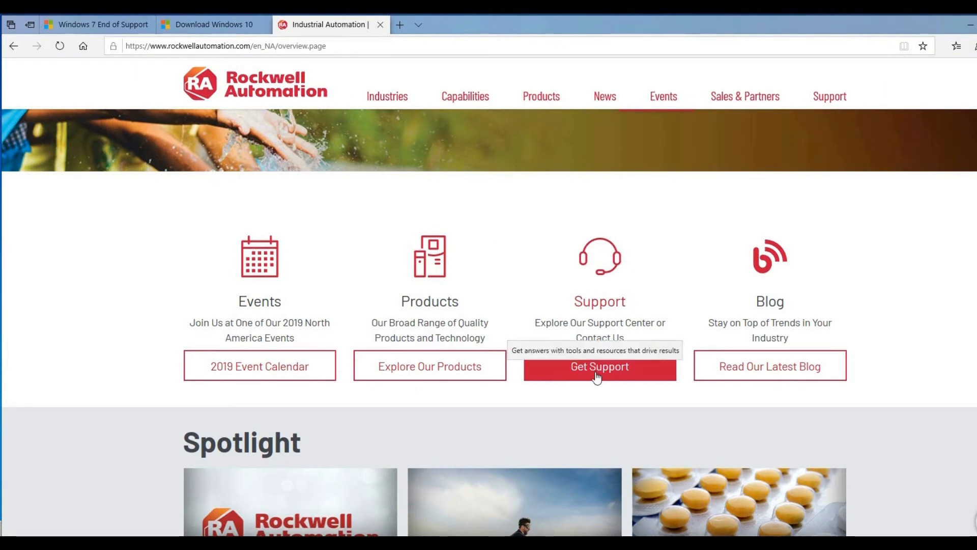
pyautogui.click(599, 367)
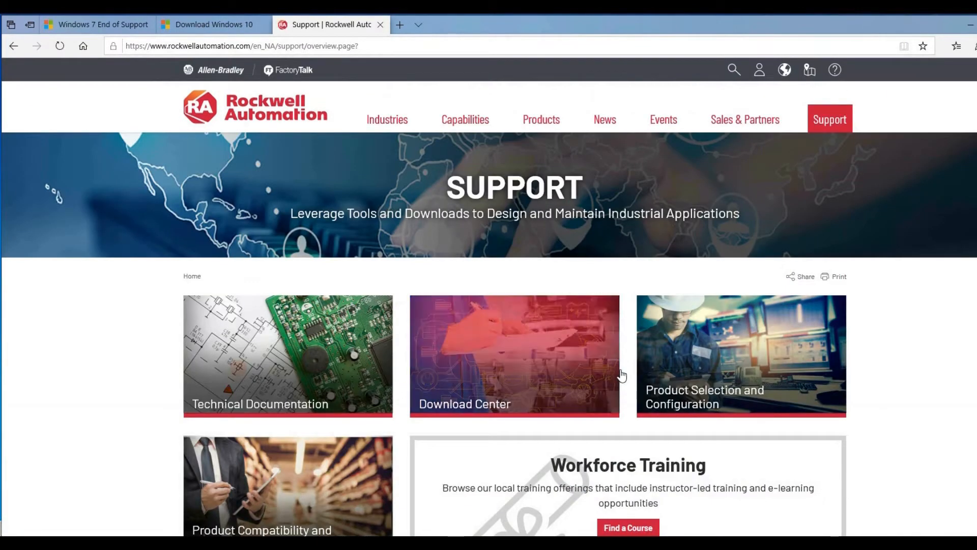
pyautogui.scroll(-3)
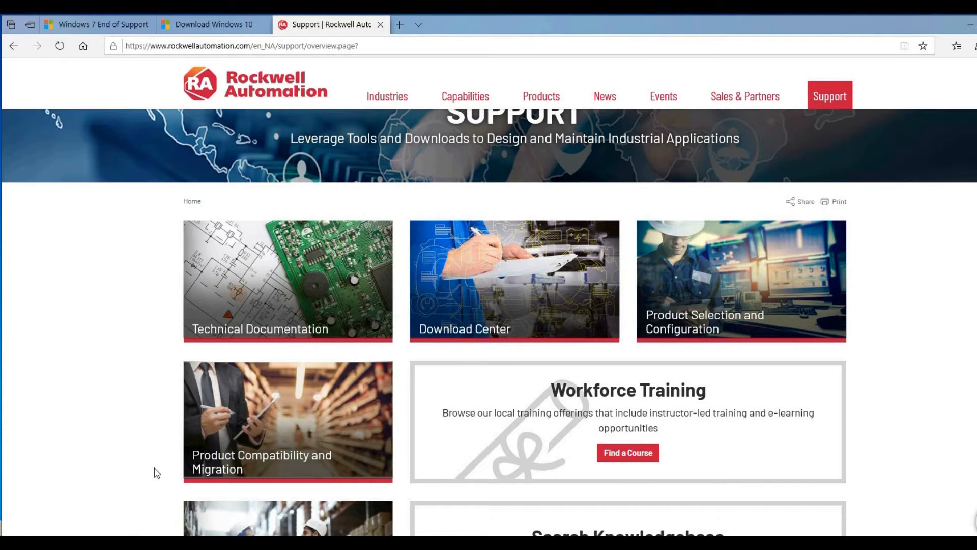
pyautogui.moveTo(277, 444)
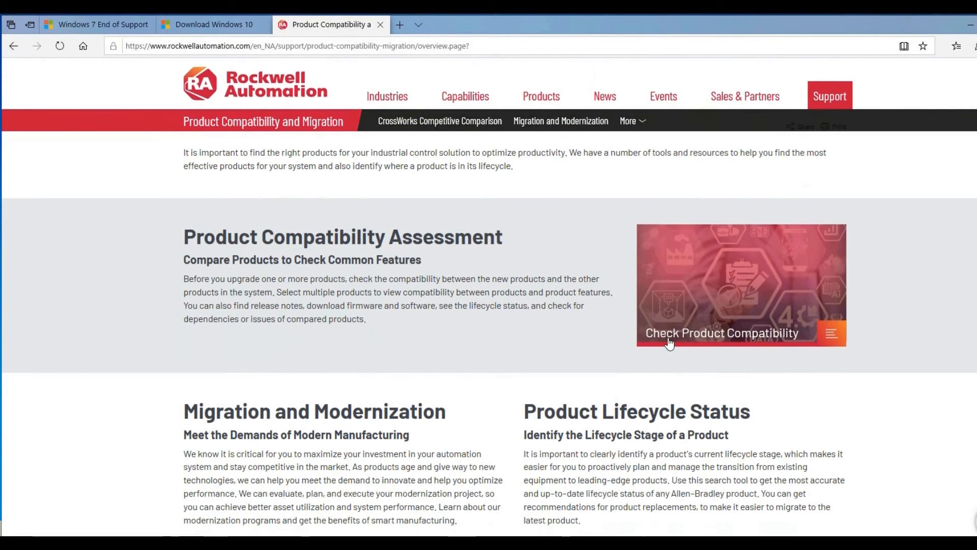
pyautogui.moveTo(735, 302)
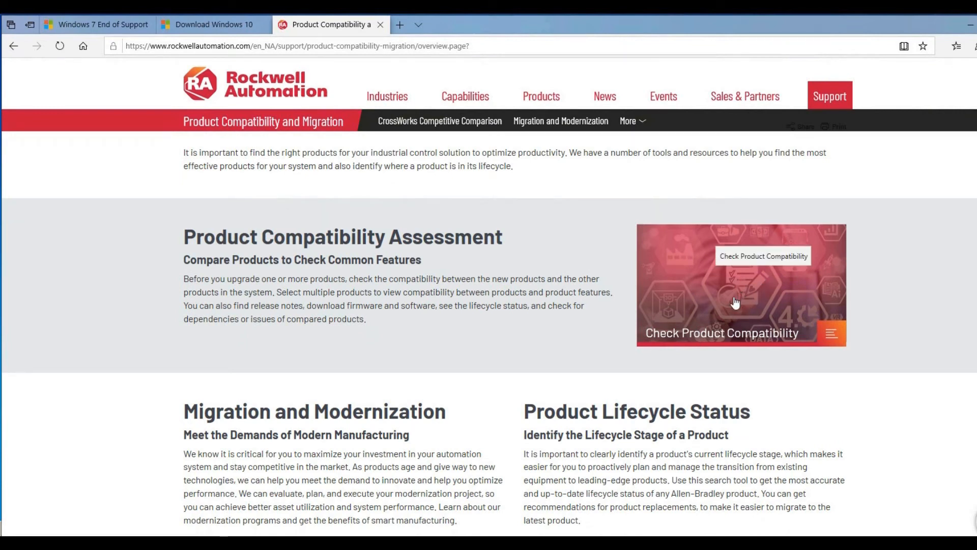
pyautogui.click(735, 301)
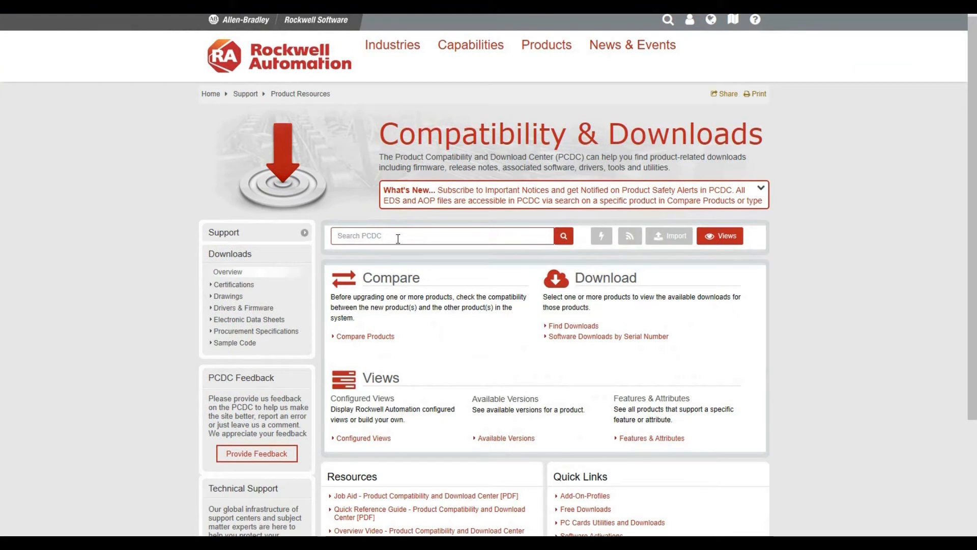
# Search PCDC for 'rslogix 5000' and filter the results to Products
pyautogui.write('r')
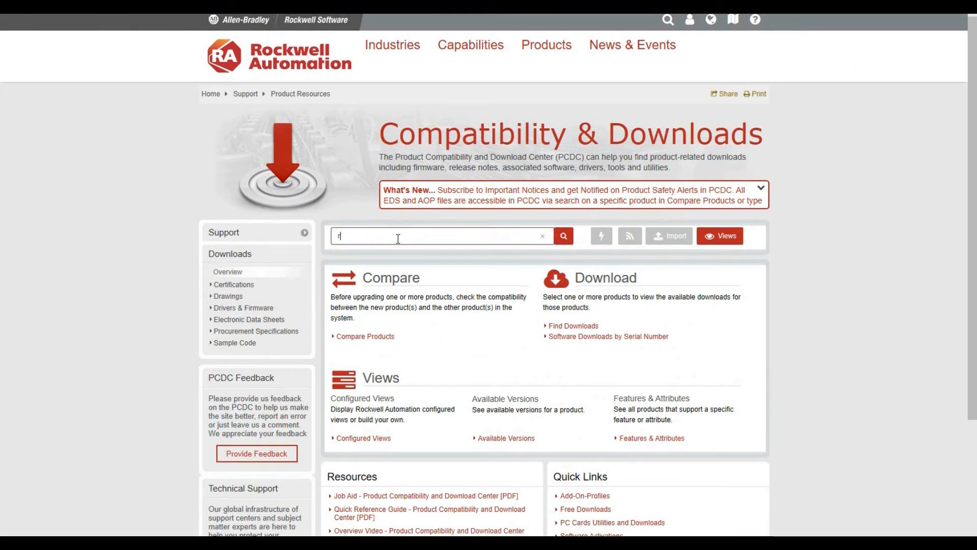
pyautogui.write('rslogix 5000')
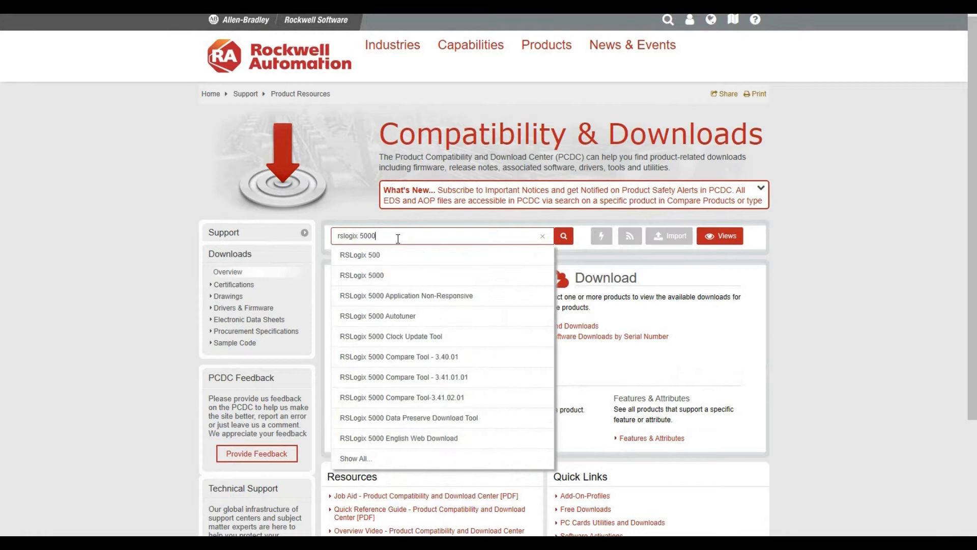
pyautogui.click(564, 236)
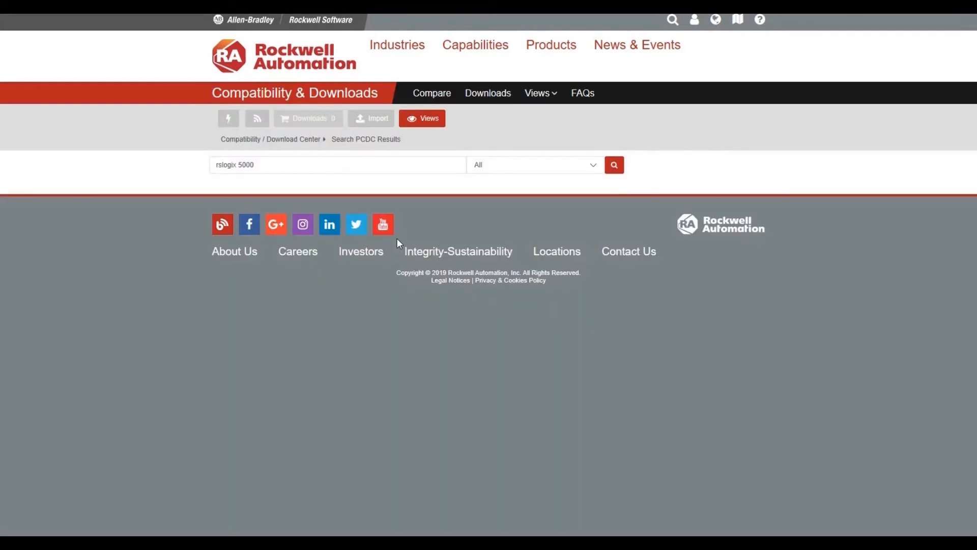
pyautogui.click(614, 165)
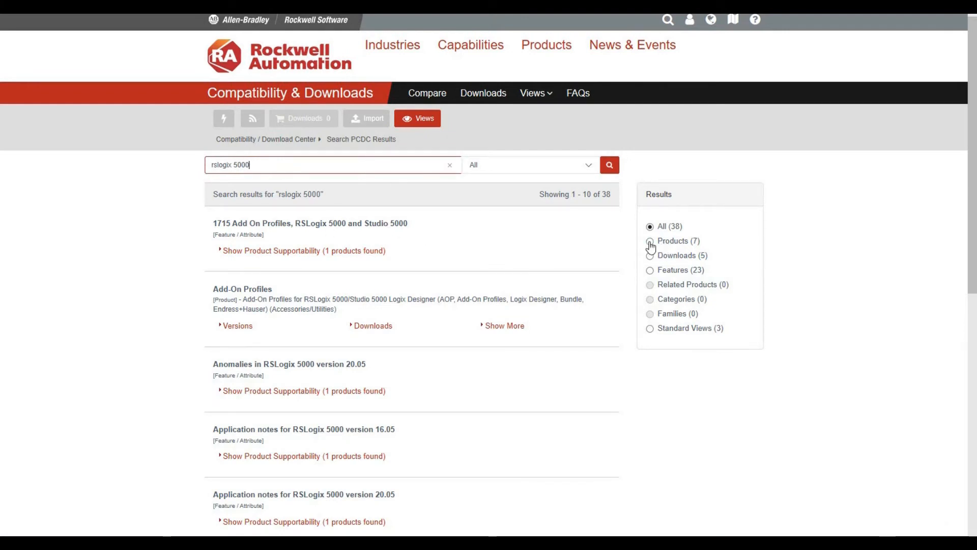
pyautogui.click(649, 240)
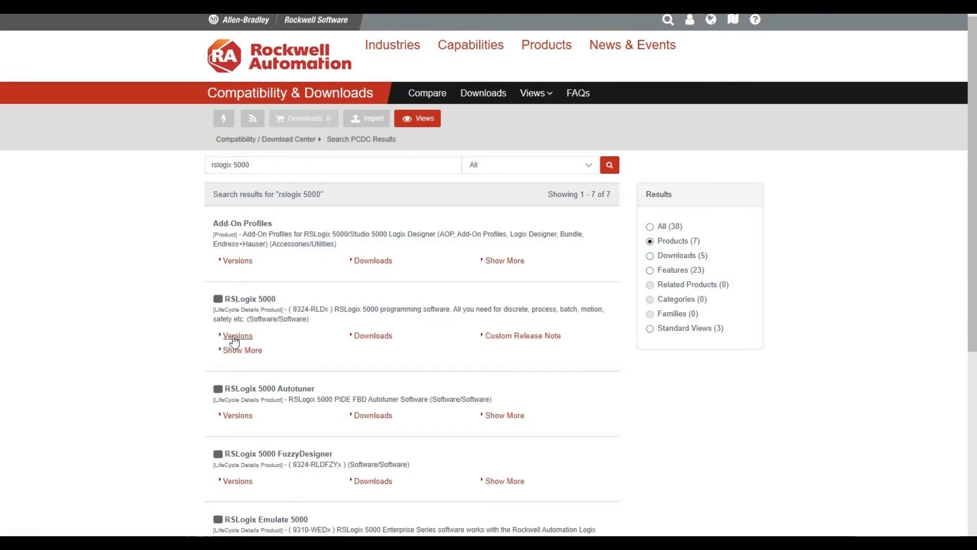
pyautogui.moveTo(435, 300)
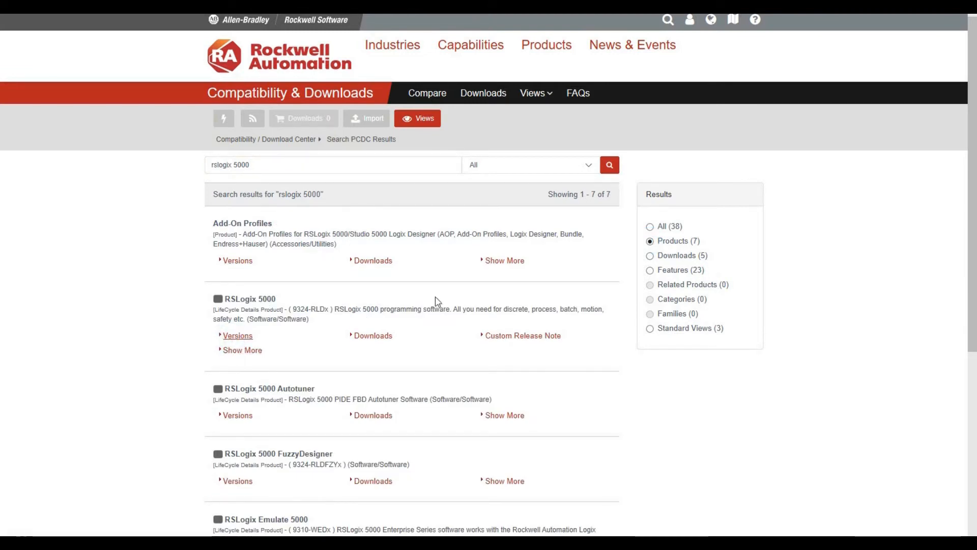
pyautogui.moveTo(441, 277)
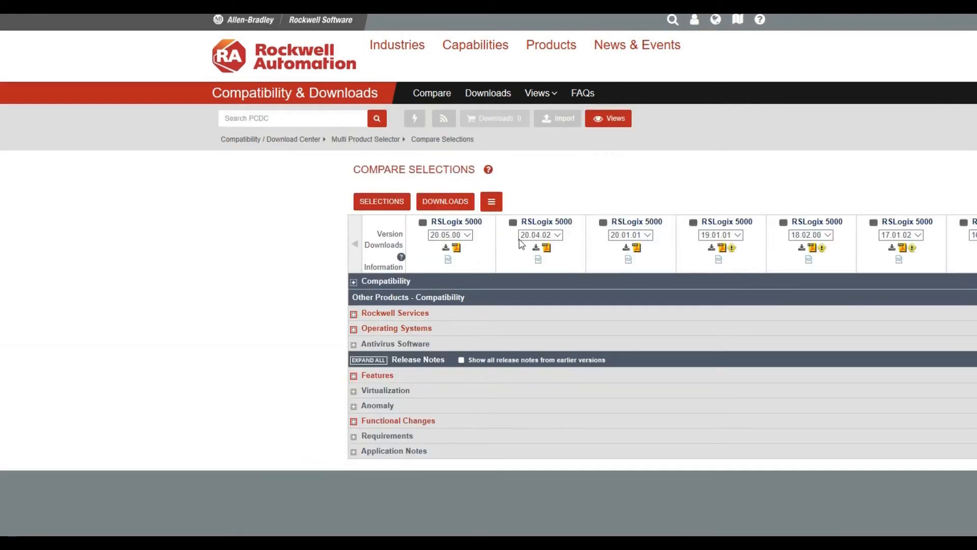
# Expand the RSLogix 5000 compatibility grid and Operating Systems > Windows 10 support
pyautogui.click(354, 281)
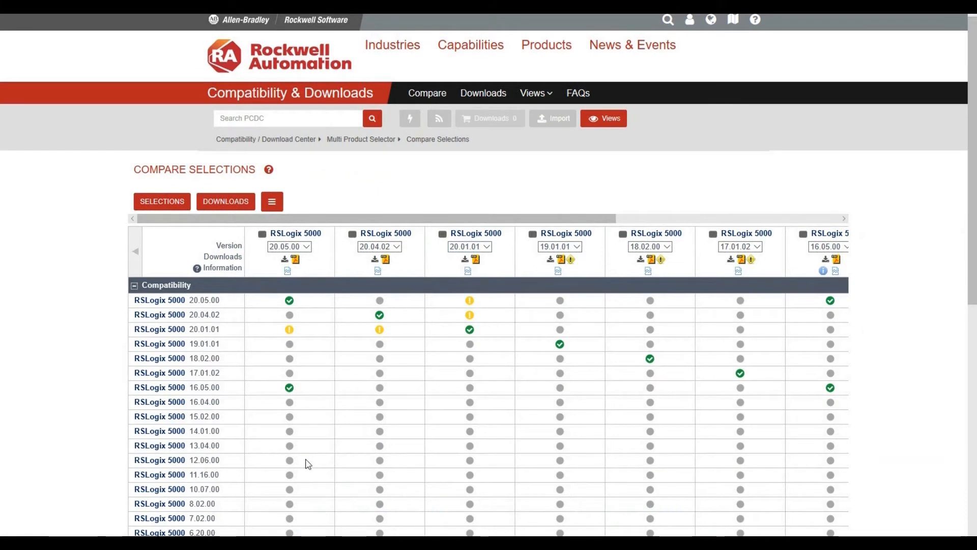
pyautogui.moveTo(298, 280)
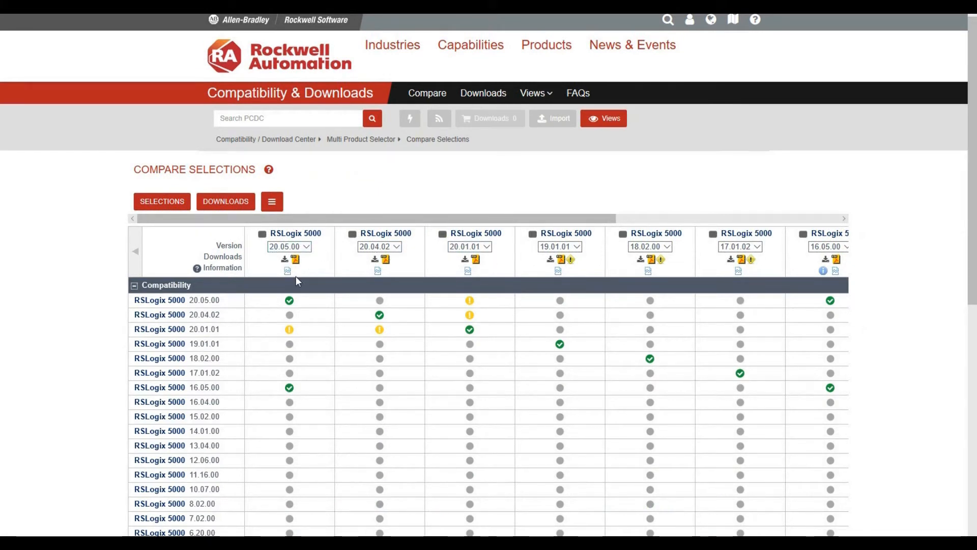
pyautogui.scroll(-3)
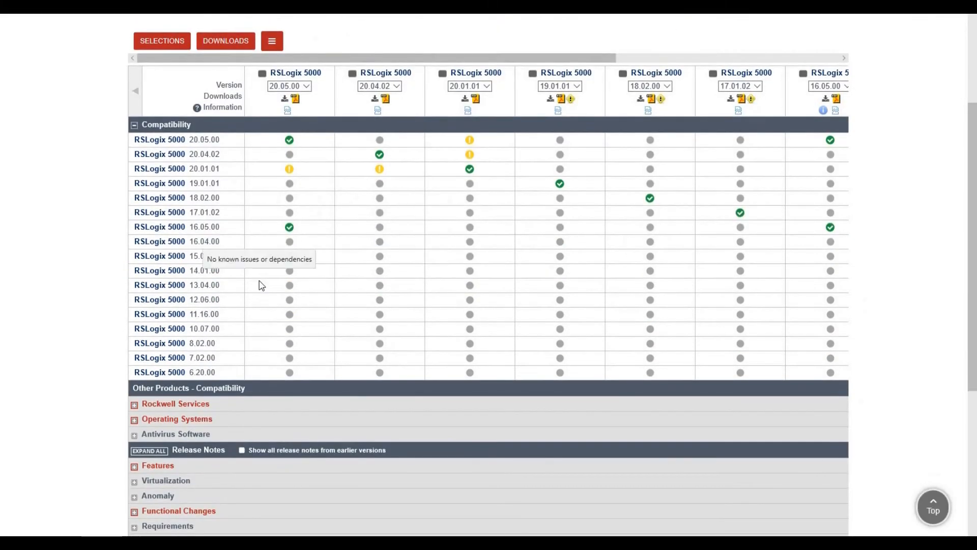
pyautogui.click(135, 419)
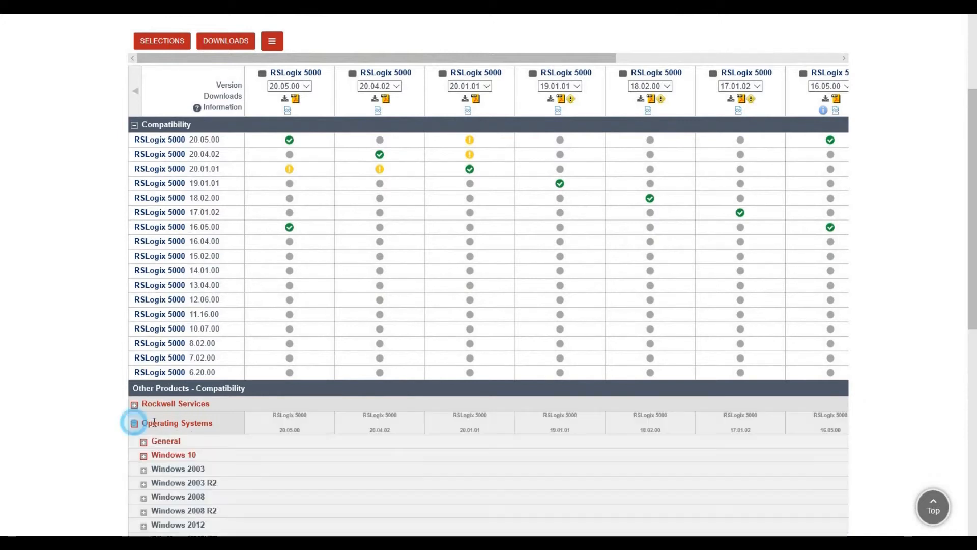
pyautogui.click(142, 454)
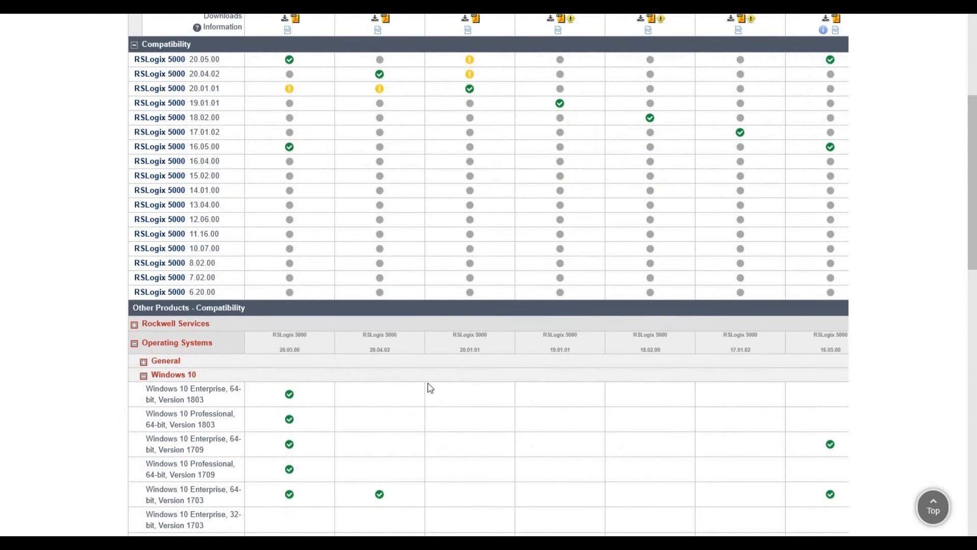
pyautogui.scroll(3)
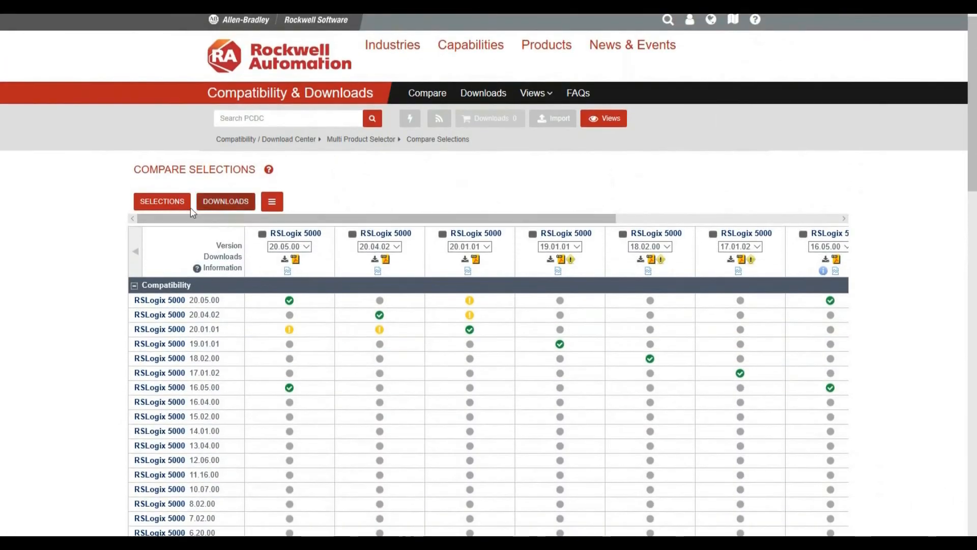
pyautogui.click(162, 201)
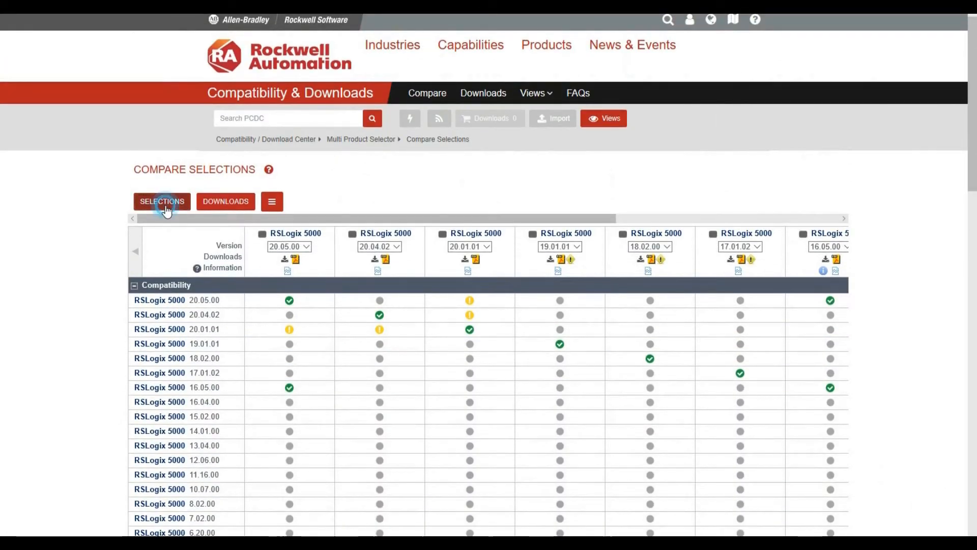
# Search for 'studio 5000' and add Studio 5000 system v32.02.00 to Selections
pyautogui.click(162, 201)
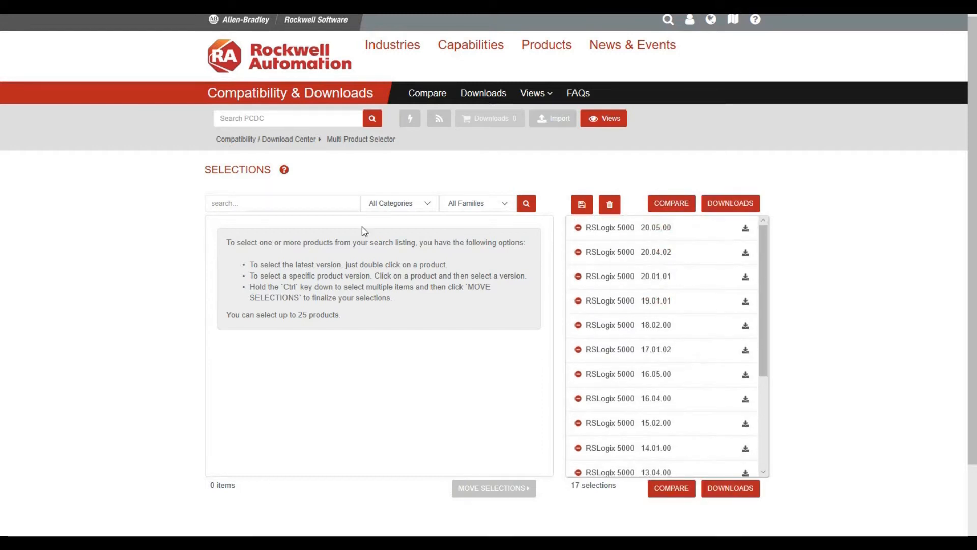
pyautogui.click(283, 203)
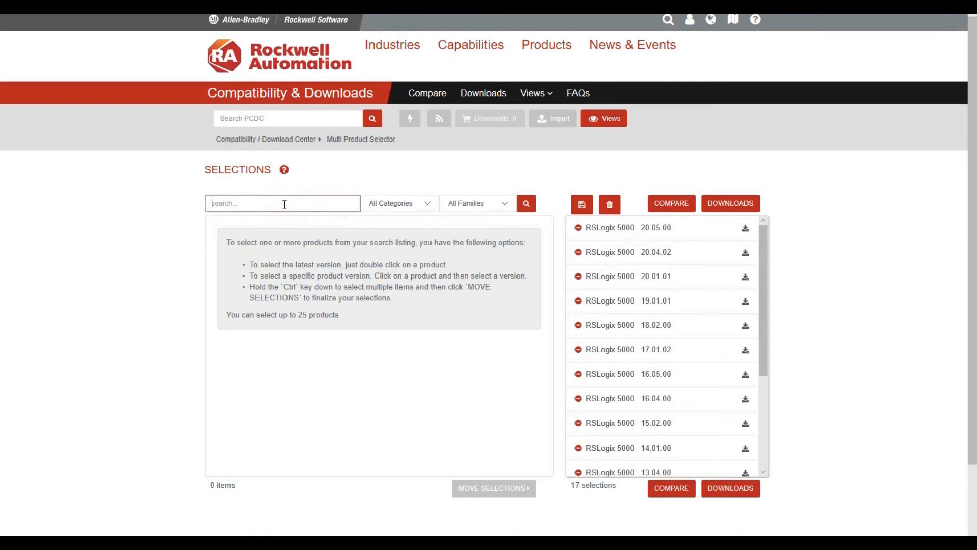
pyautogui.write('studio 5000')
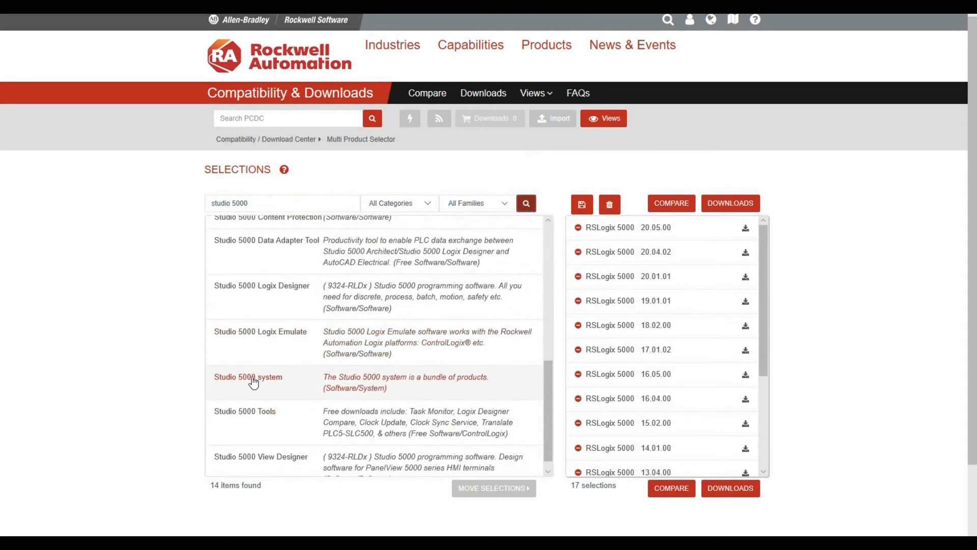
pyautogui.click(247, 377)
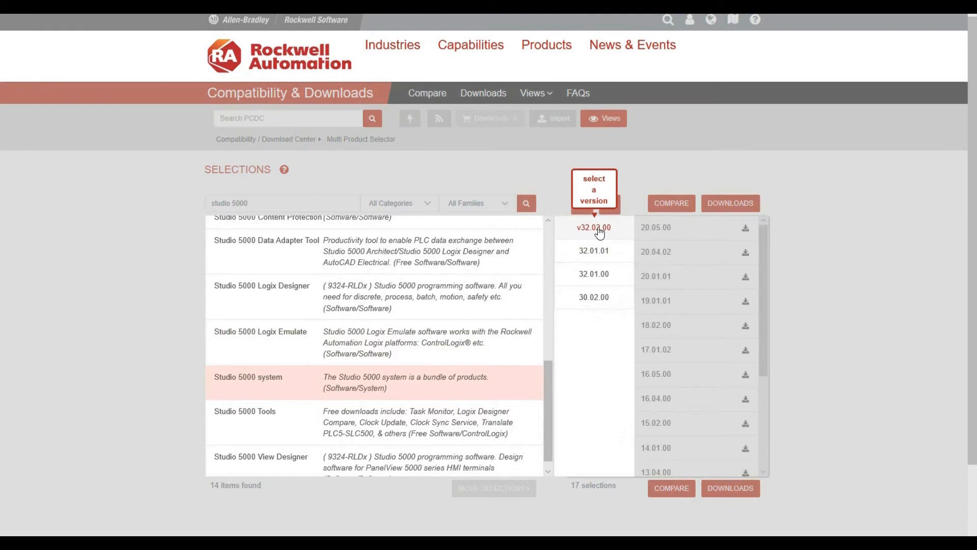
pyautogui.click(593, 227)
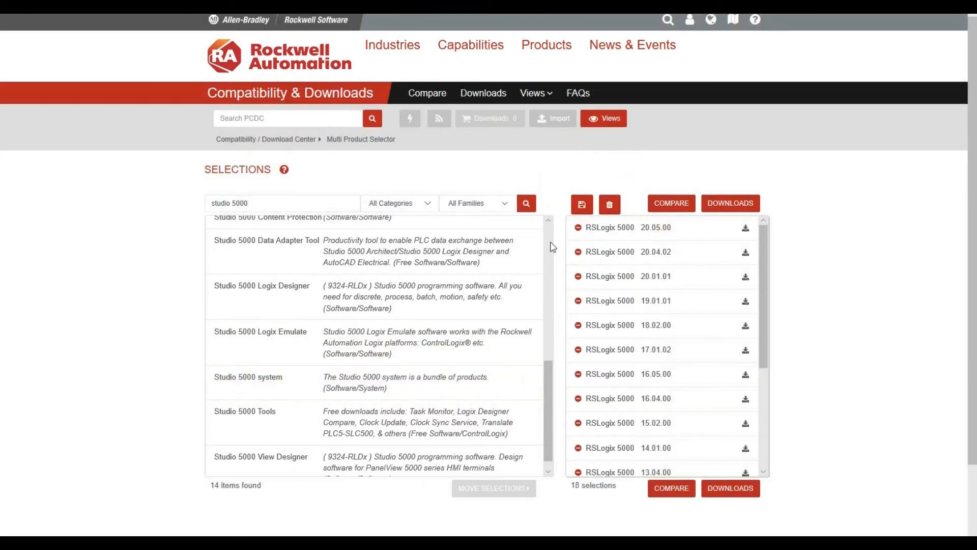
pyautogui.scroll(-3)
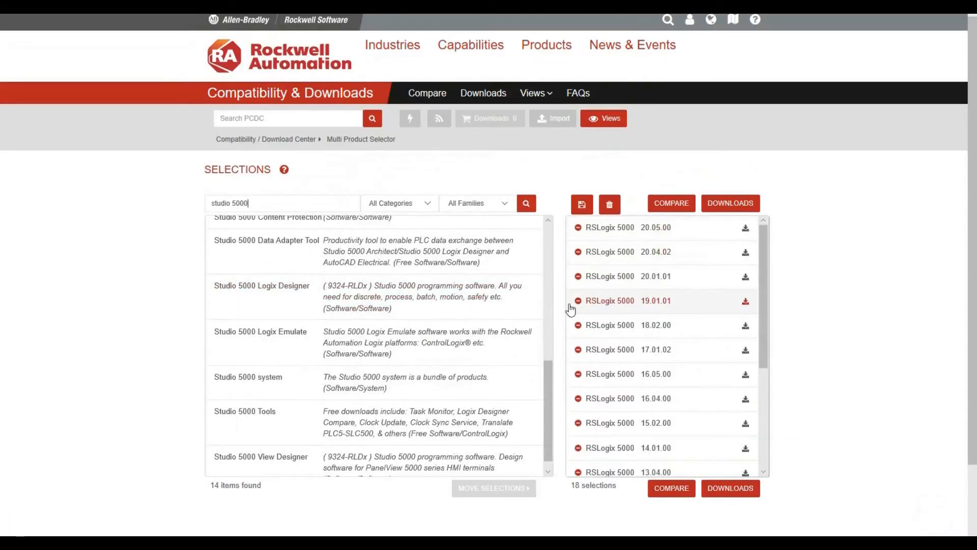
pyautogui.moveTo(700, 273)
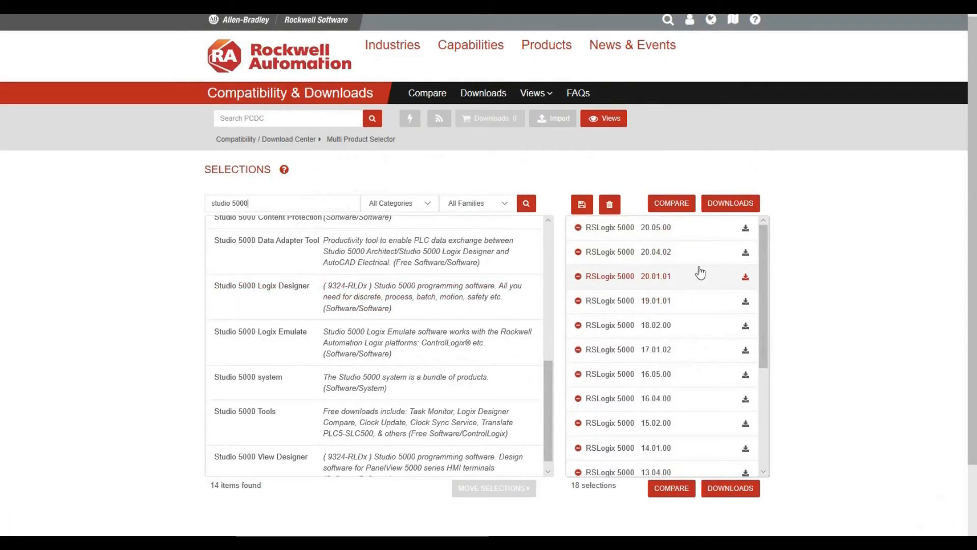
pyautogui.moveTo(665, 295)
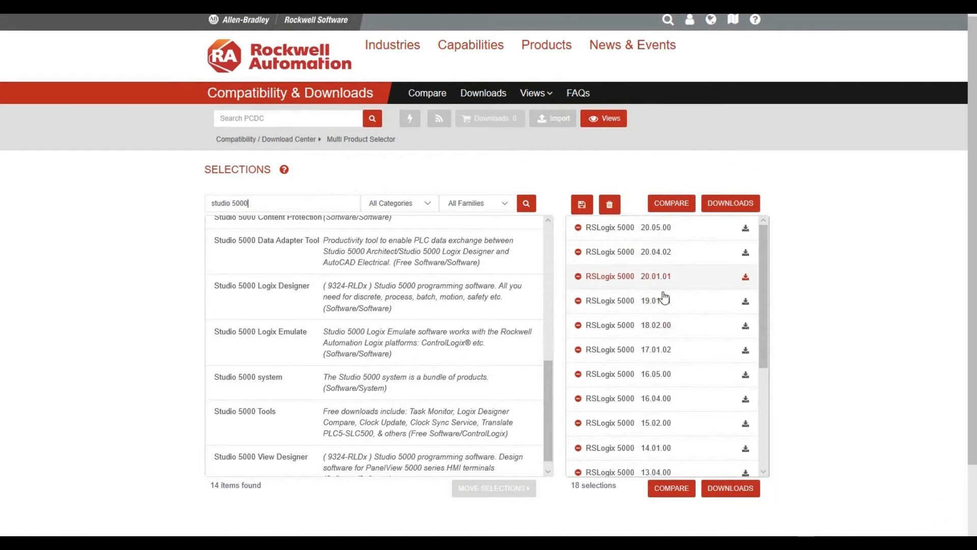
pyautogui.moveTo(712, 295)
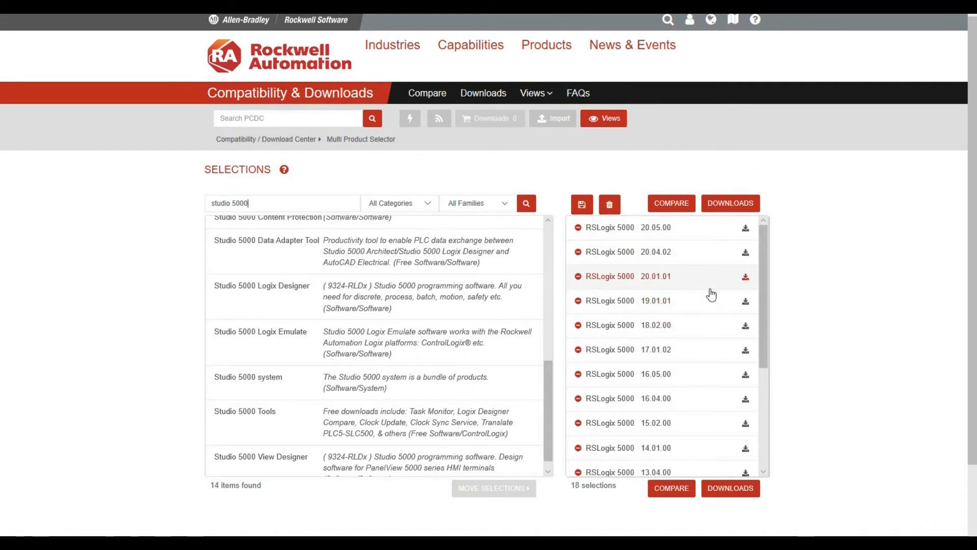
# Compare the selected products and view available Studio 5000 Logix Designer versions
pyautogui.click(672, 203)
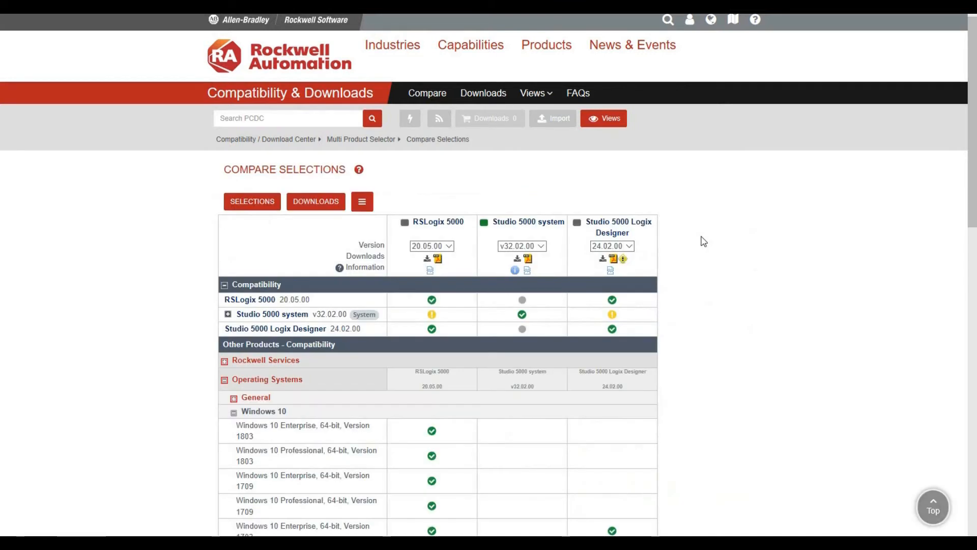
pyautogui.scroll(-3)
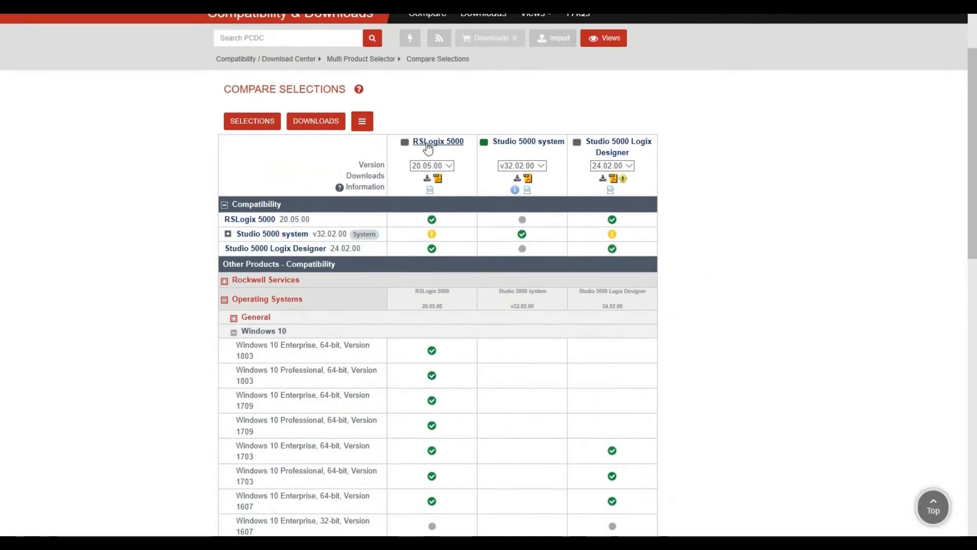
pyautogui.moveTo(499, 182)
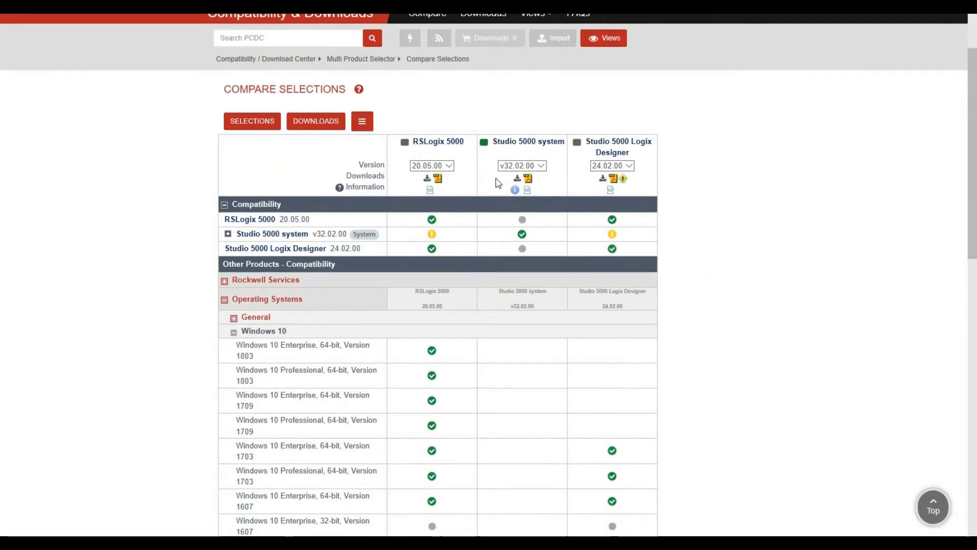
pyautogui.moveTo(560, 156)
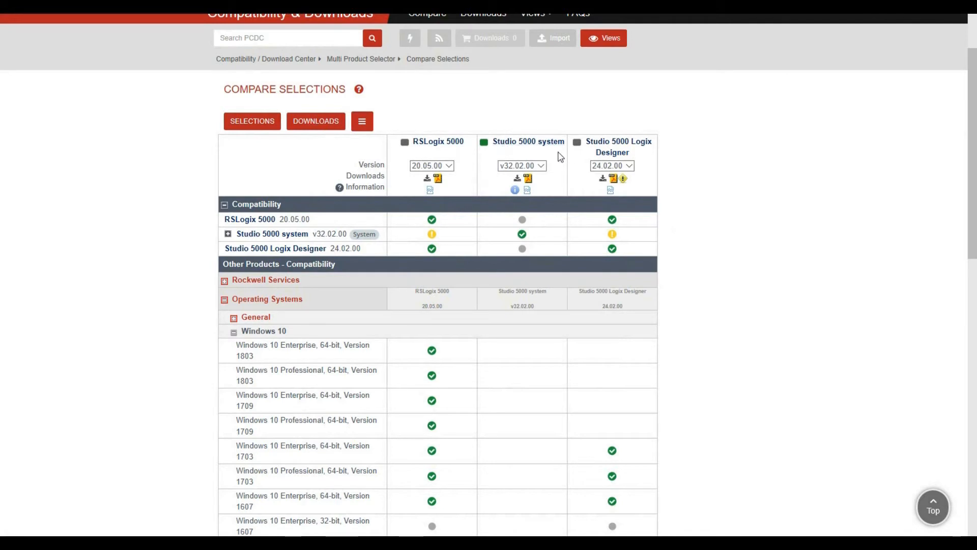
pyautogui.moveTo(697, 153)
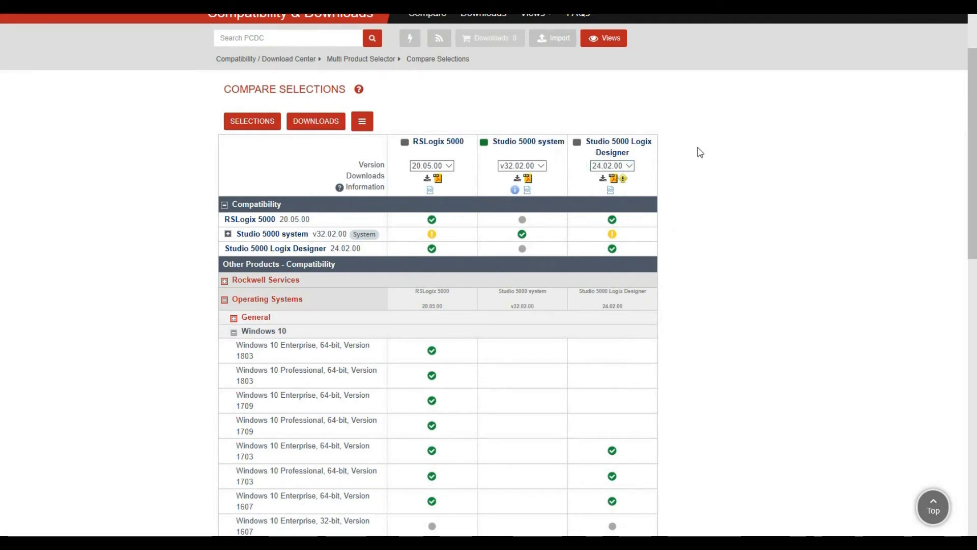
pyautogui.scroll(-3)
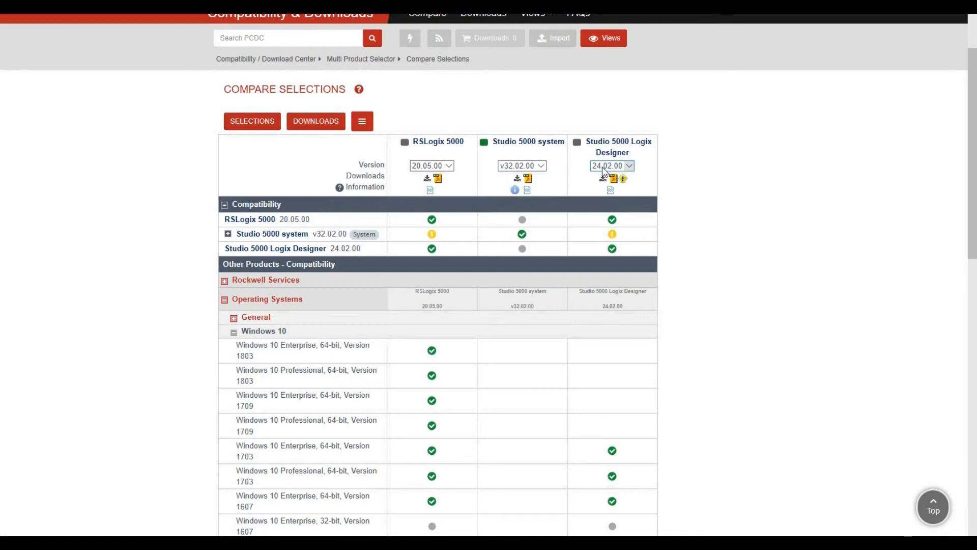
pyautogui.click(627, 165)
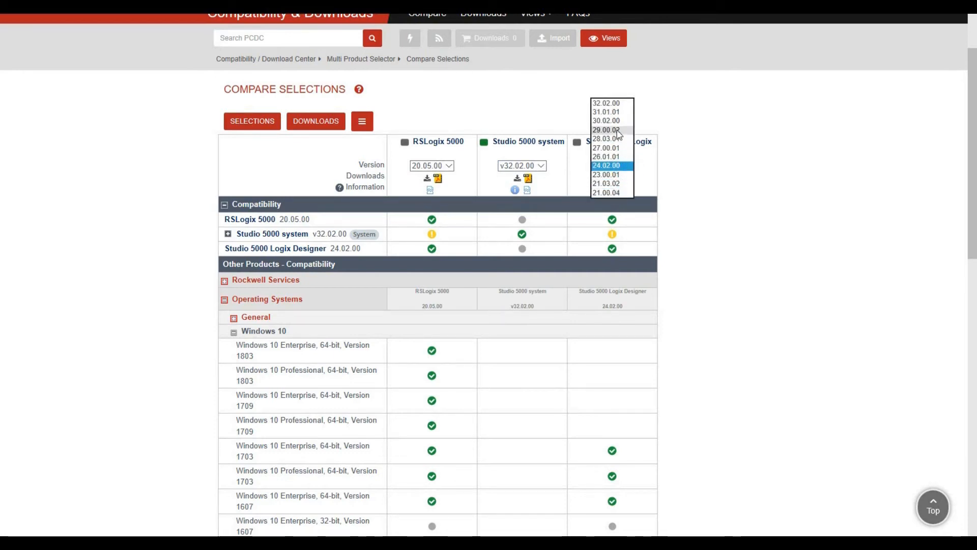
pyautogui.scroll(-3)
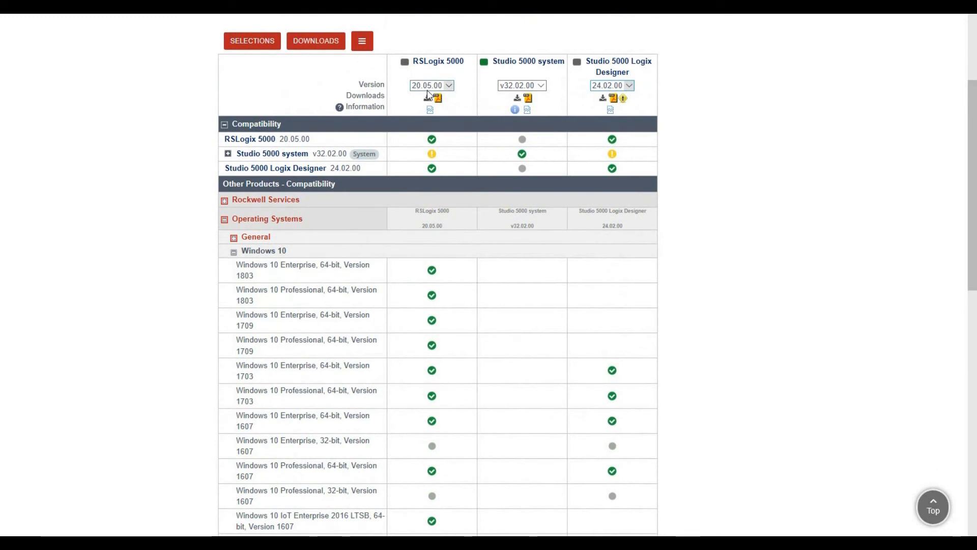
# Read the Windows 10 compatibility checkmarks and the note about blank cells
pyautogui.scroll(-3)
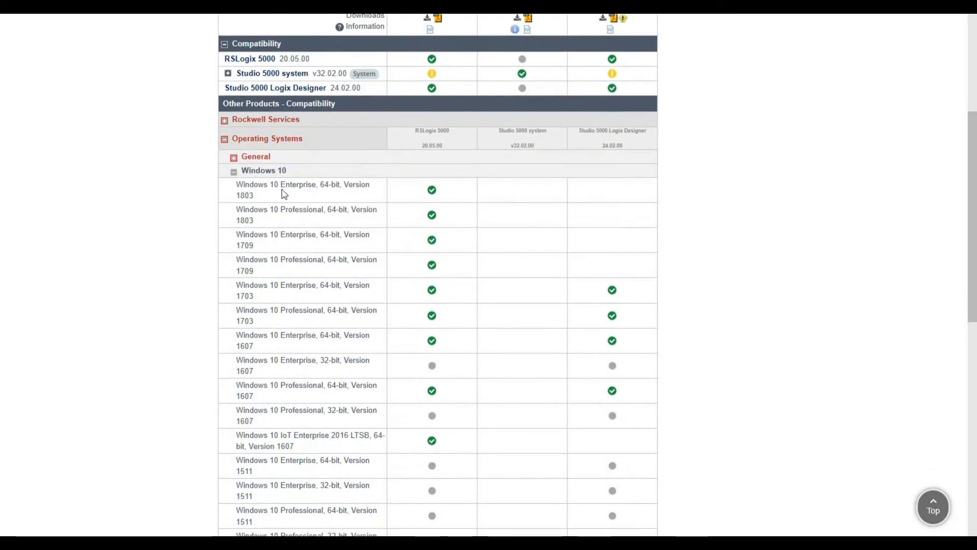
pyautogui.moveTo(635, 187)
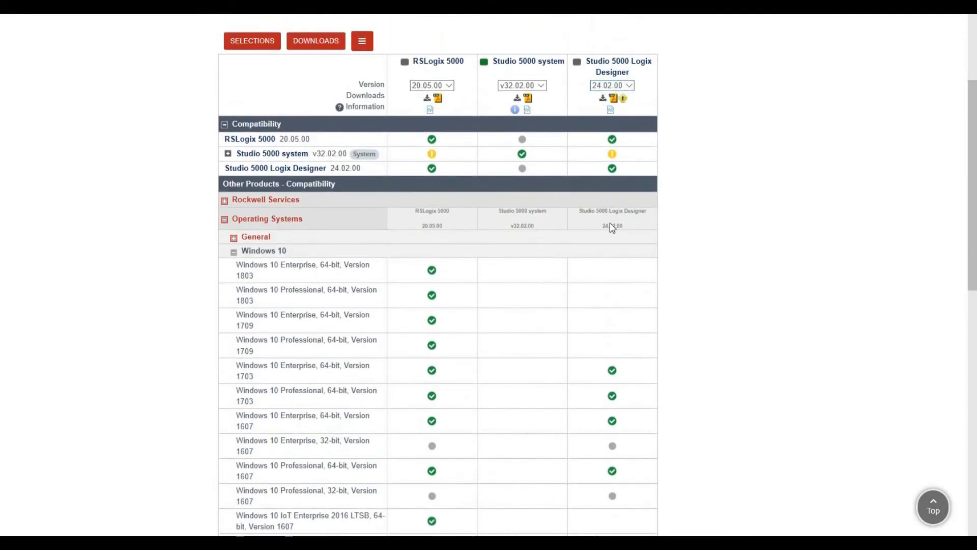
pyautogui.scroll(-3)
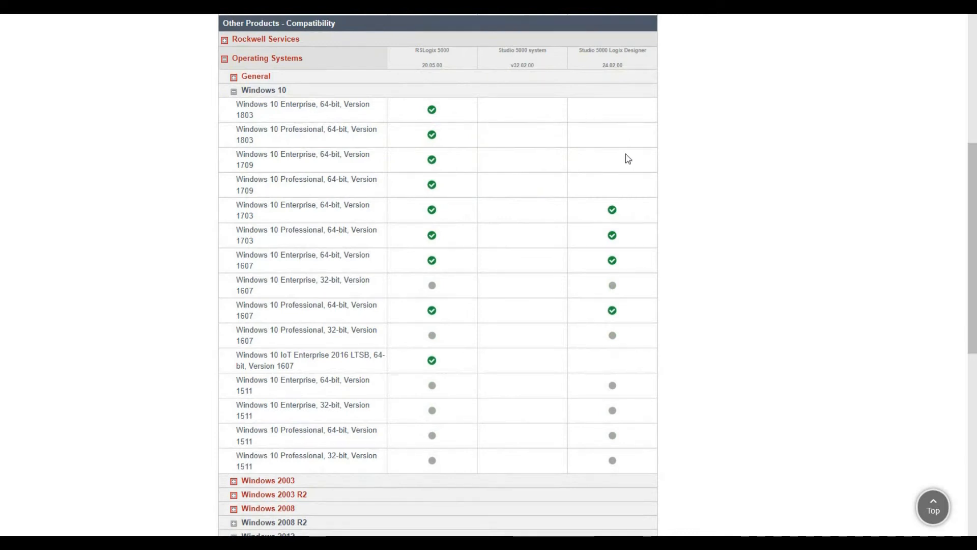
pyautogui.scroll(-3)
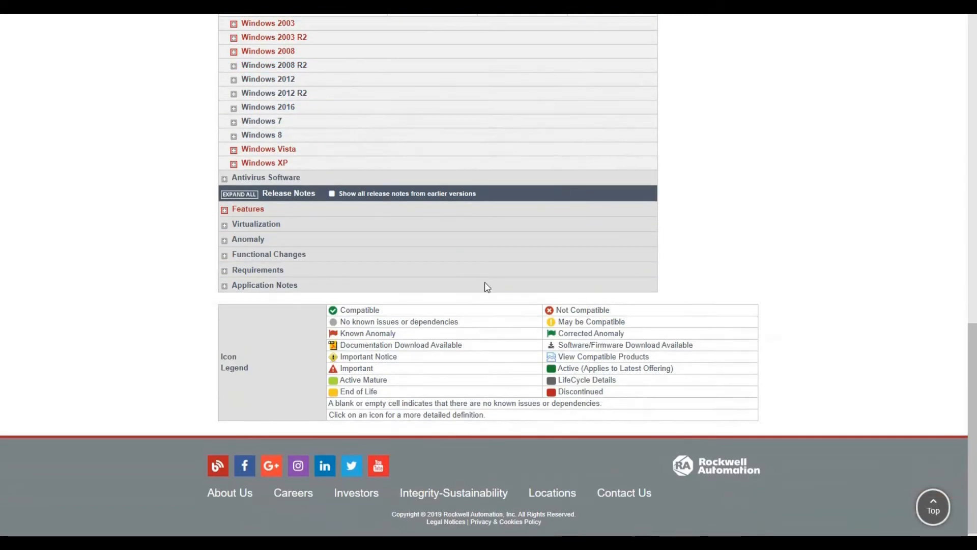
pyautogui.moveTo(334, 325)
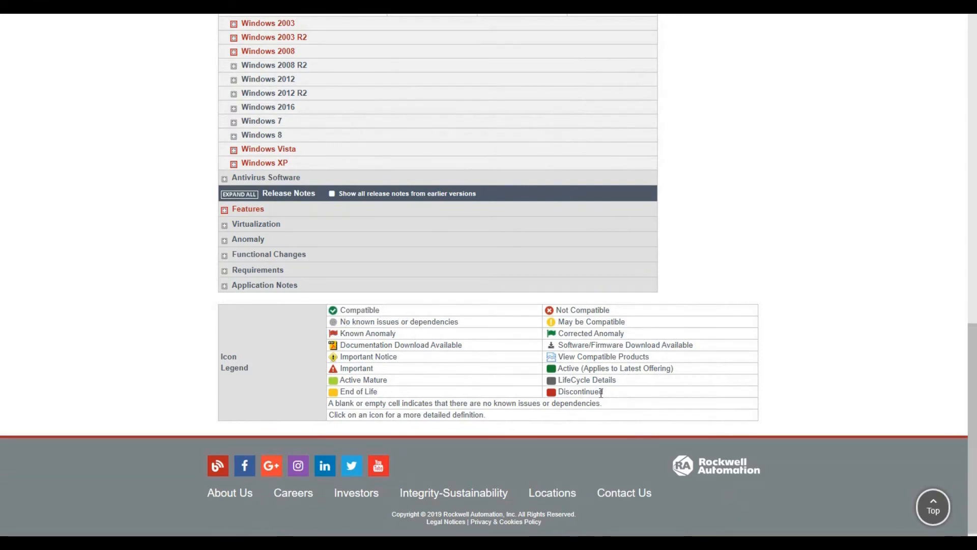
pyautogui.doubleClick(336, 403)
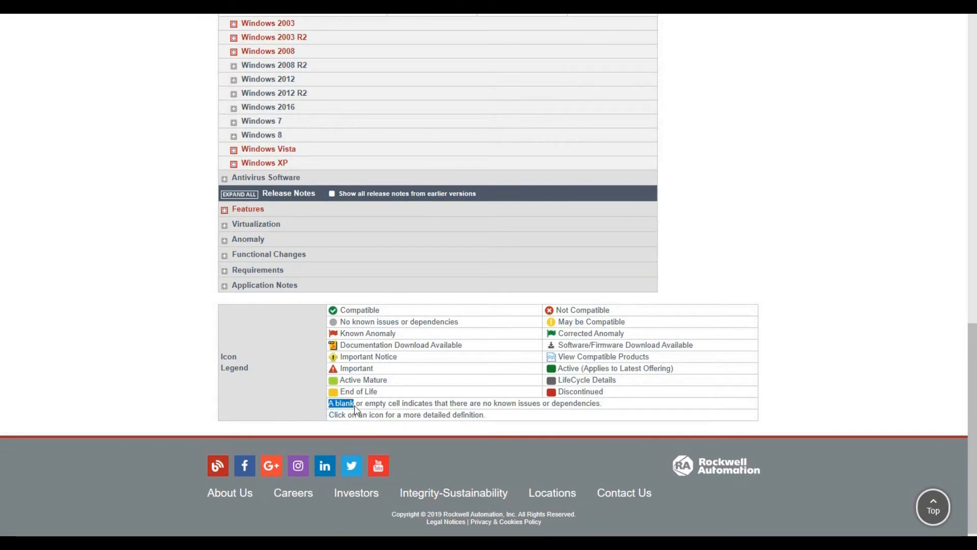
pyautogui.moveTo(453, 403)
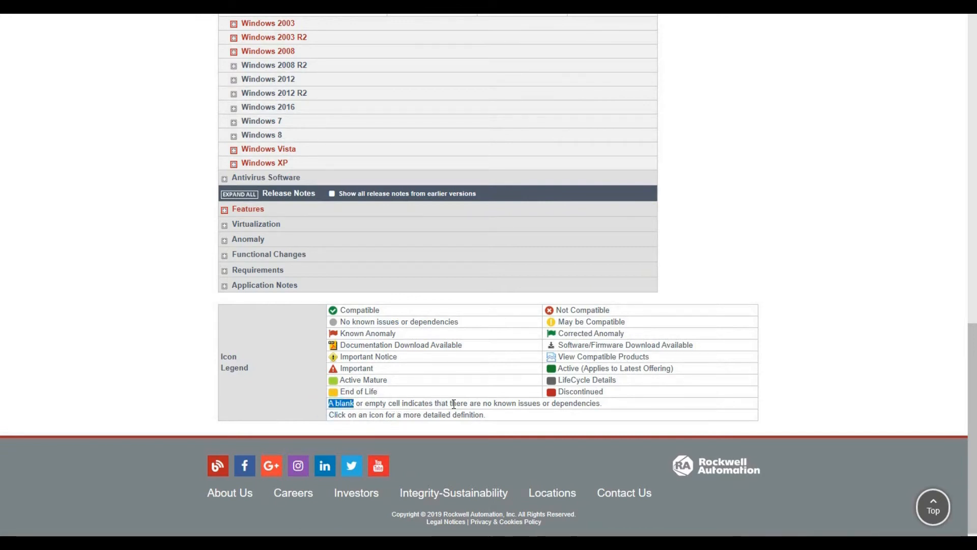
pyautogui.moveTo(608, 416)
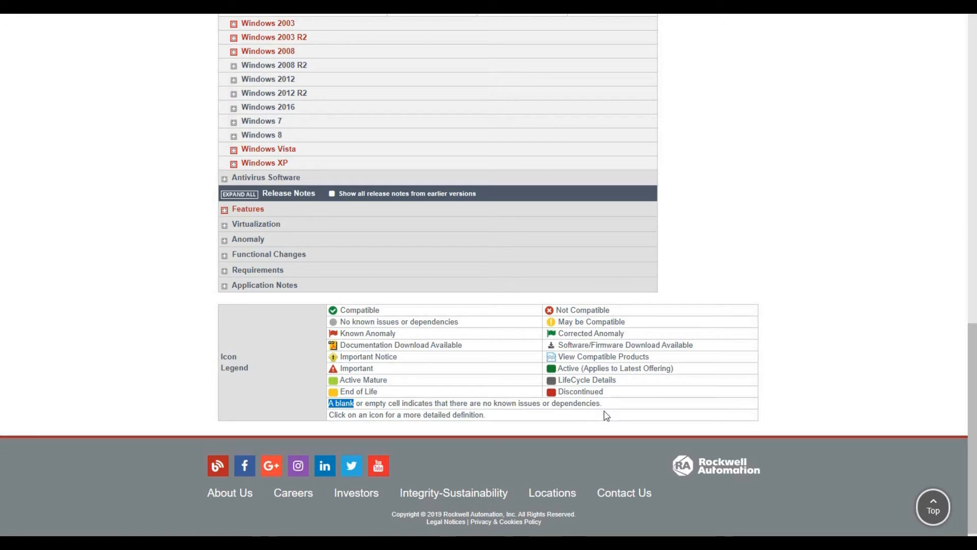
pyautogui.scroll(3)
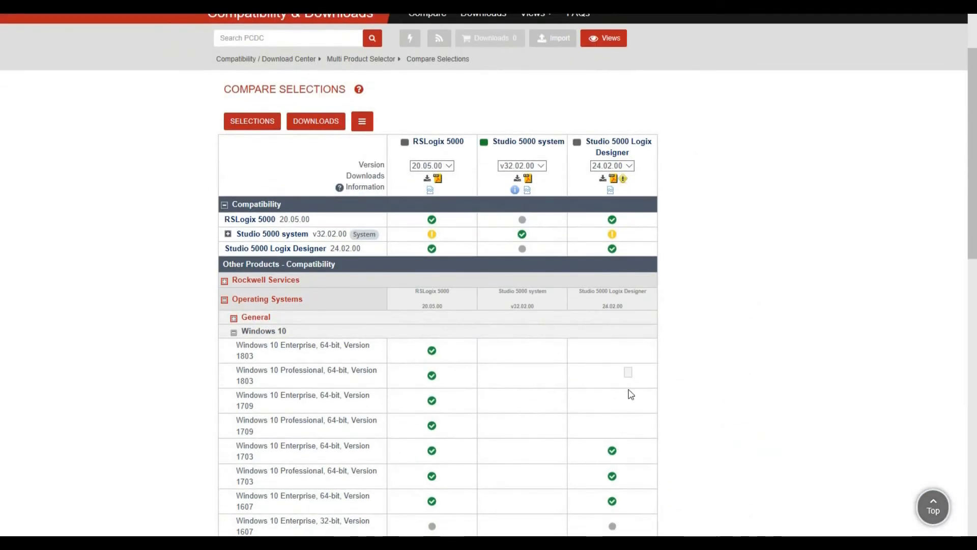
pyautogui.scroll(-3)
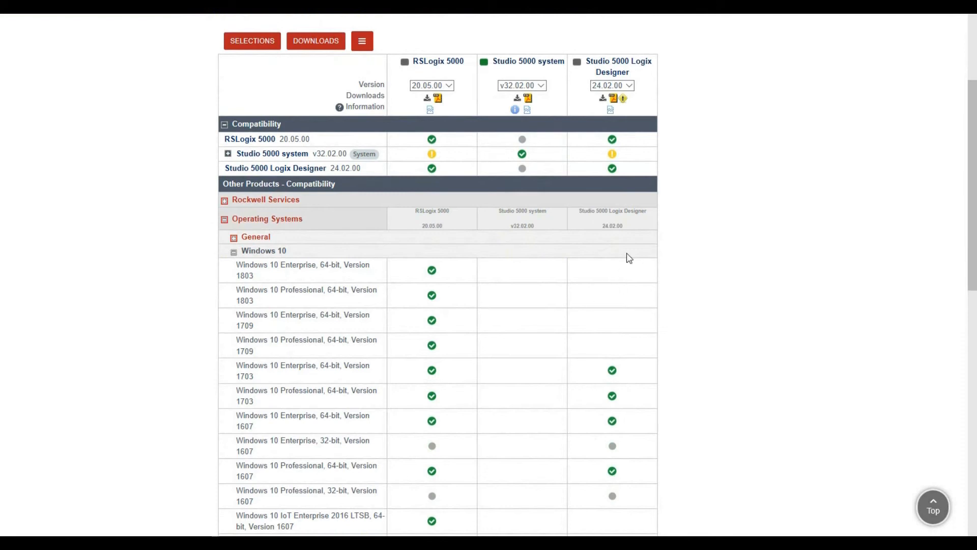
pyautogui.moveTo(642, 280)
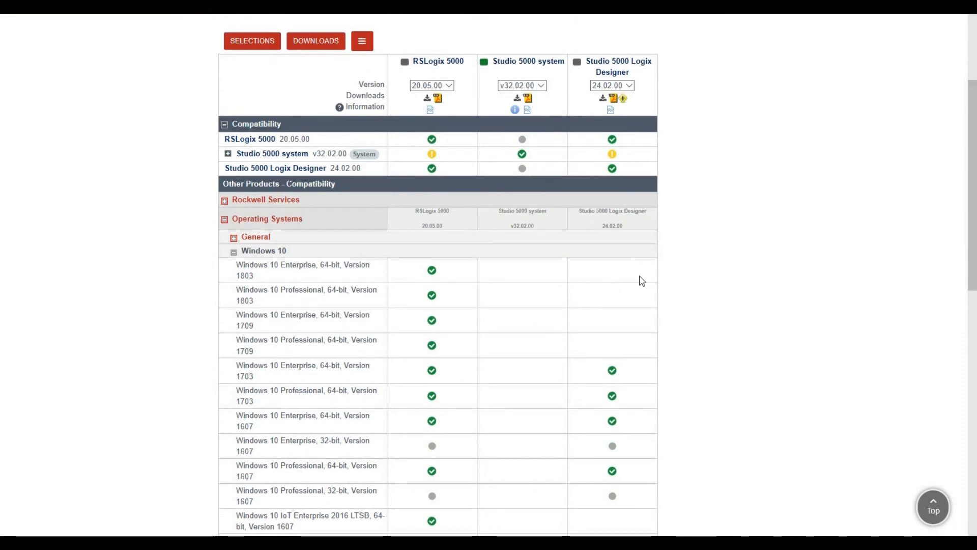
pyautogui.moveTo(591, 71)
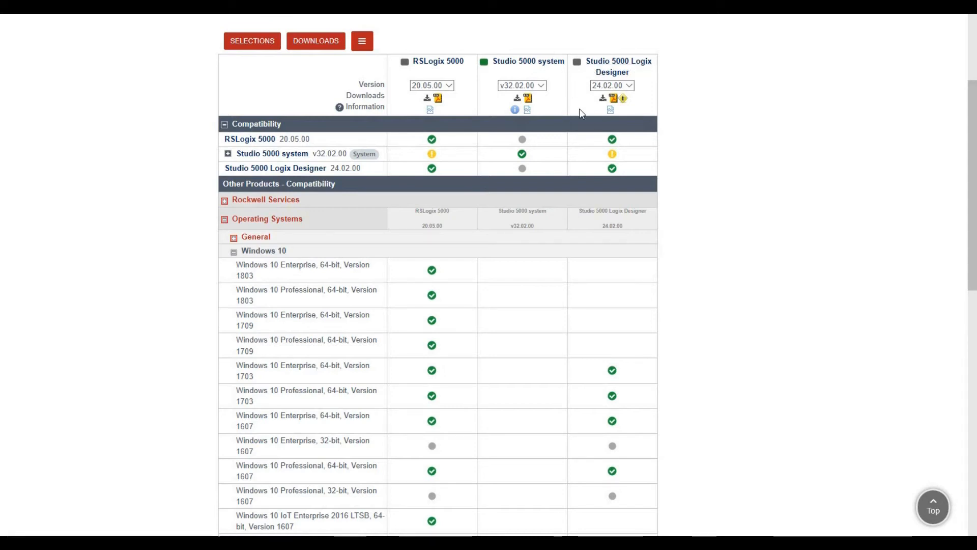
pyautogui.moveTo(625, 127)
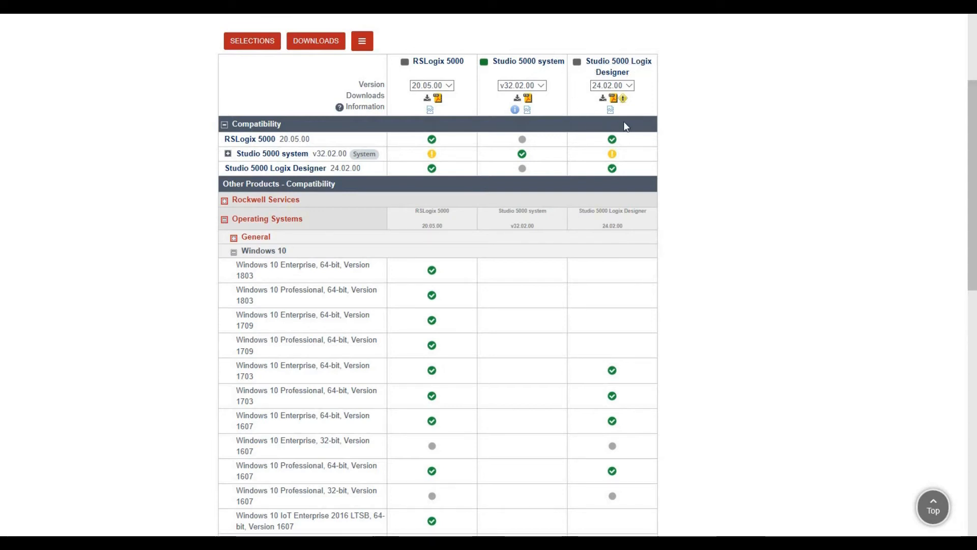
pyautogui.moveTo(622, 134)
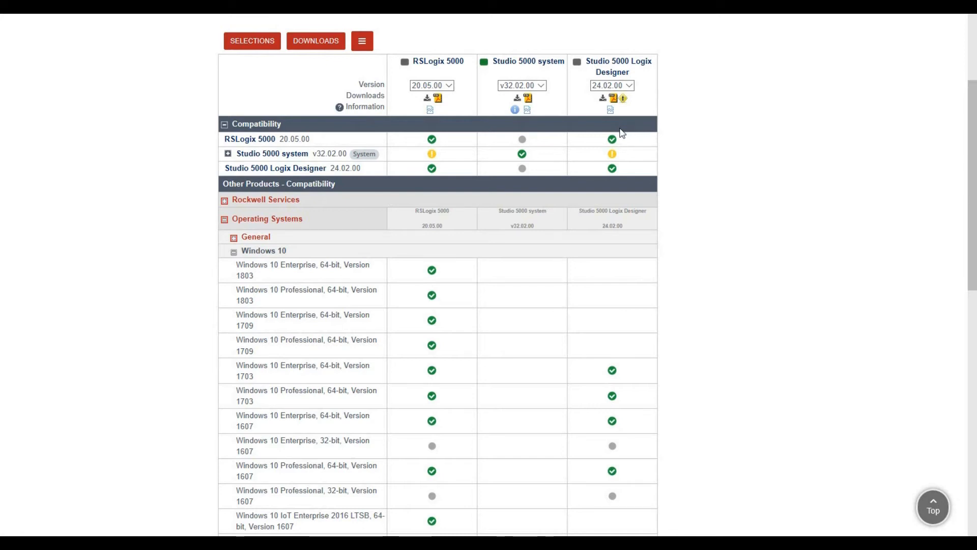
pyautogui.moveTo(621, 133)
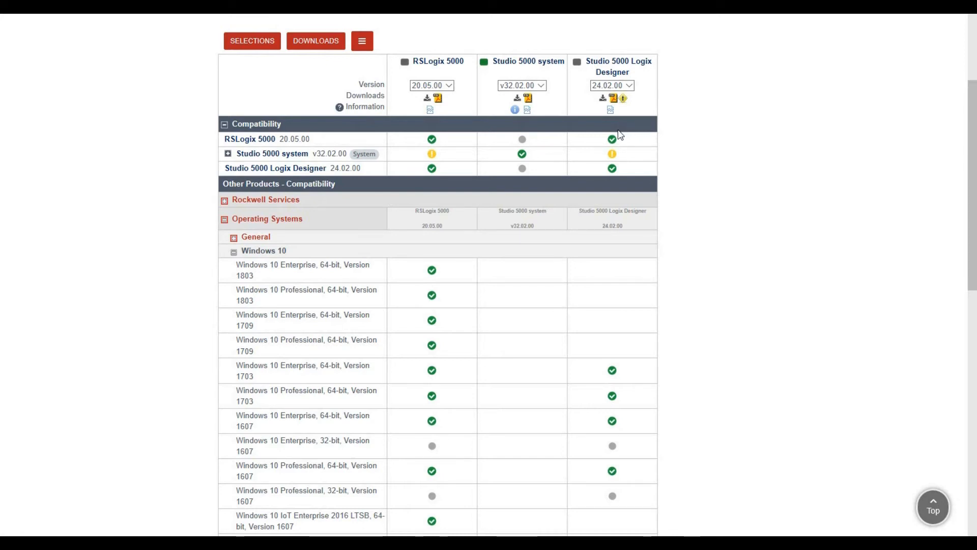
pyautogui.moveTo(745, 348)
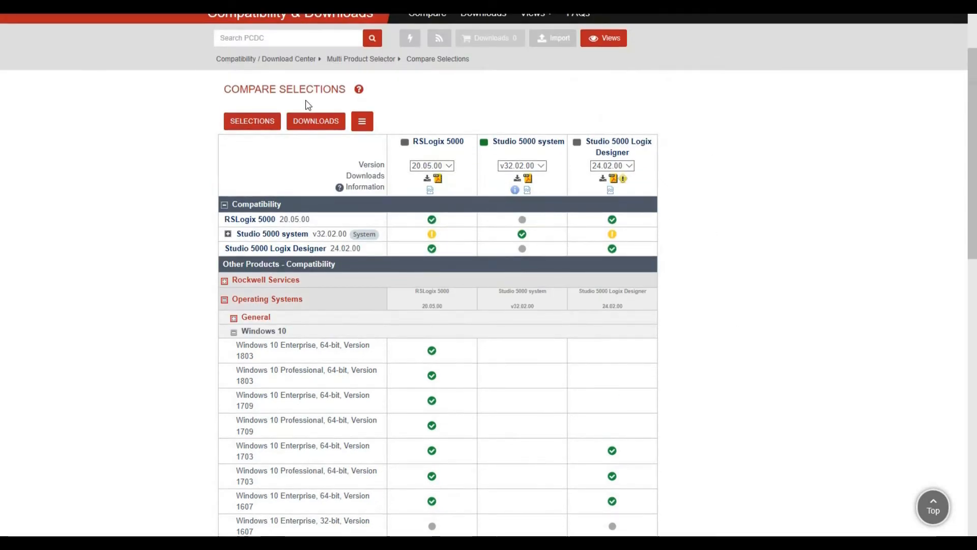
pyautogui.moveTo(497, 104)
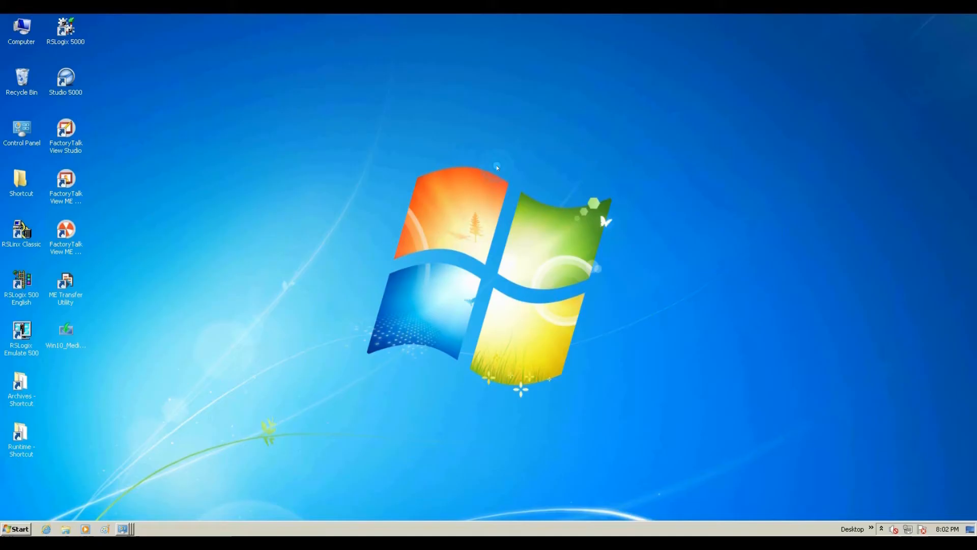
pyautogui.doubleClick(20, 25)
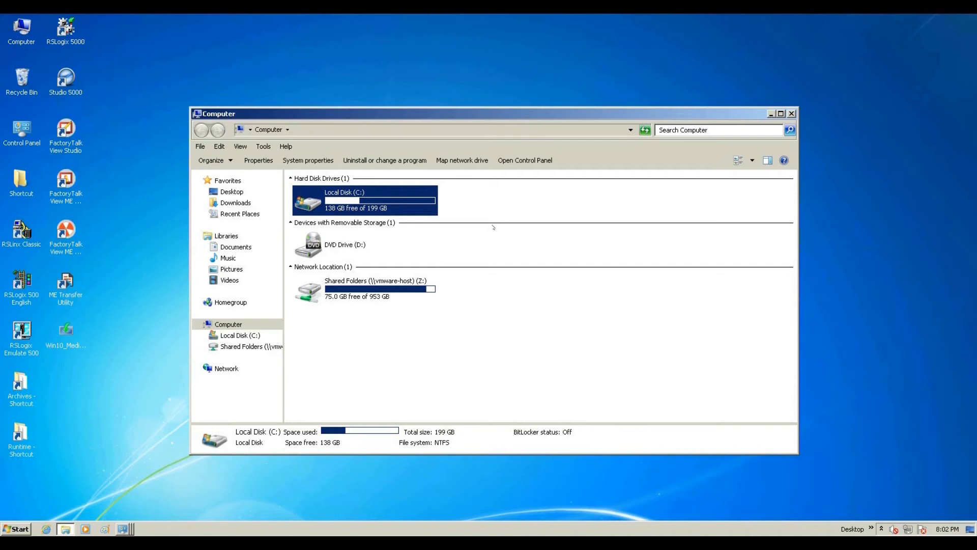
pyautogui.rightClick(20, 25)
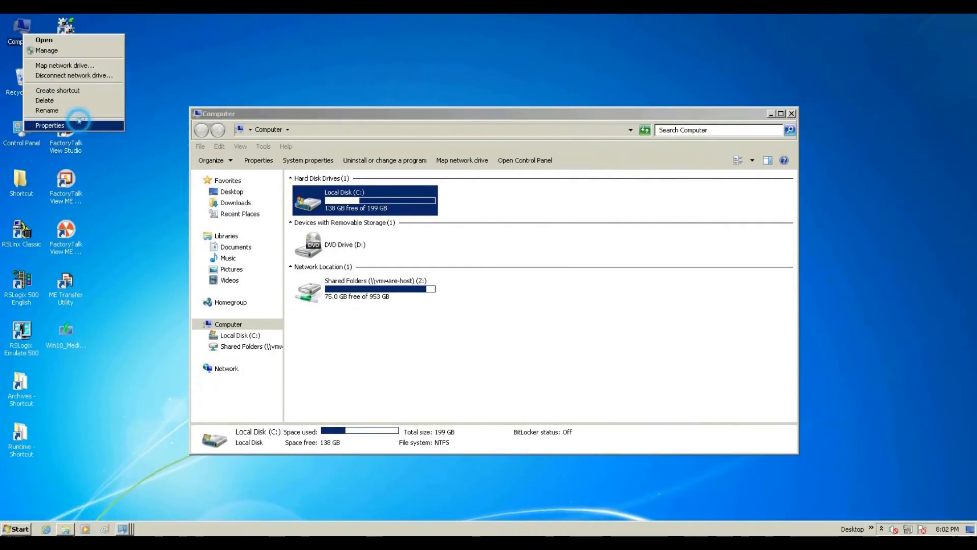
pyautogui.click(48, 126)
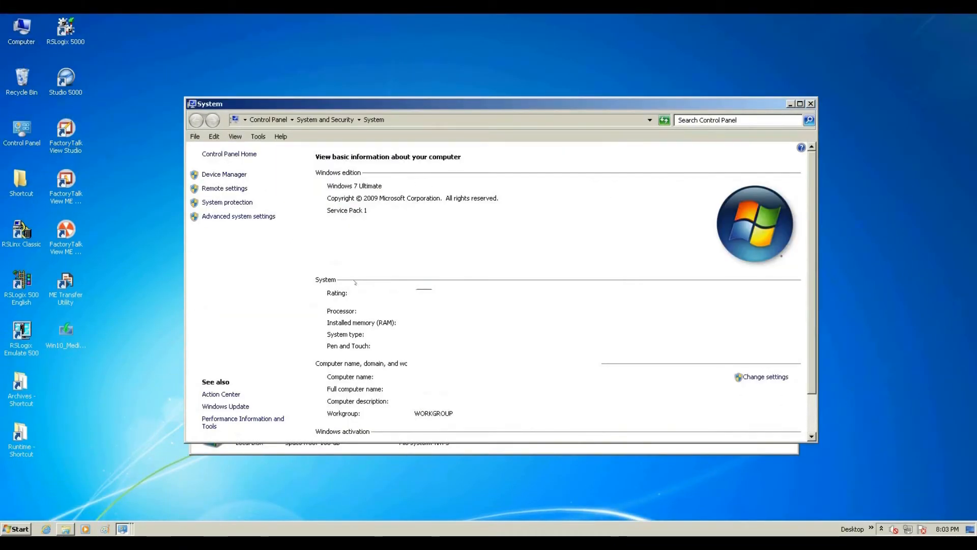
pyautogui.moveTo(466, 235)
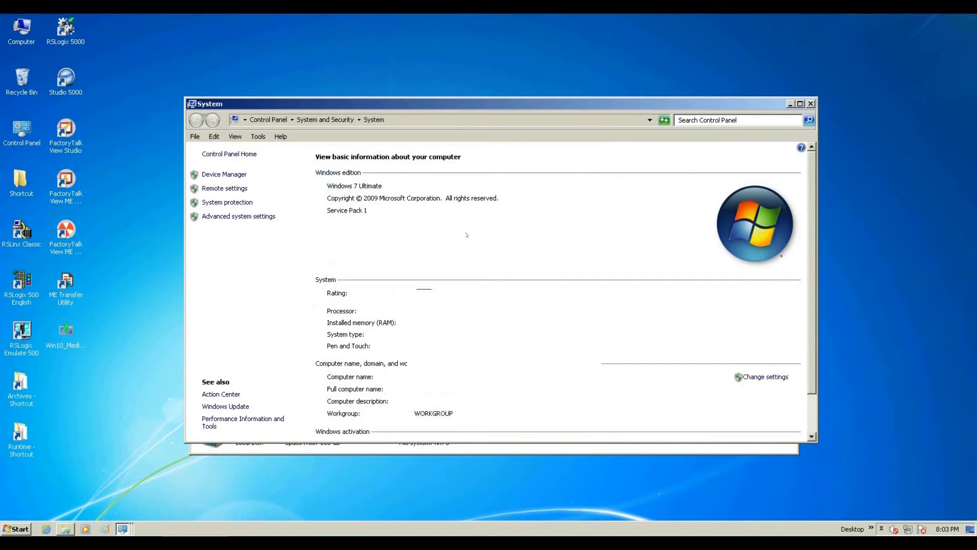
pyautogui.moveTo(483, 276)
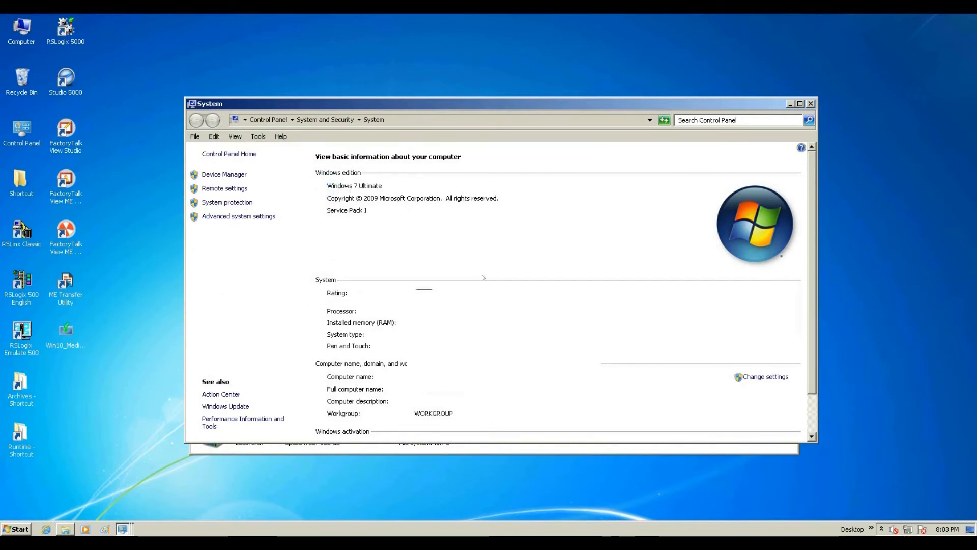
pyautogui.click(808, 105)
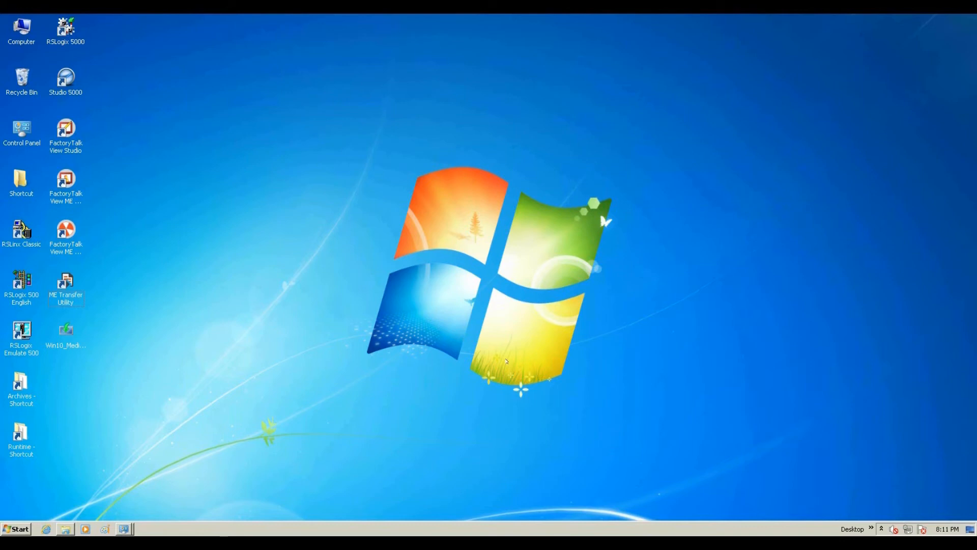
pyautogui.moveTo(503, 362)
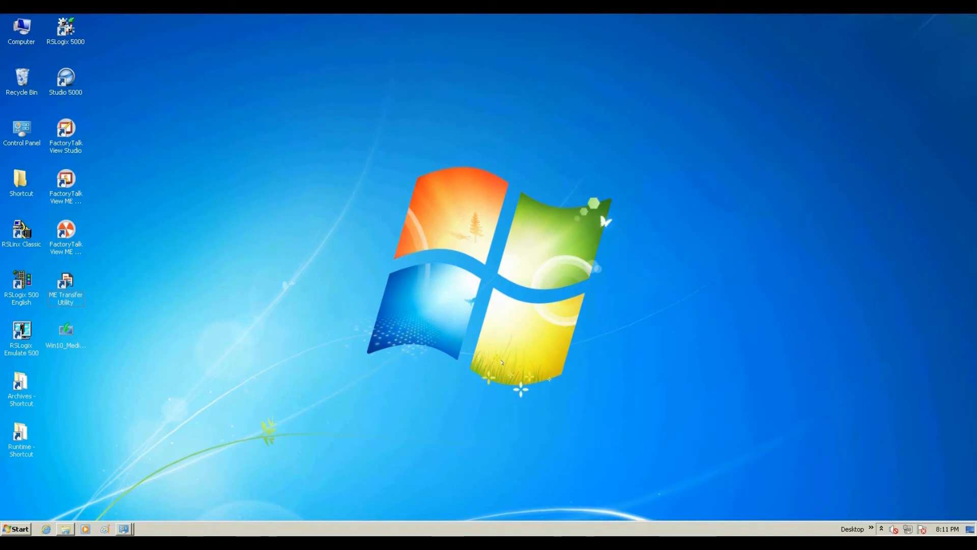
pyautogui.moveTo(494, 365)
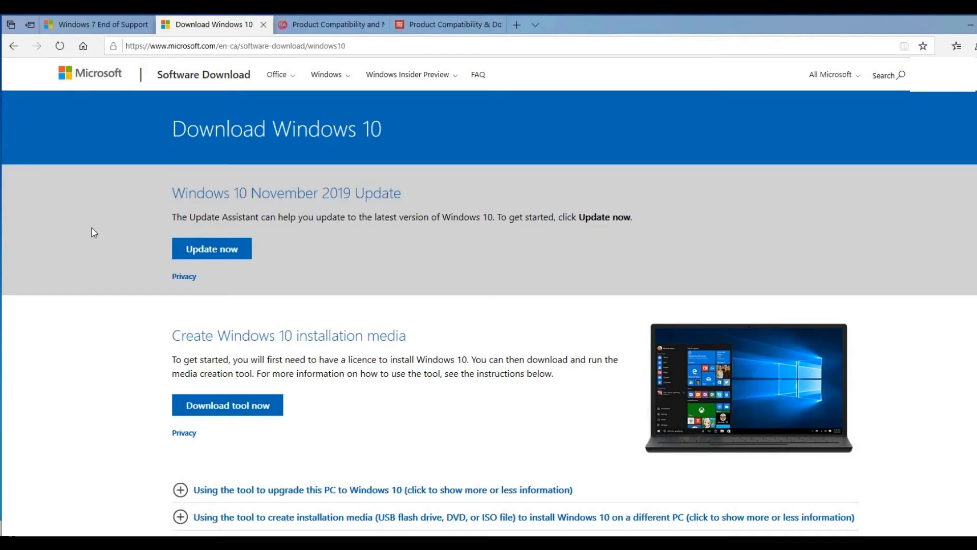
pyautogui.moveTo(151, 124)
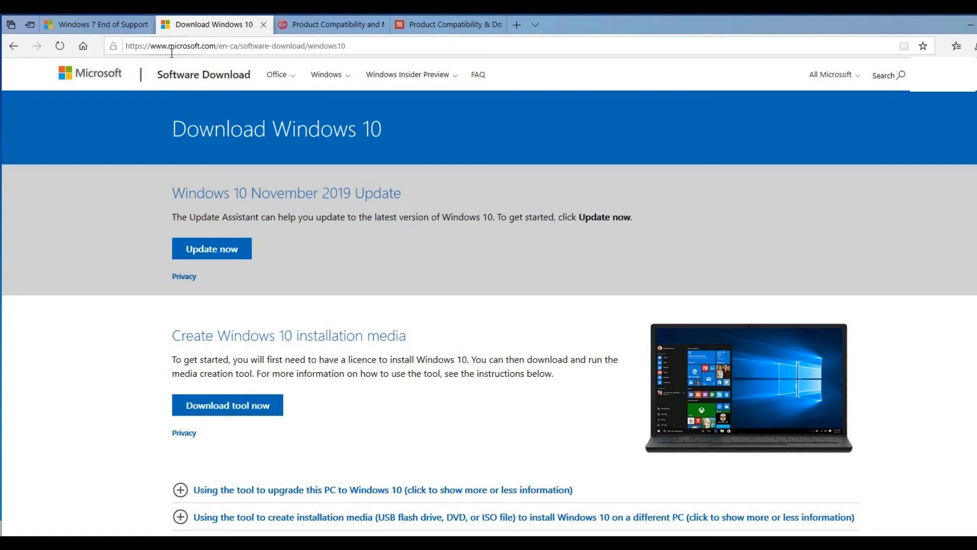
pyautogui.moveTo(233, 371)
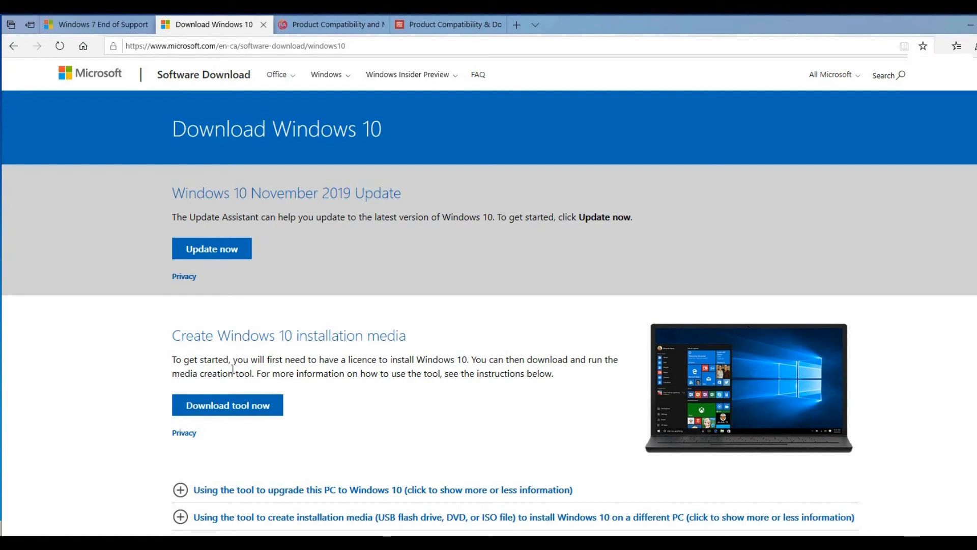
pyautogui.scroll(-3)
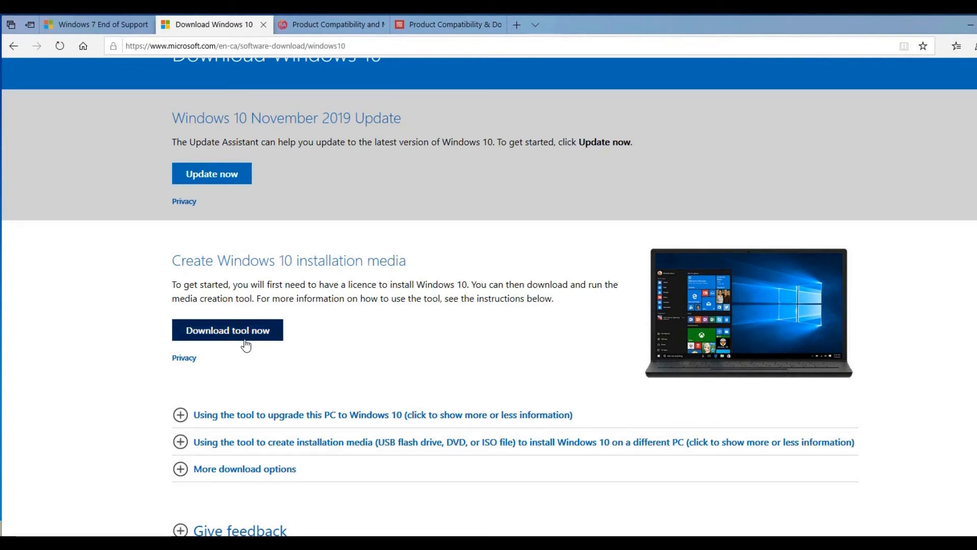
pyautogui.moveTo(568, 272)
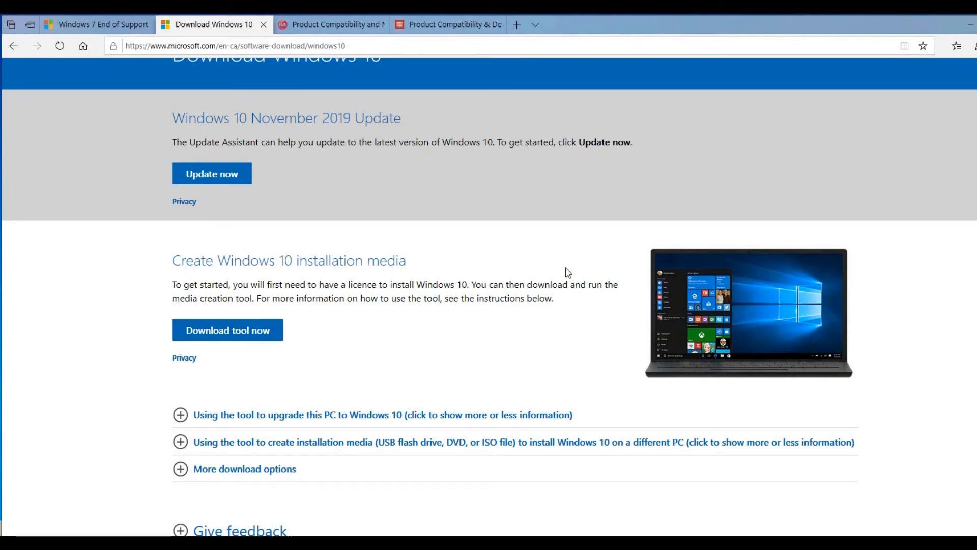
pyautogui.moveTo(959, 32)
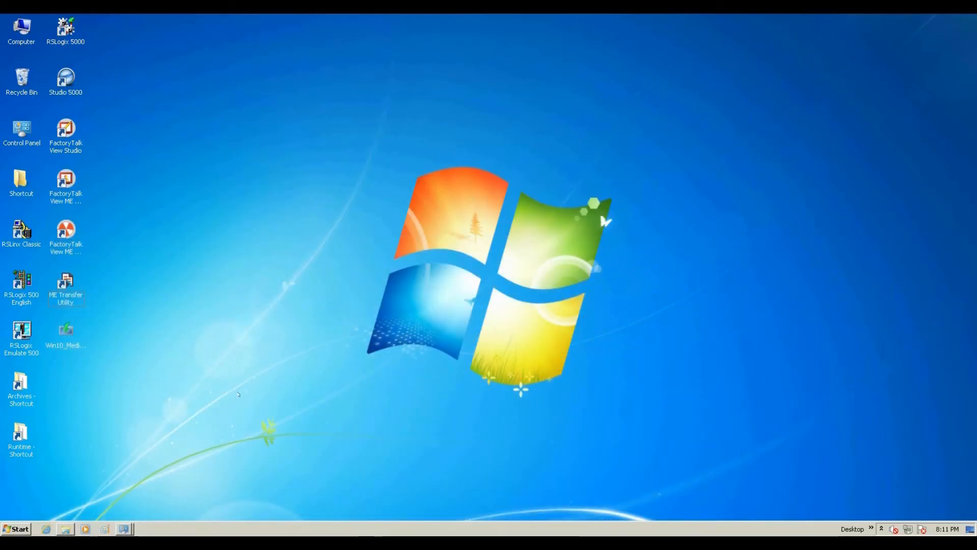
pyautogui.moveTo(273, 397)
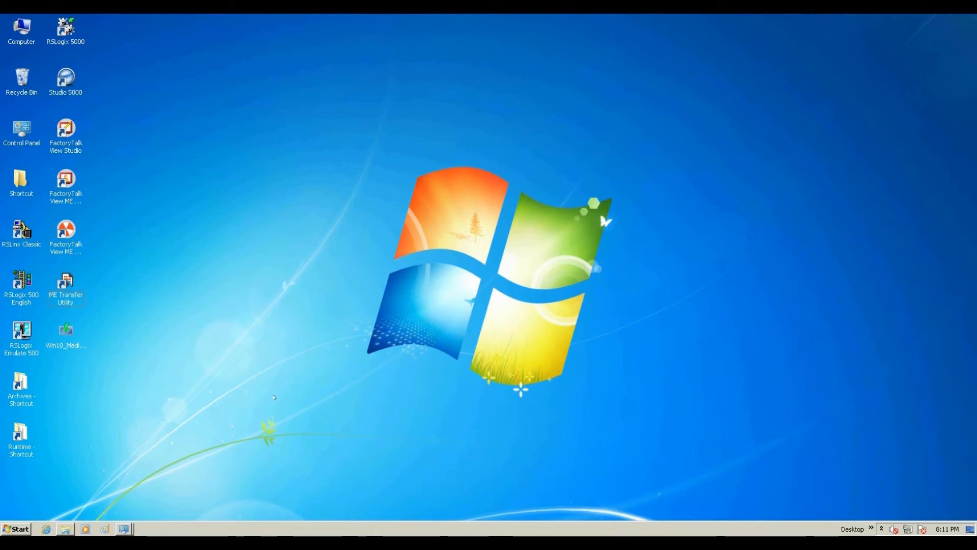
# Run Win10_MediaCreationTool1909.exe from the desktop
pyautogui.click(66, 329)
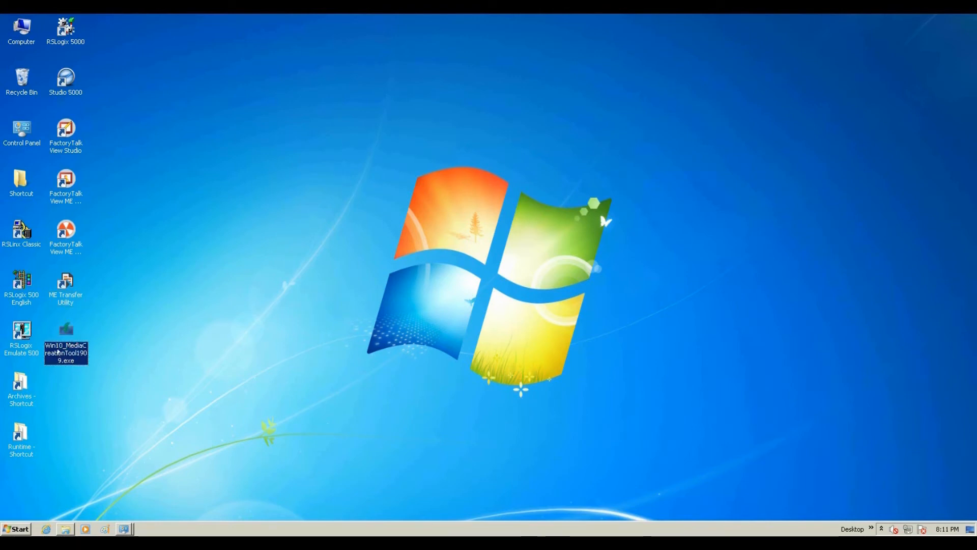
pyautogui.moveTo(80, 399)
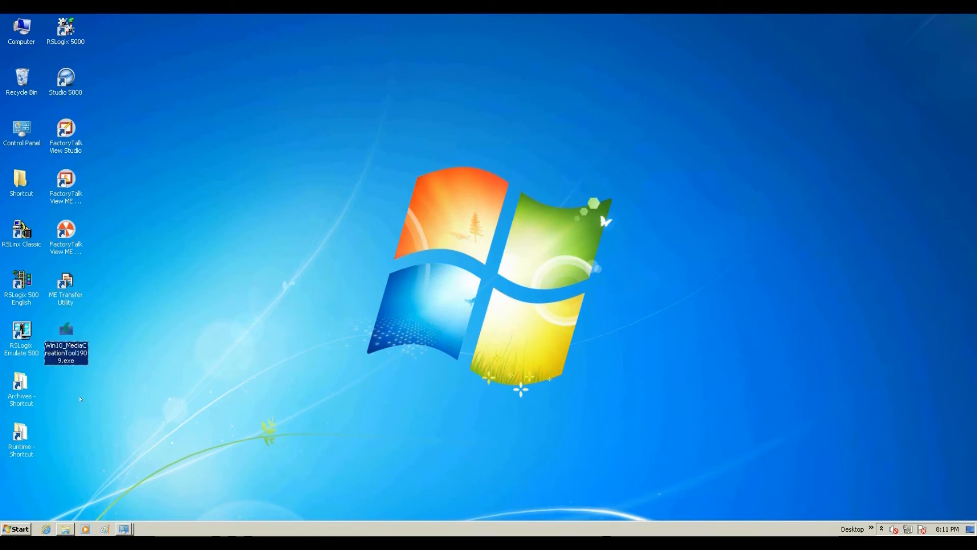
pyautogui.moveTo(150, 361)
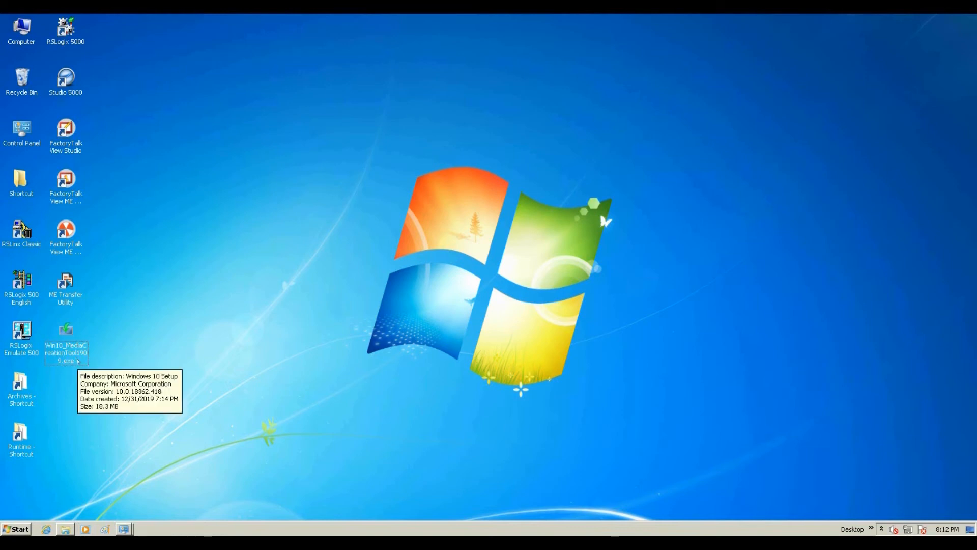
pyautogui.moveTo(111, 421)
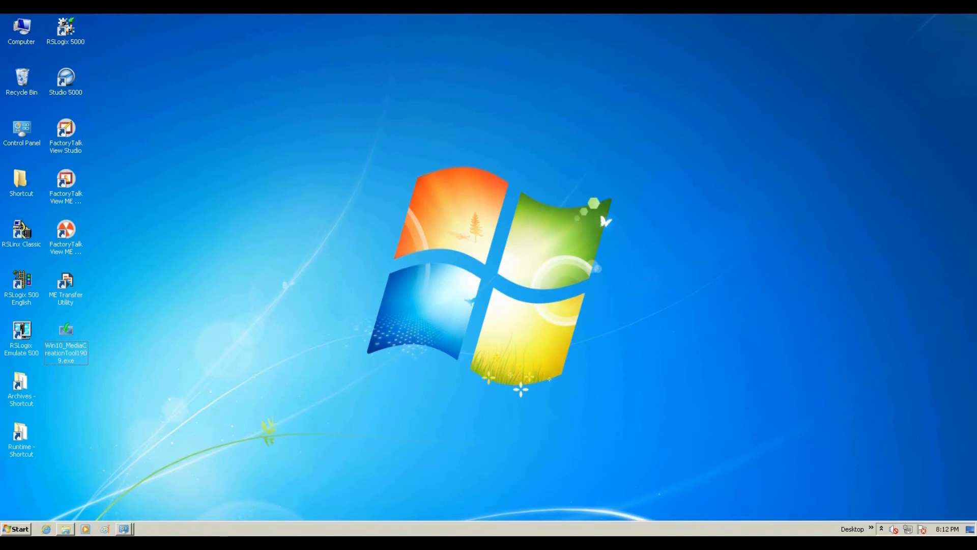
pyautogui.moveTo(292, 419)
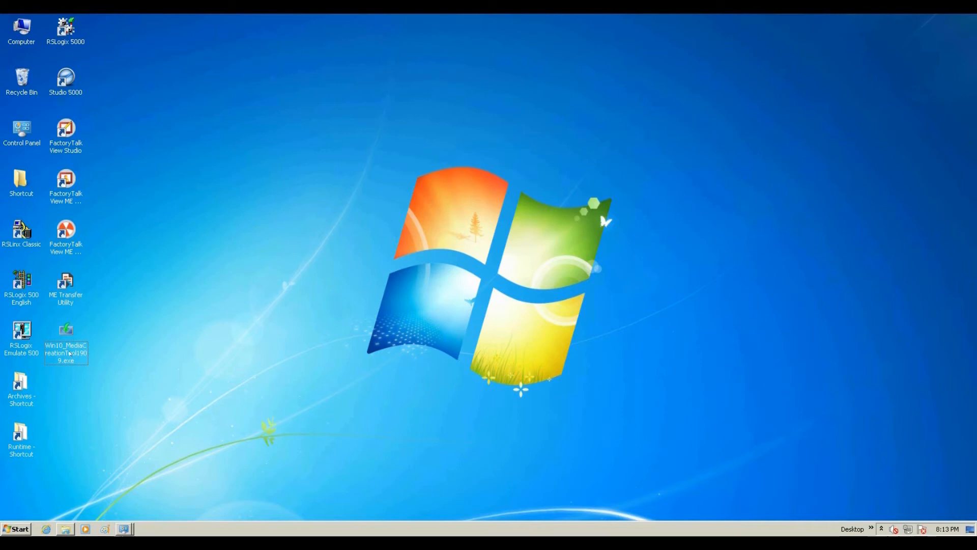
pyautogui.doubleClick(65, 330)
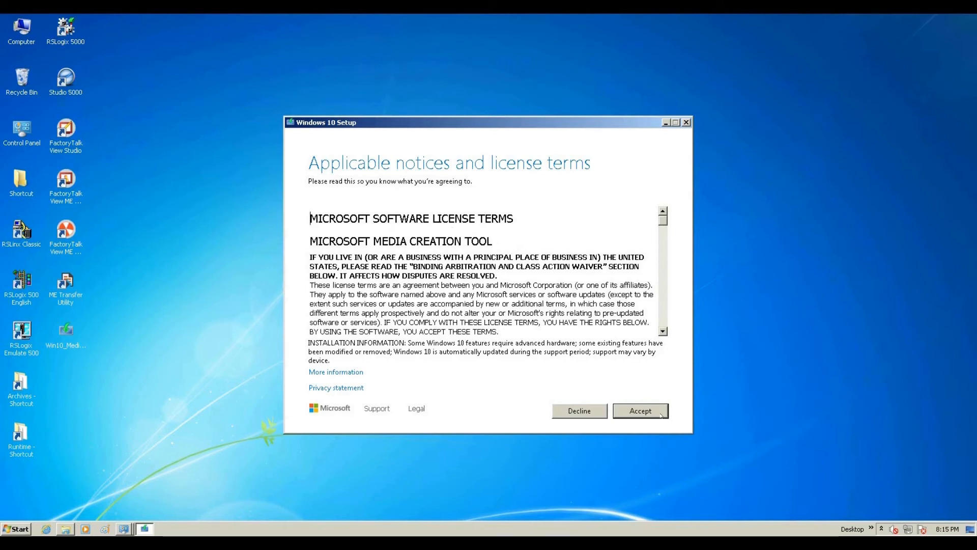
# Accept the Microsoft license terms and continue with 'Upgrade this PC now'
pyautogui.click(640, 410)
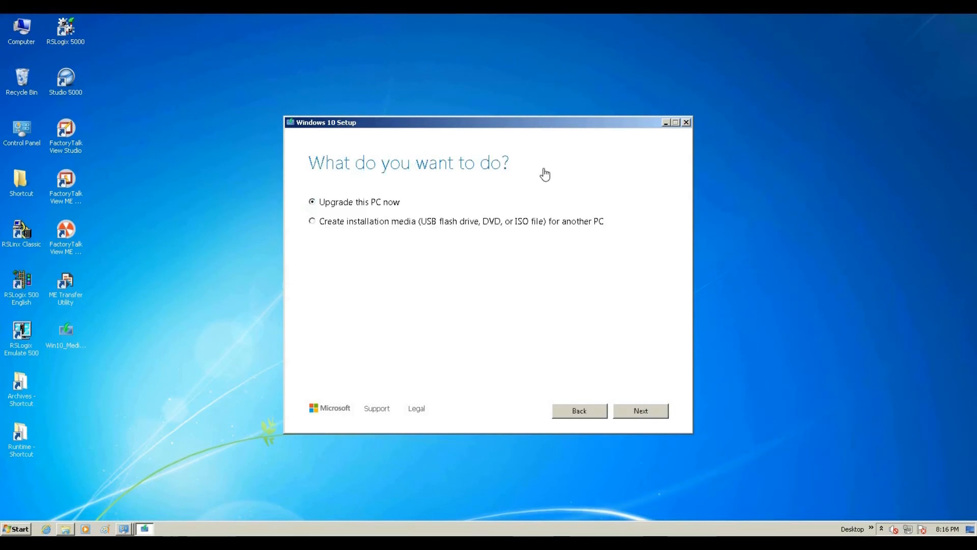
pyautogui.moveTo(543, 184)
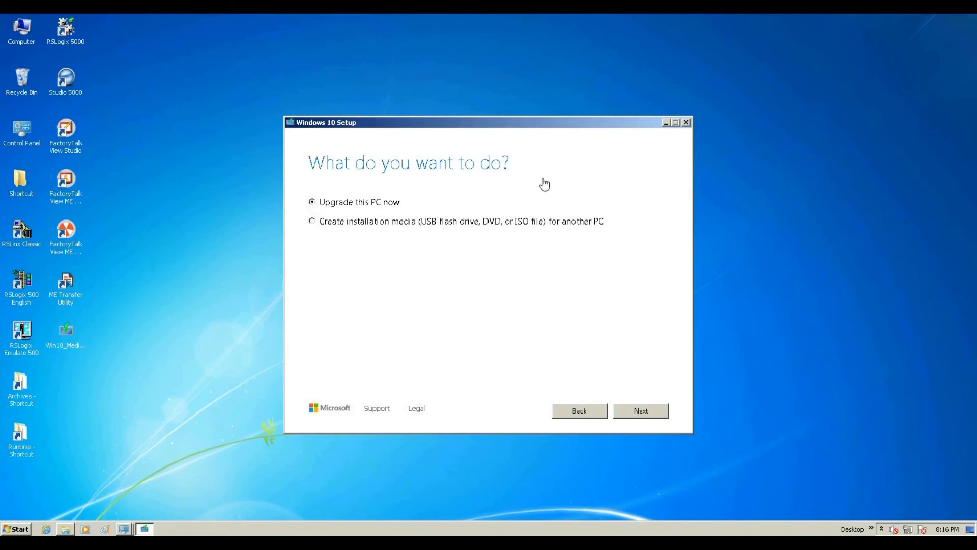
pyautogui.moveTo(353, 215)
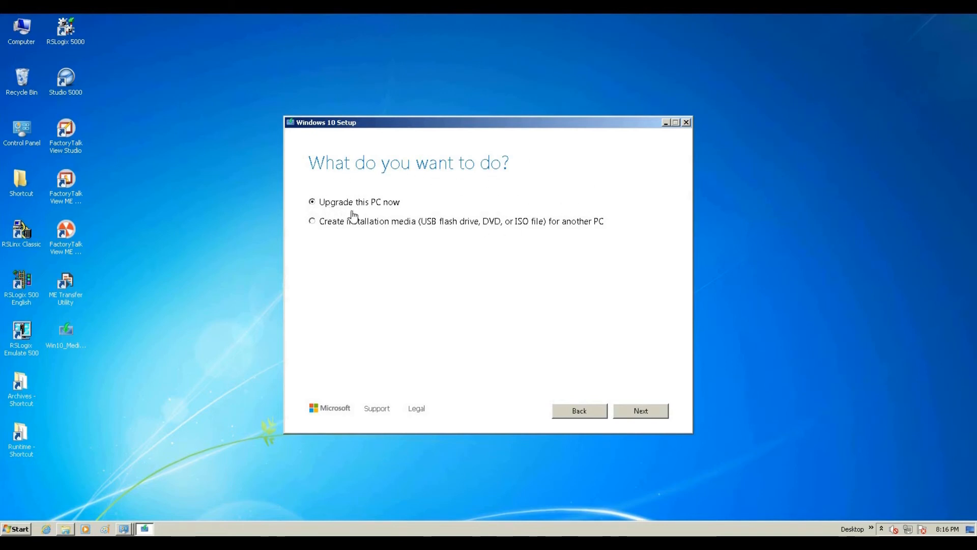
pyautogui.moveTo(397, 225)
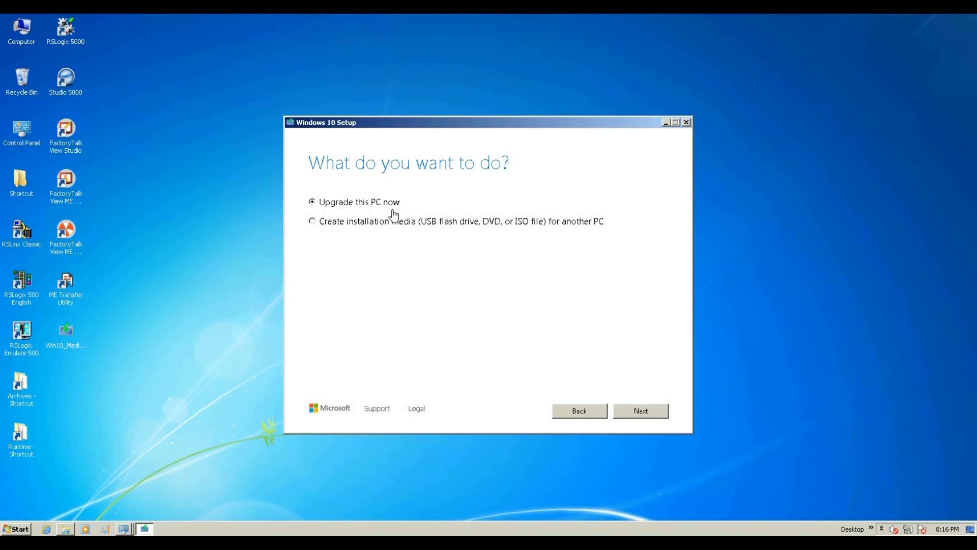
pyautogui.moveTo(423, 208)
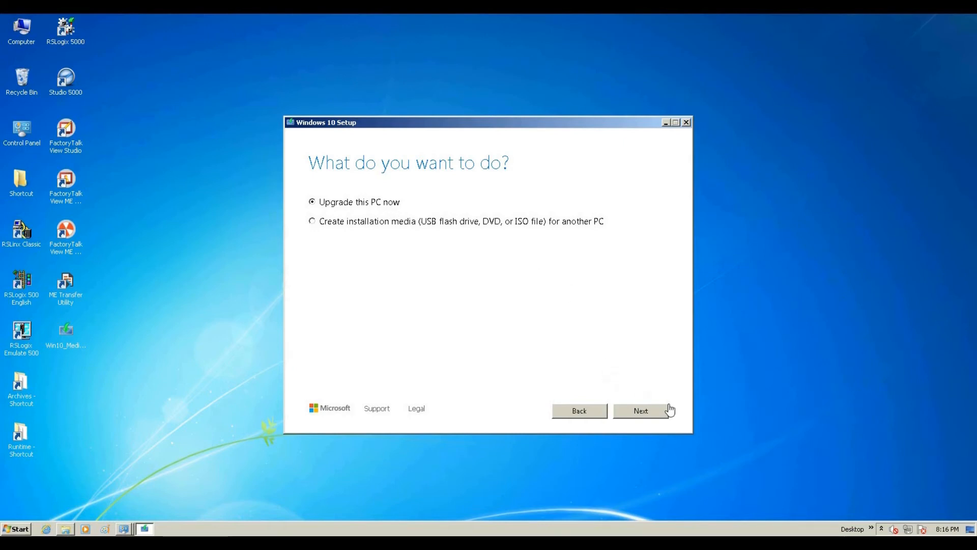
pyautogui.click(652, 410)
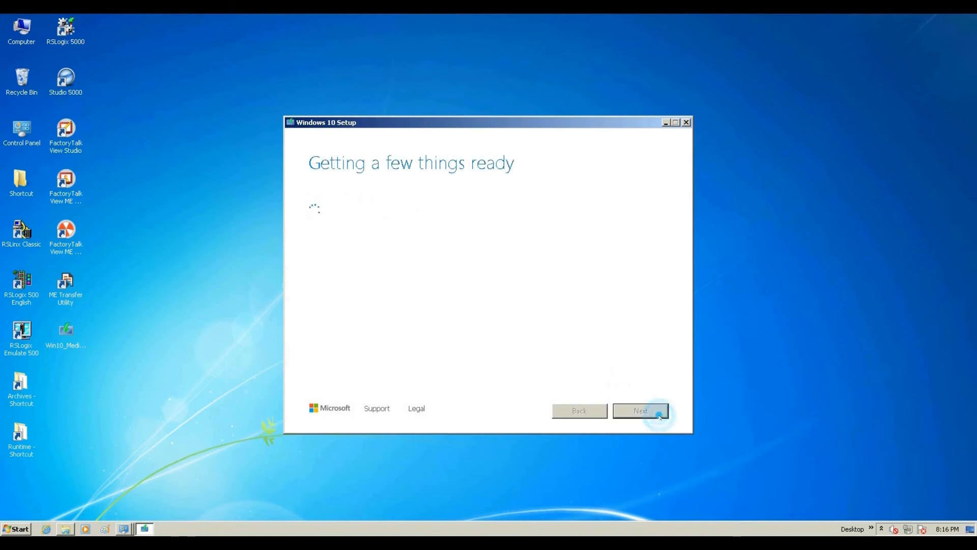
# Install Windows 10 Pro keeping personal files and apps
pyautogui.click(656, 413)
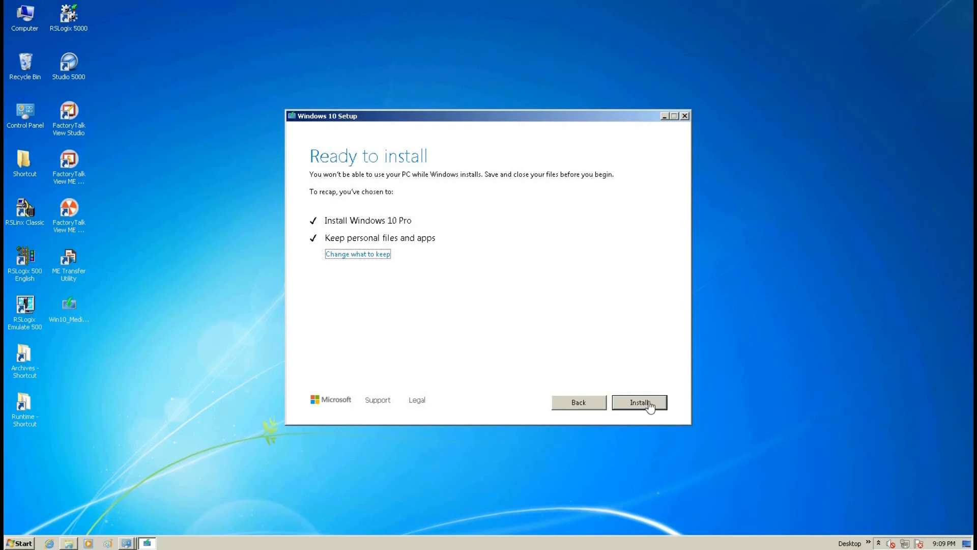
pyautogui.moveTo(664, 415)
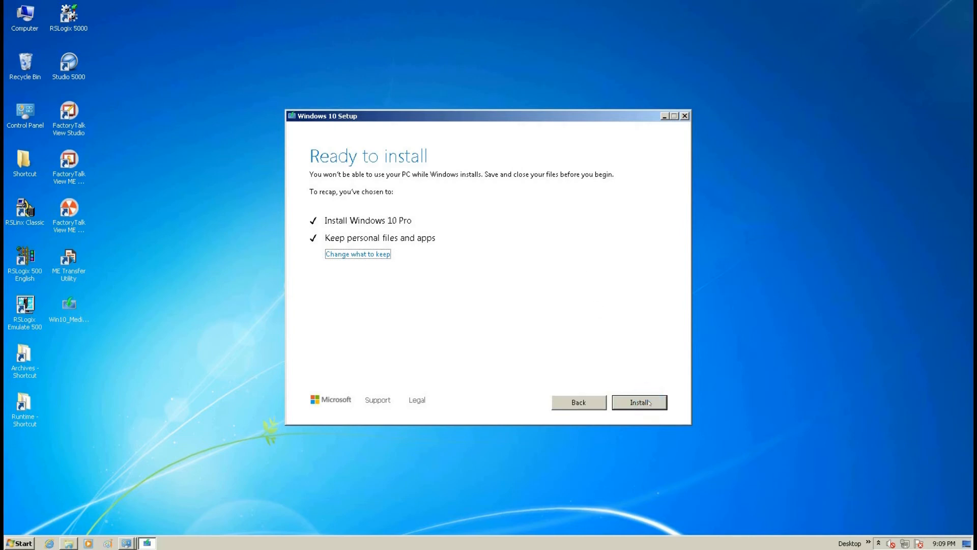
pyautogui.click(642, 402)
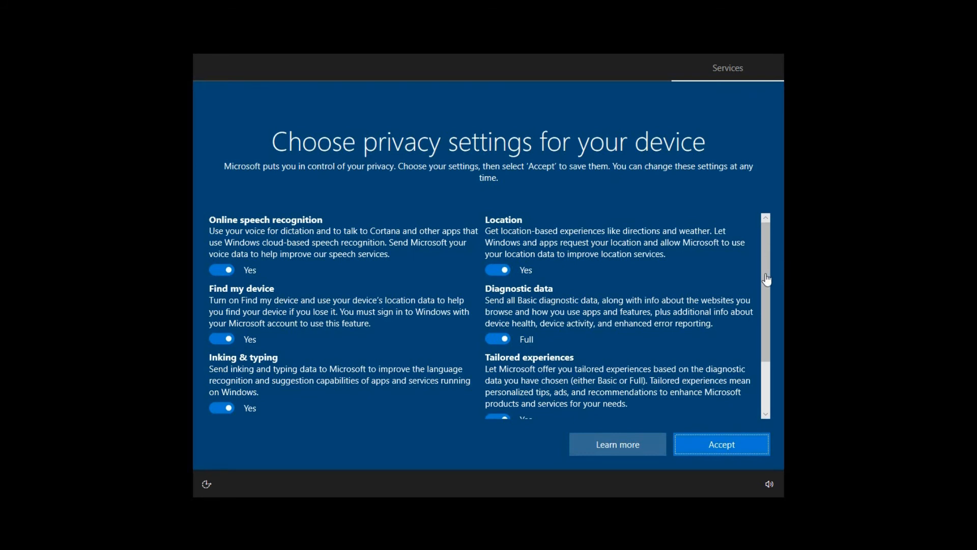
# Accept the default privacy settings and finish setup to the Windows 10 desktop
pyautogui.scroll(-3)
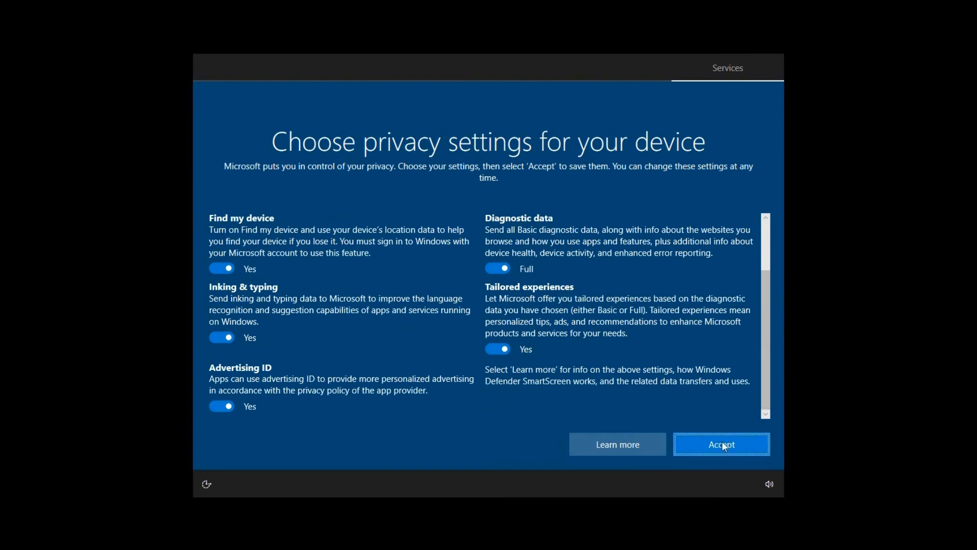
pyautogui.click(721, 443)
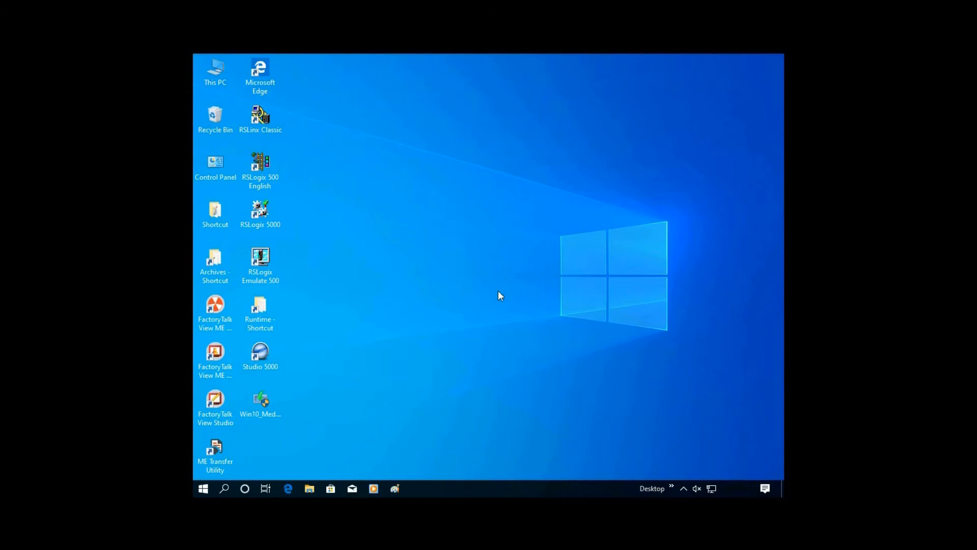
pyautogui.moveTo(516, 269)
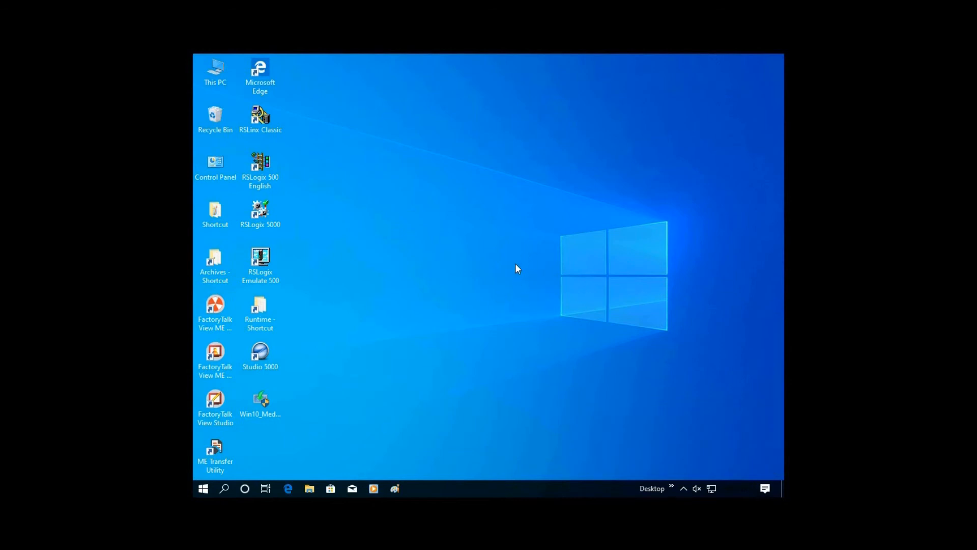
pyautogui.moveTo(596, 249)
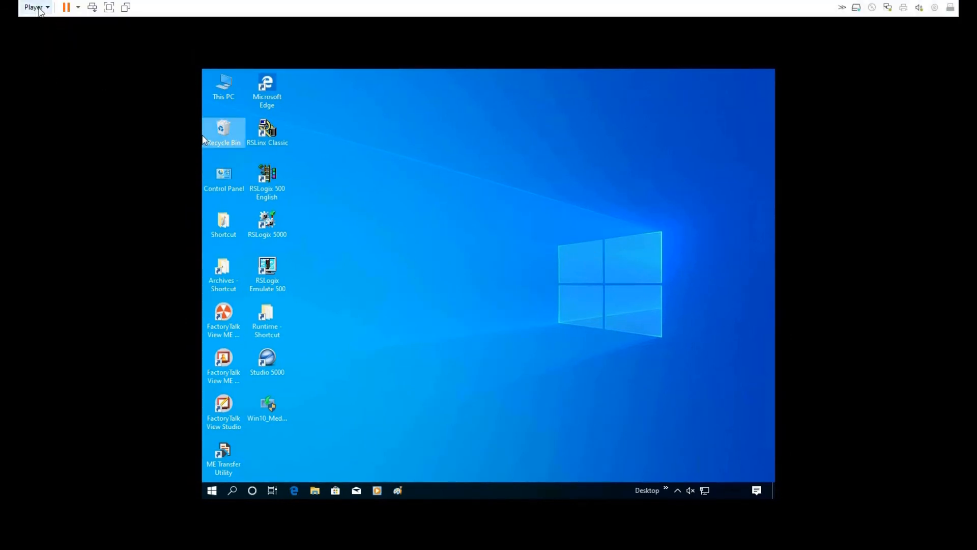
# Mount the VMware Tools disc via Player > Manage and launch its installer from DVD Drive (D:)
pyautogui.click(31, 7)
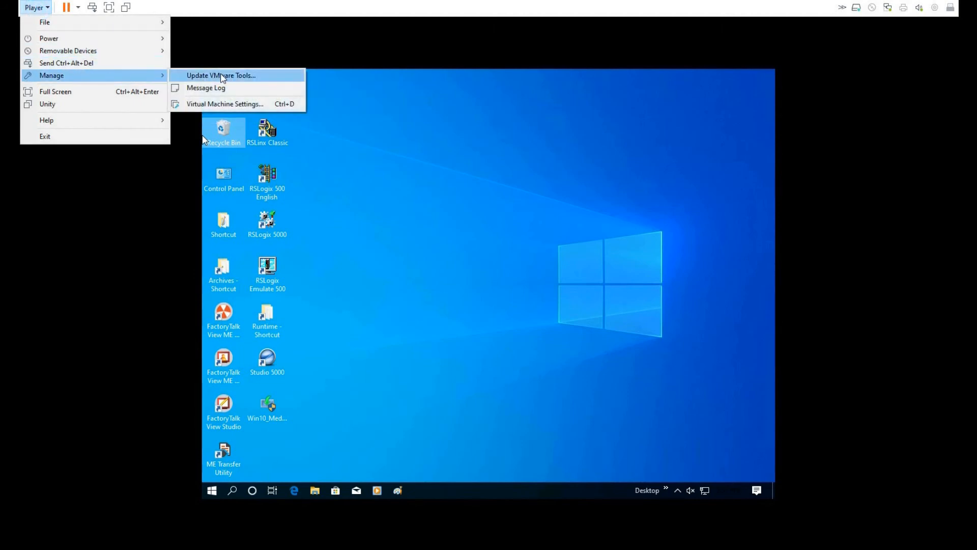
pyautogui.moveTo(255, 81)
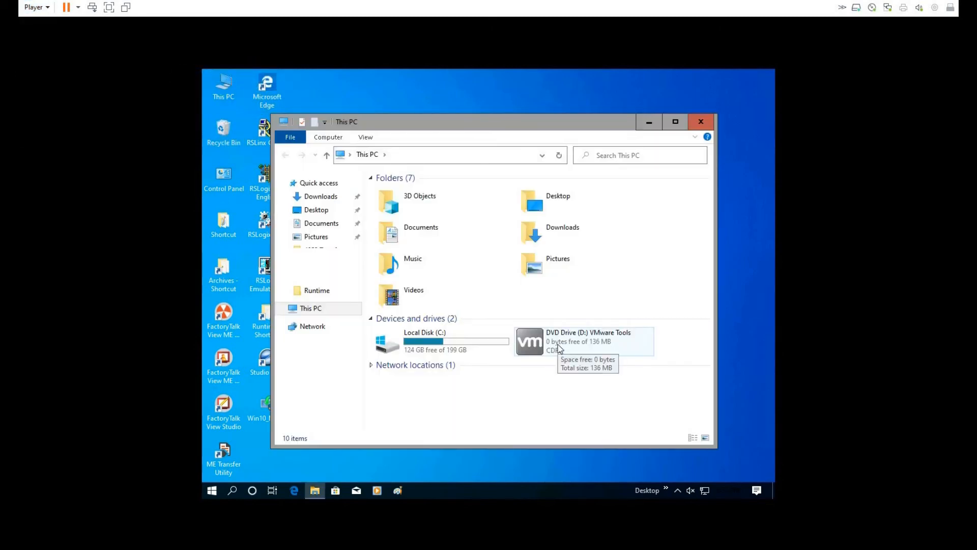
pyautogui.click(558, 348)
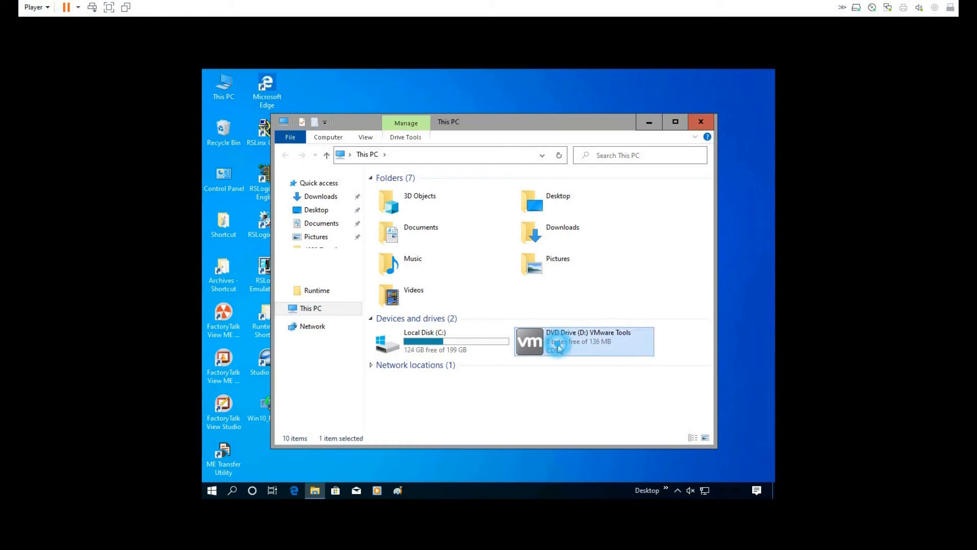
pyautogui.doubleClick(559, 346)
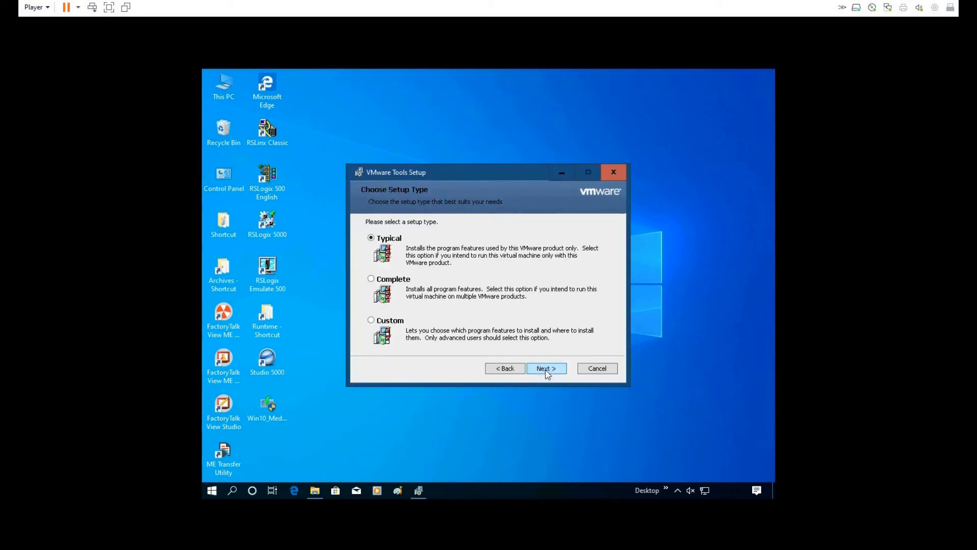
# Run VMware Tools Setup with the Complete setup type through to Finish
pyautogui.click(371, 278)
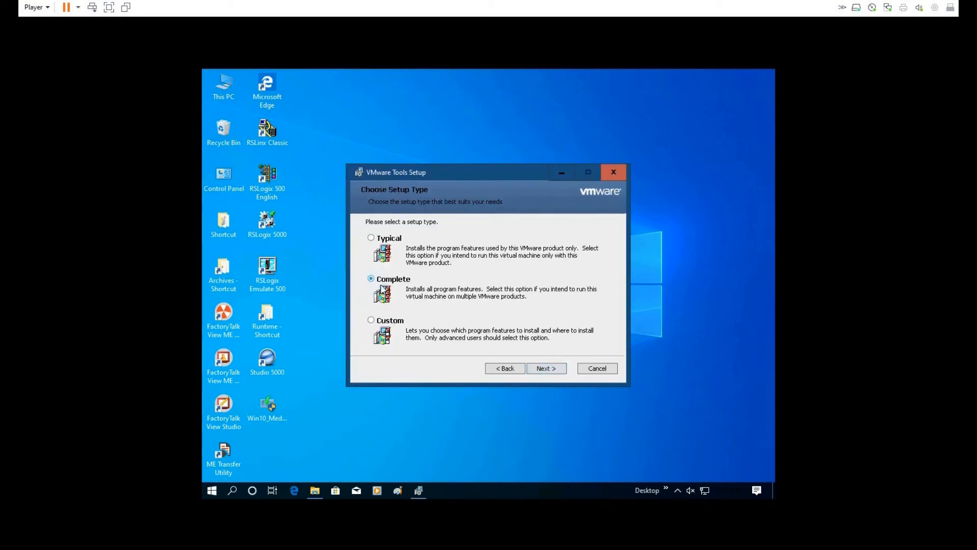
pyautogui.click(546, 368)
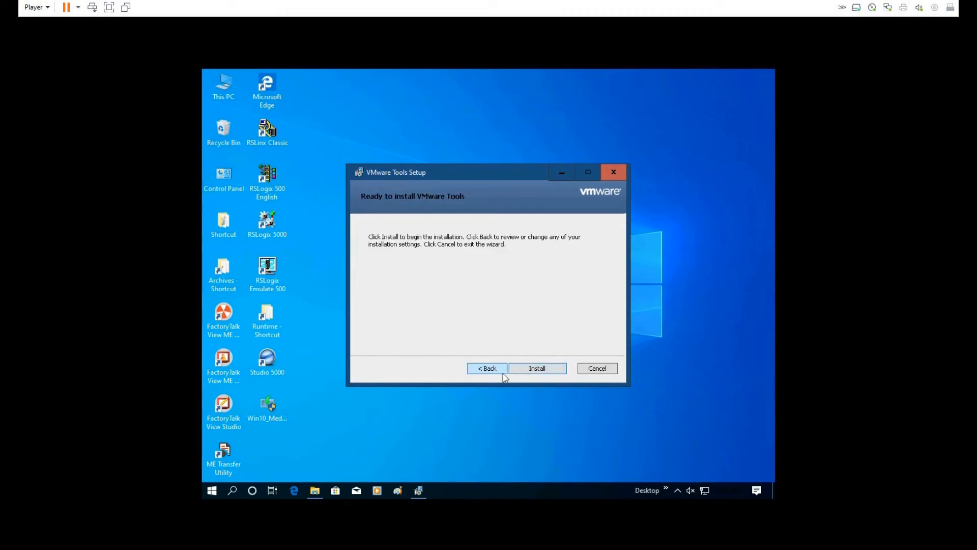
pyautogui.click(537, 368)
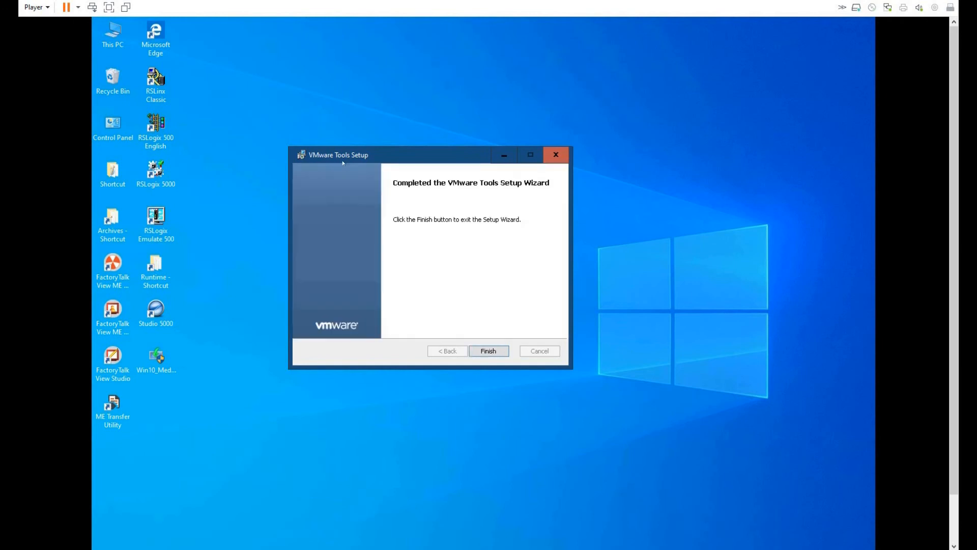
pyautogui.moveTo(496, 267)
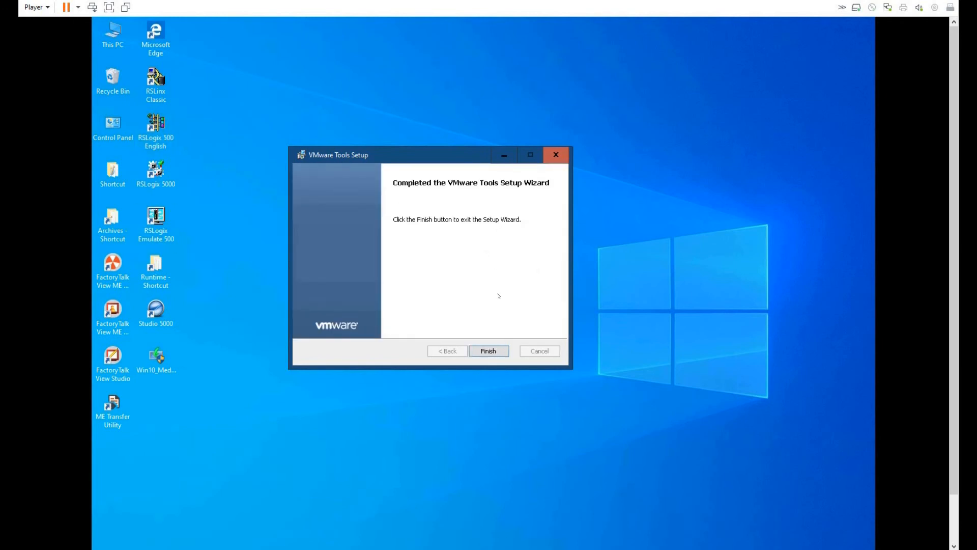
pyautogui.click(489, 351)
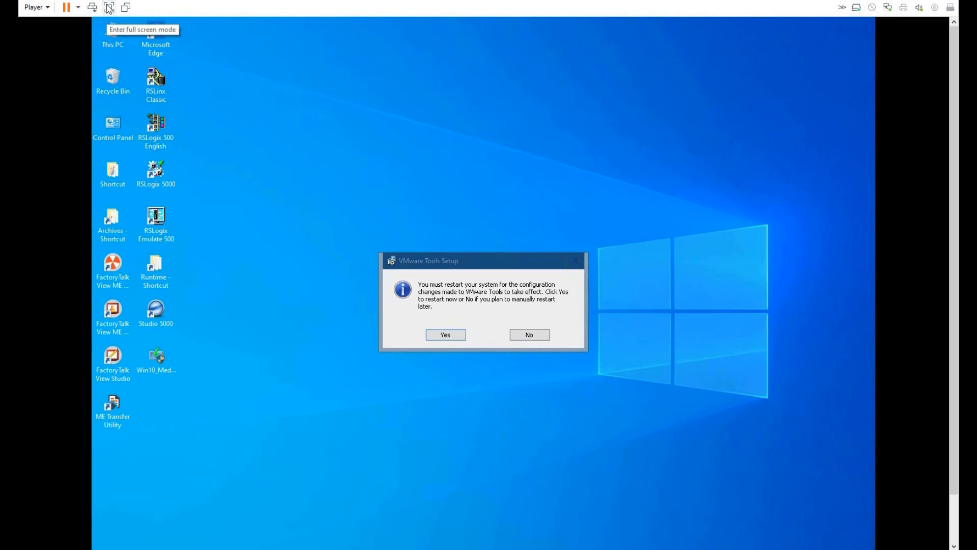
# Switch the Windows 10 guest to full-screen mode from the Player toolbar
pyautogui.click(108, 6)
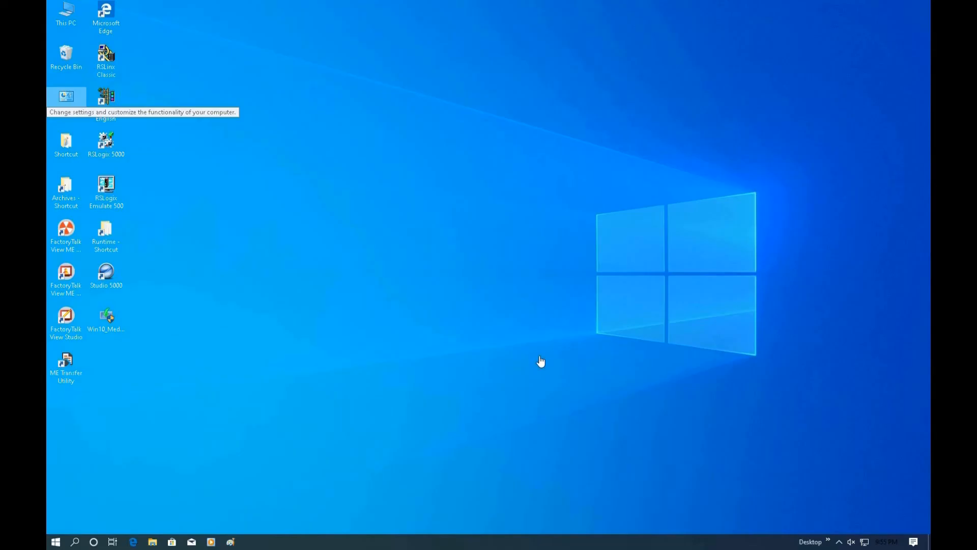
pyautogui.moveTo(564, 369)
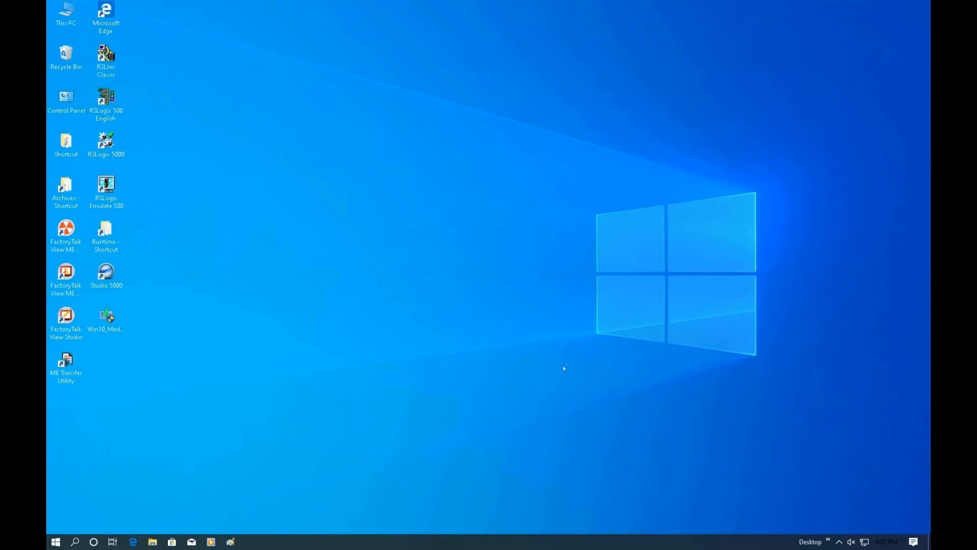
pyautogui.moveTo(545, 368)
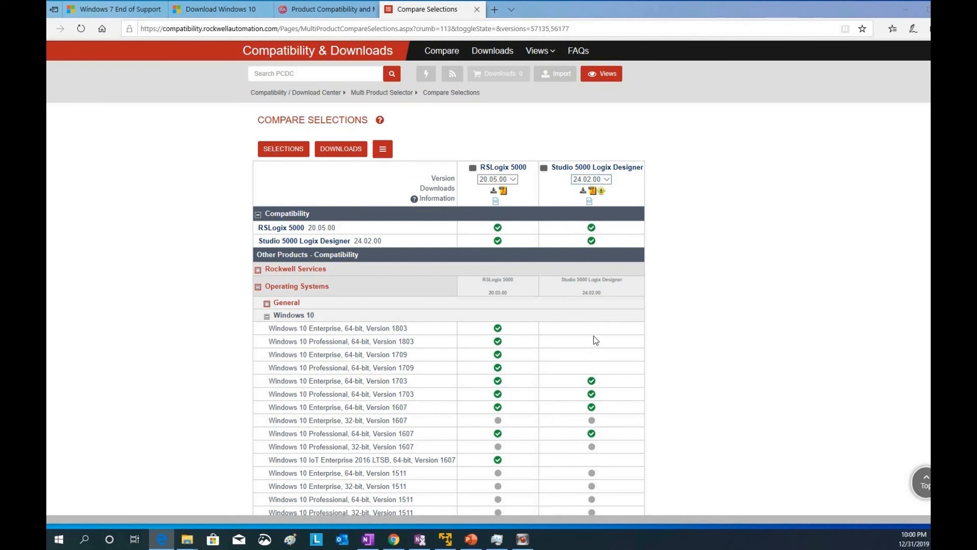
pyautogui.moveTo(574, 344)
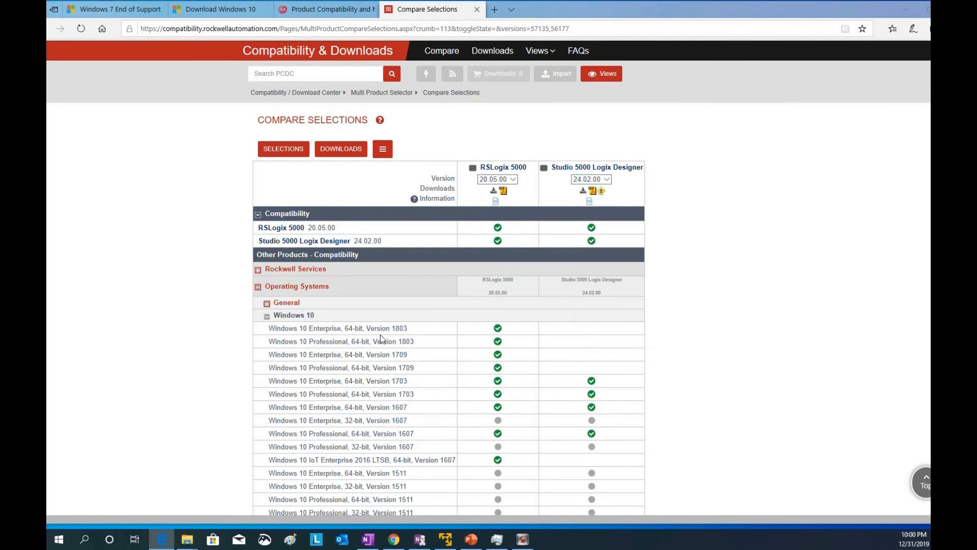
pyautogui.moveTo(602, 343)
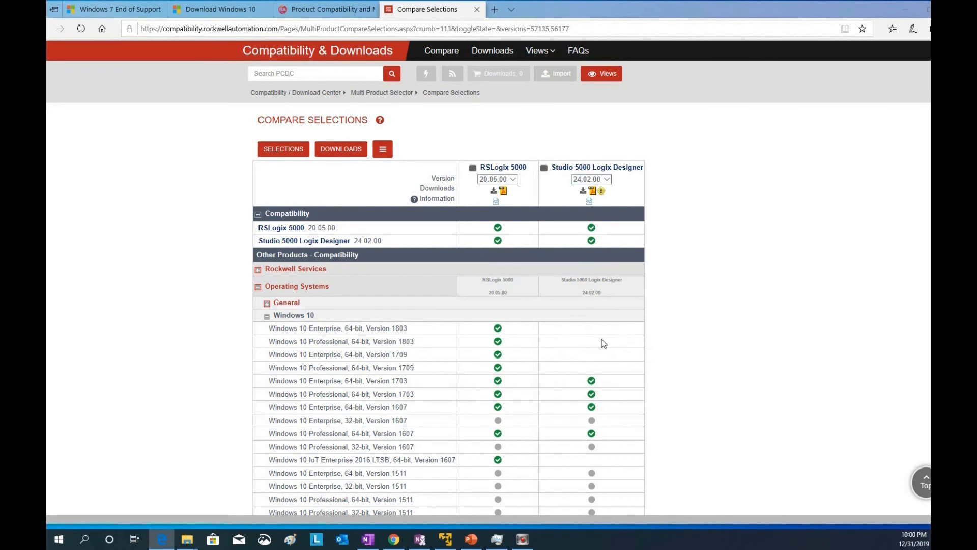
pyautogui.moveTo(424, 328)
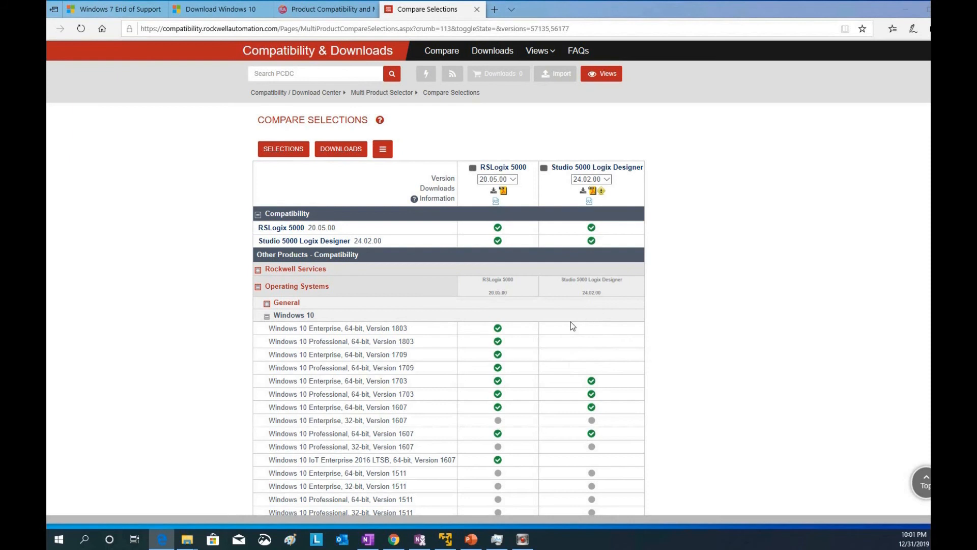
pyautogui.moveTo(590, 333)
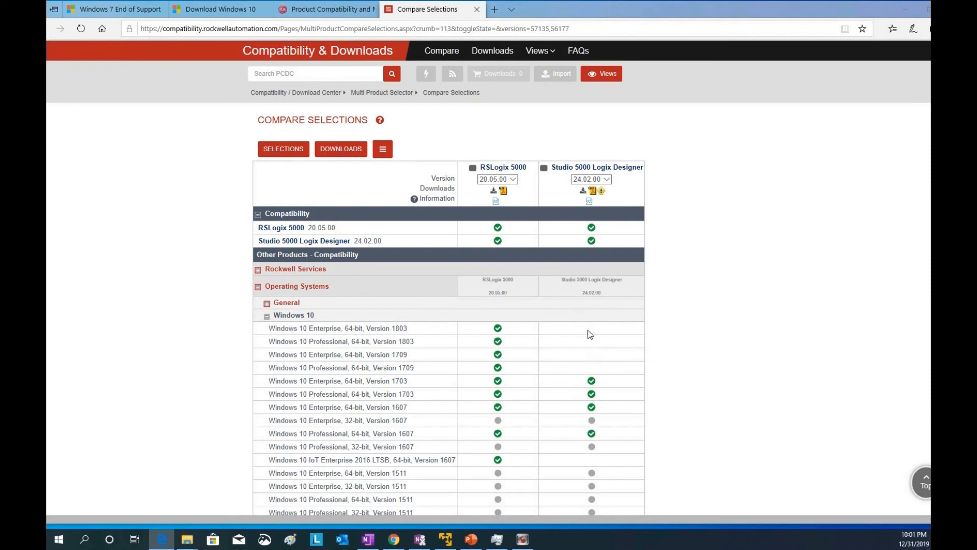
pyautogui.moveTo(606, 329)
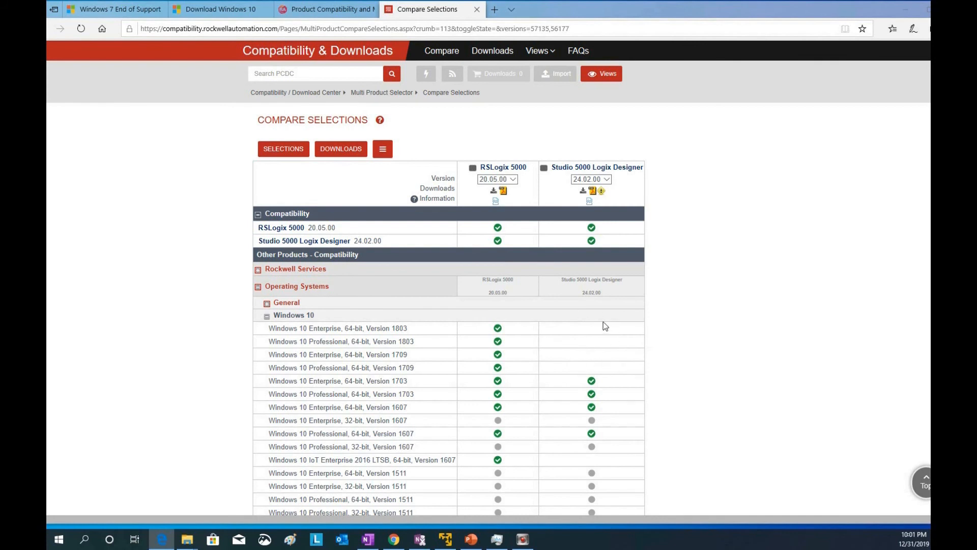
pyautogui.moveTo(804, 347)
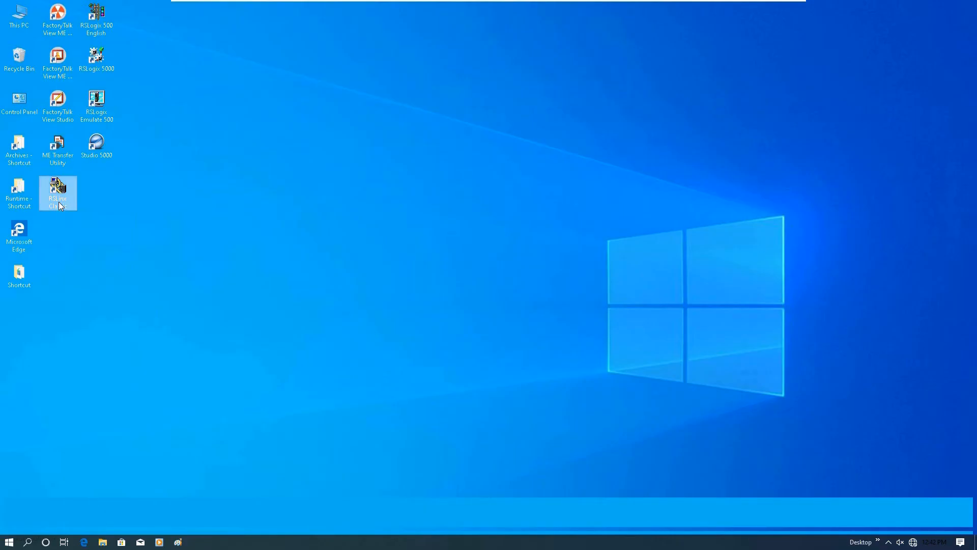
# Launch RSLinx Classic and browse RSWho down AB_ETH-1 to the 192.168.1.3 controller's PointIO chassis modules
pyautogui.doubleClick(57, 189)
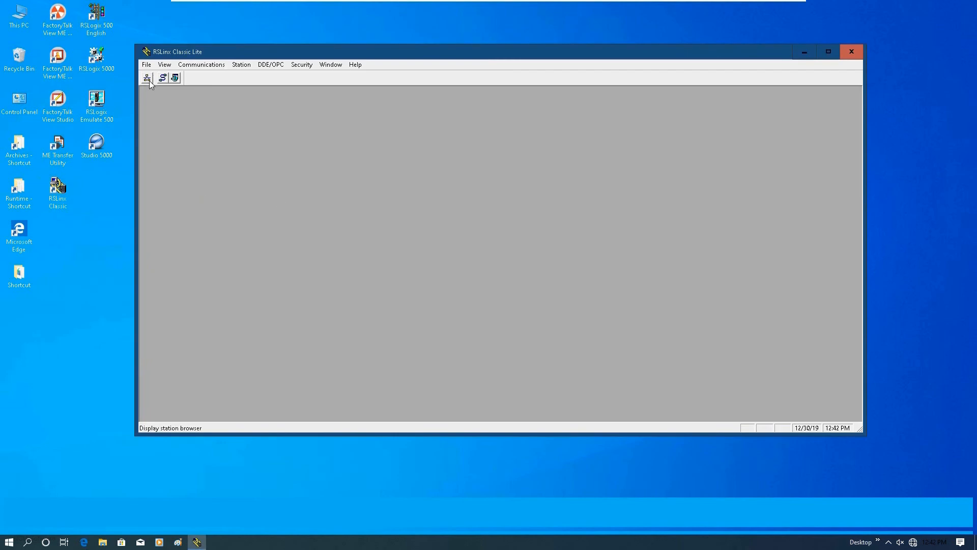
pyautogui.click(202, 64)
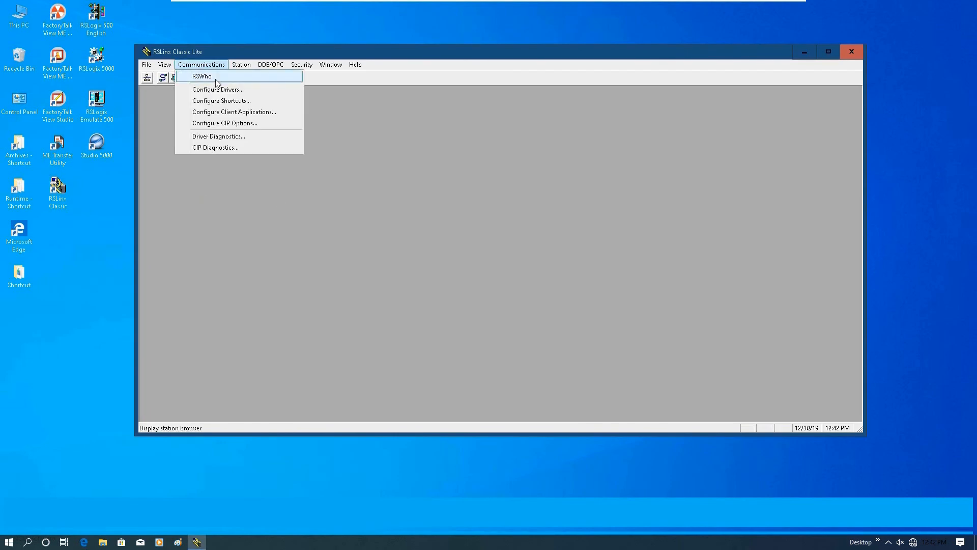
pyautogui.moveTo(216, 92)
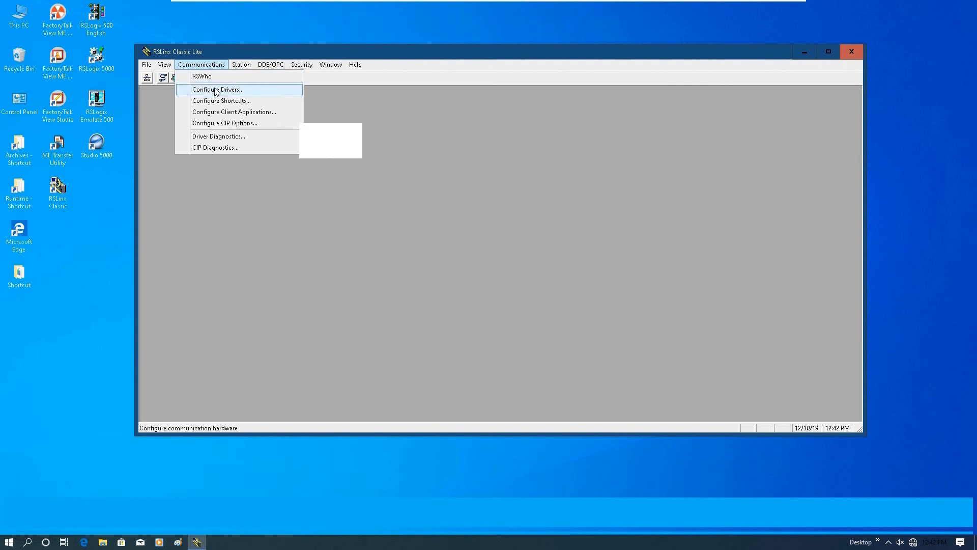
pyautogui.click(201, 76)
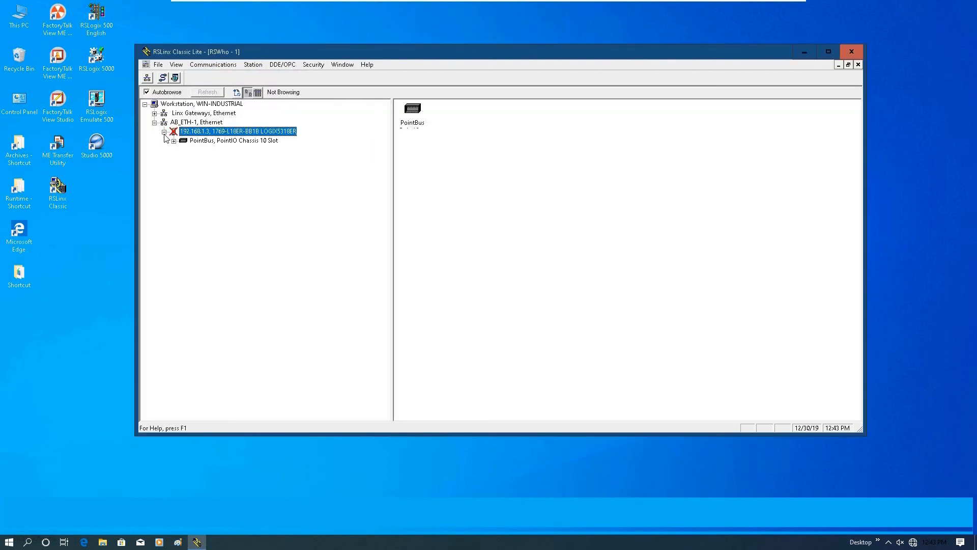
pyautogui.click(172, 139)
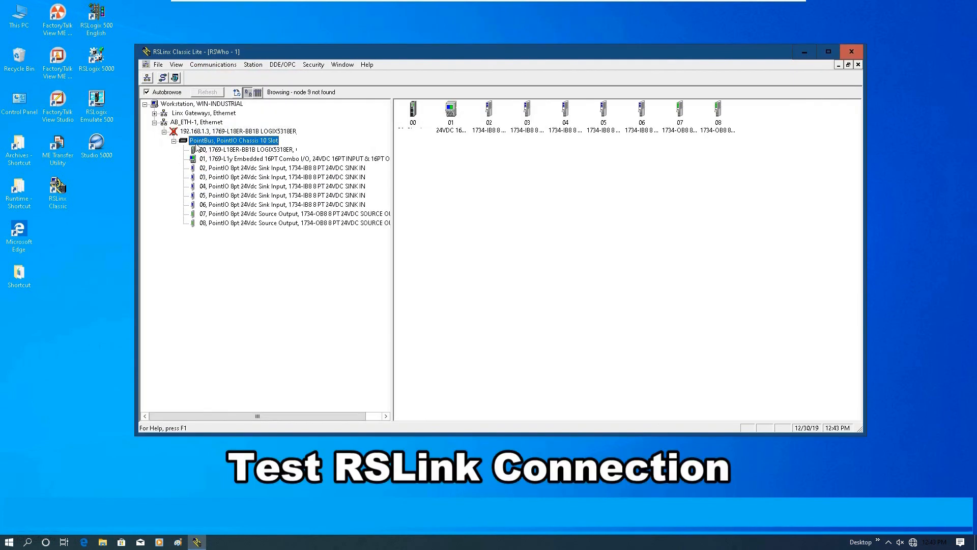
pyautogui.rightClick(195, 122)
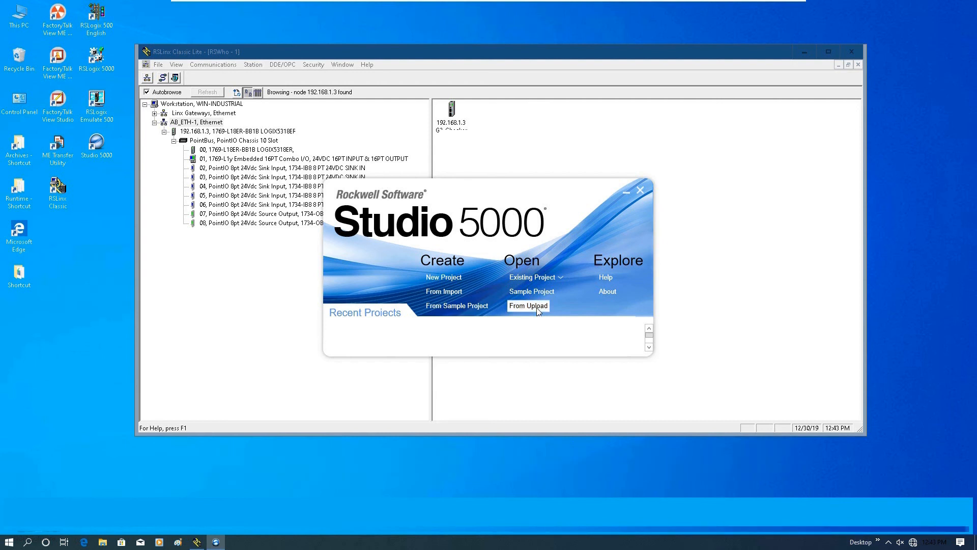
# Begin an Open > From Upload from the 1769-L18ER controller at 192.168.1.3 under AB_ETH-1
pyautogui.click(528, 306)
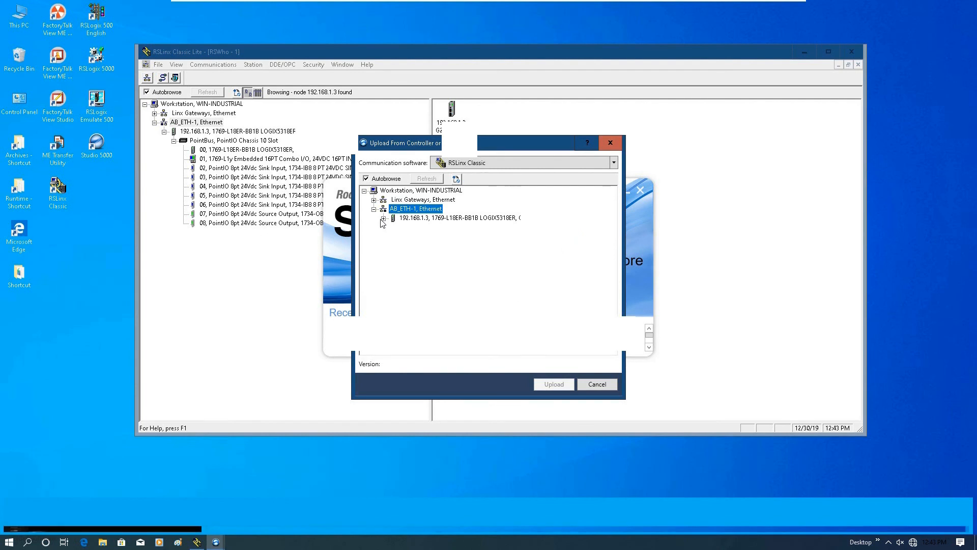
pyautogui.click(385, 218)
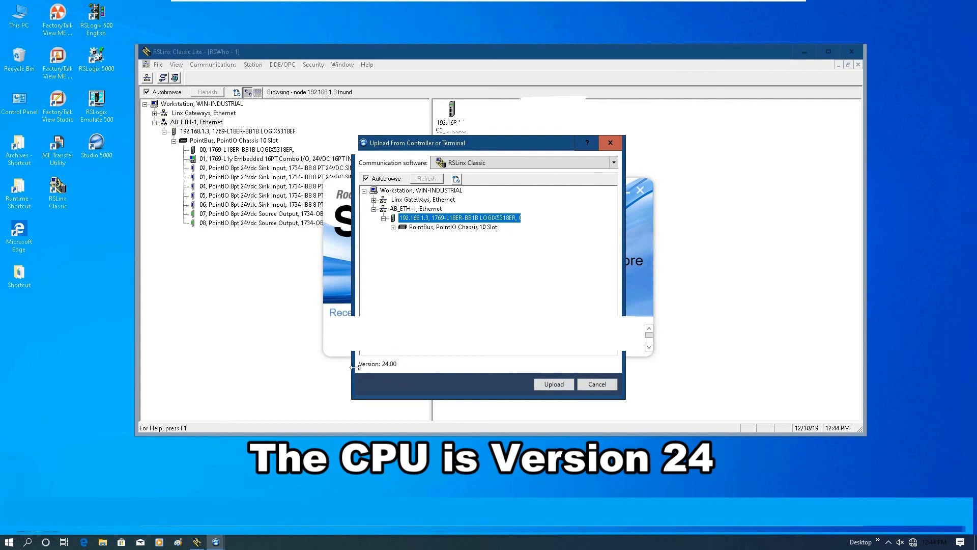
pyautogui.moveTo(539, 395)
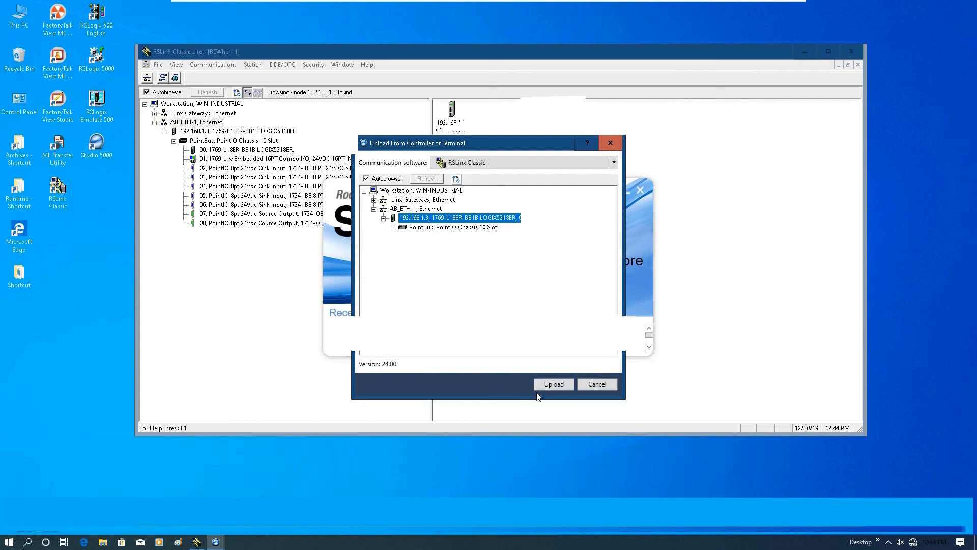
pyautogui.click(554, 383)
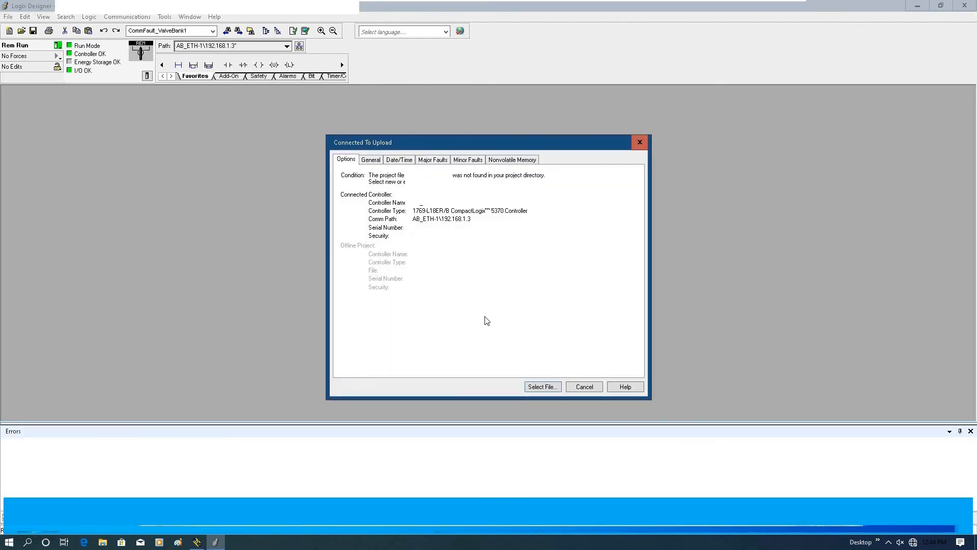
pyautogui.moveTo(533, 329)
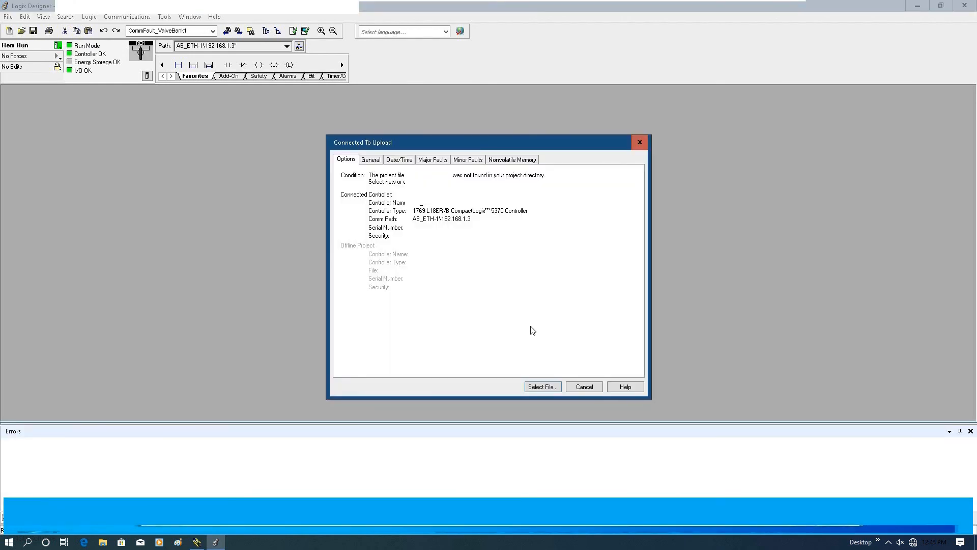
# Review the controller's General and Date/Time details in the upload connection dialog
pyautogui.click(371, 158)
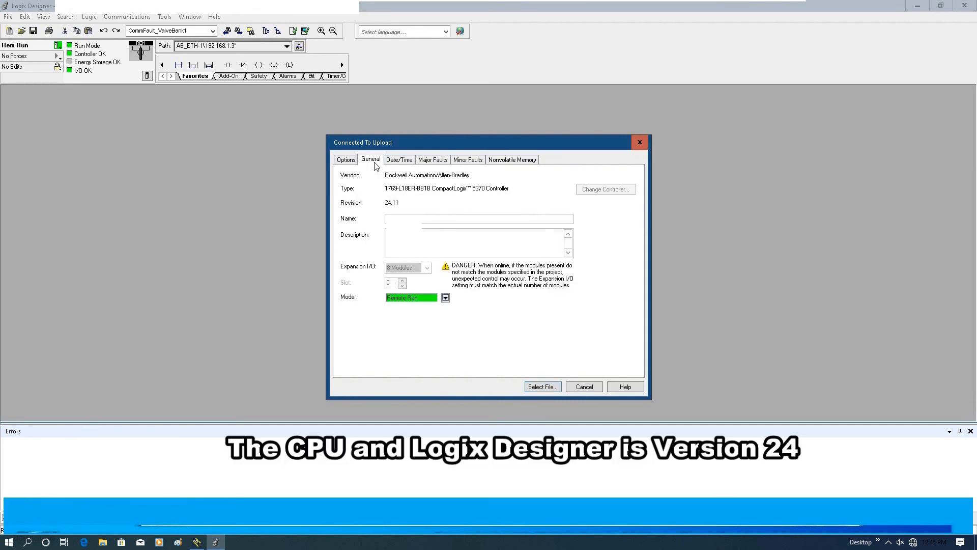
pyautogui.click(399, 159)
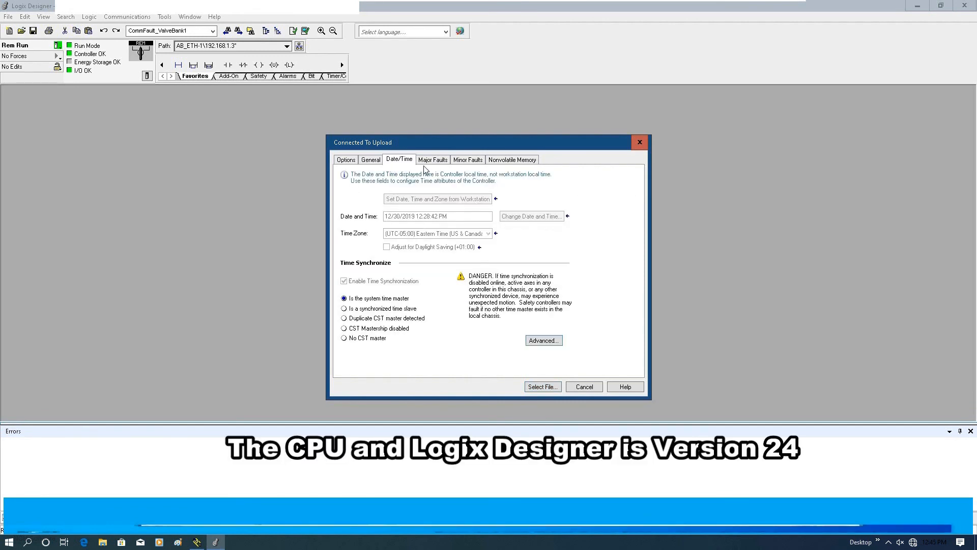
pyautogui.click(346, 158)
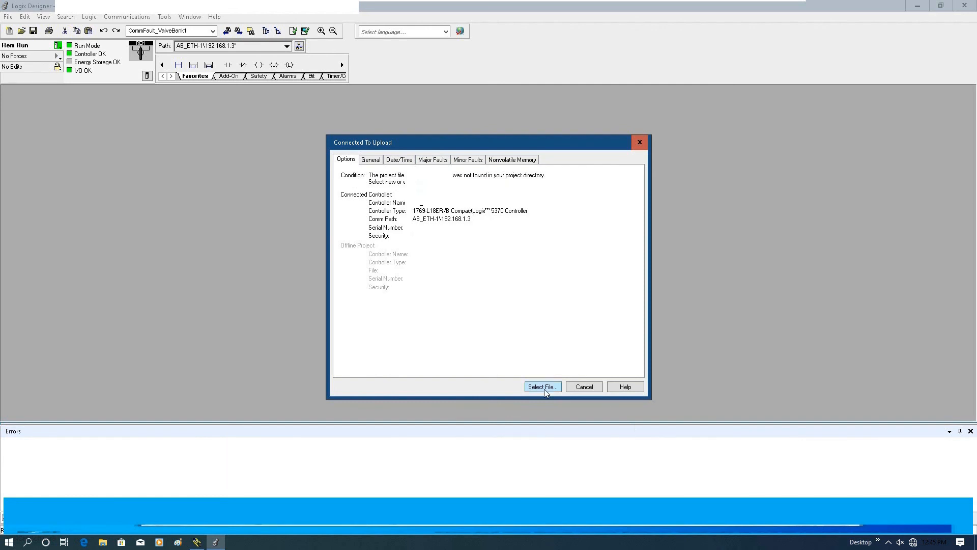
# Create ControllerV24Upload.ACD as the project file and upload the controller program into it
pyautogui.click(543, 387)
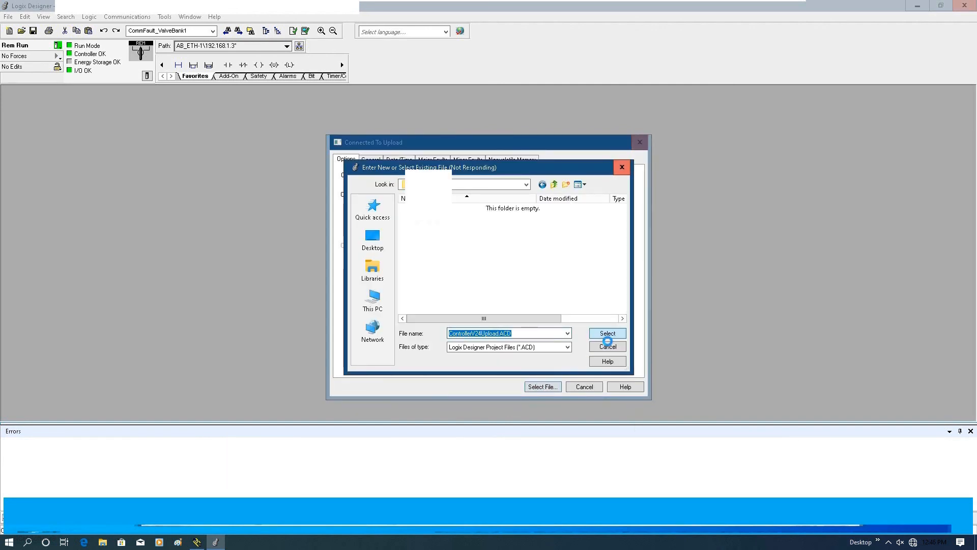
pyautogui.click(607, 333)
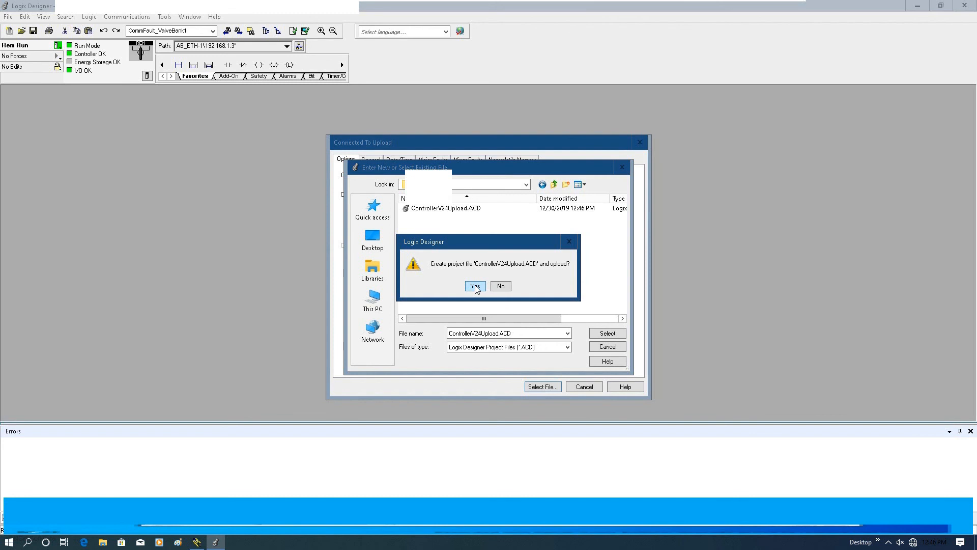
pyautogui.click(475, 286)
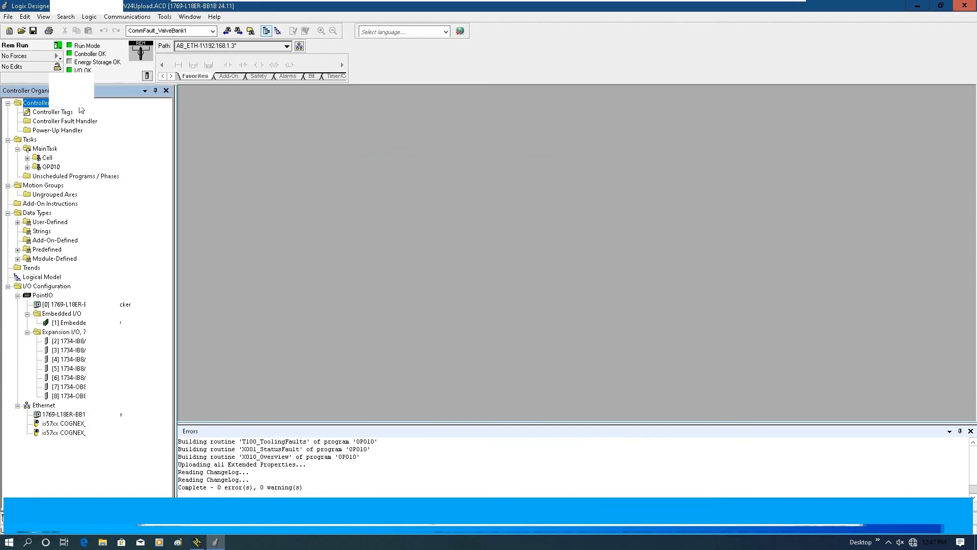
# Finalize all pending rung edits in routine C002_Cognex_Left_Trigger of program OP010
pyautogui.doubleClick(87, 175)
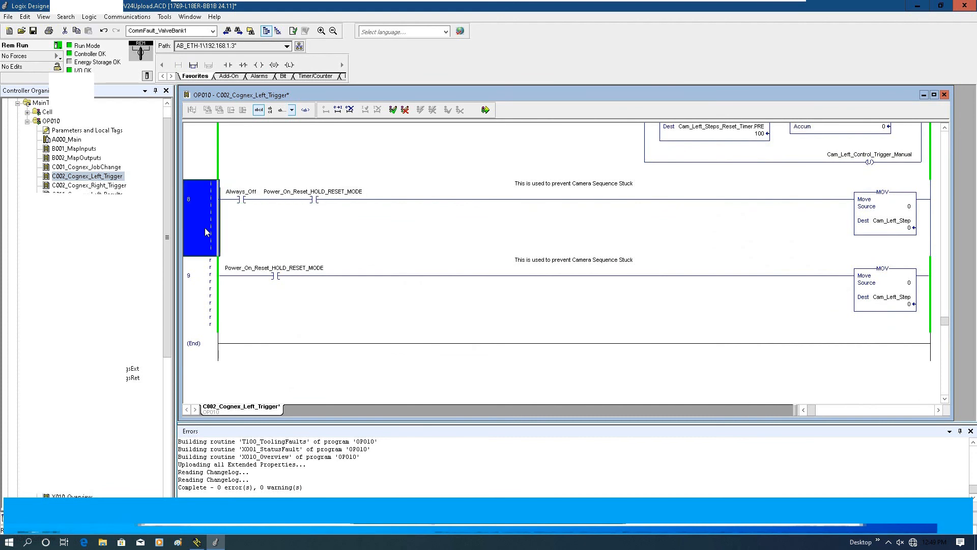
pyautogui.click(392, 110)
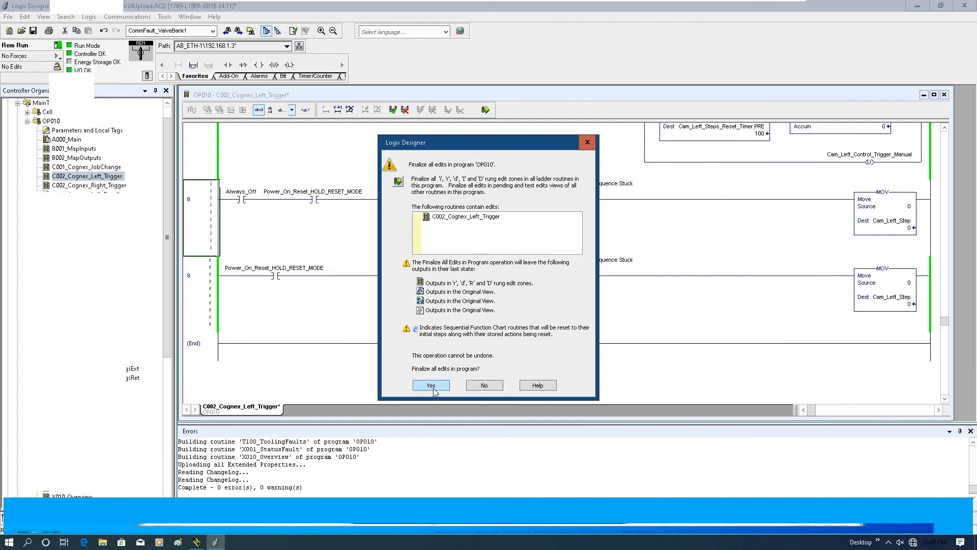
pyautogui.click(431, 385)
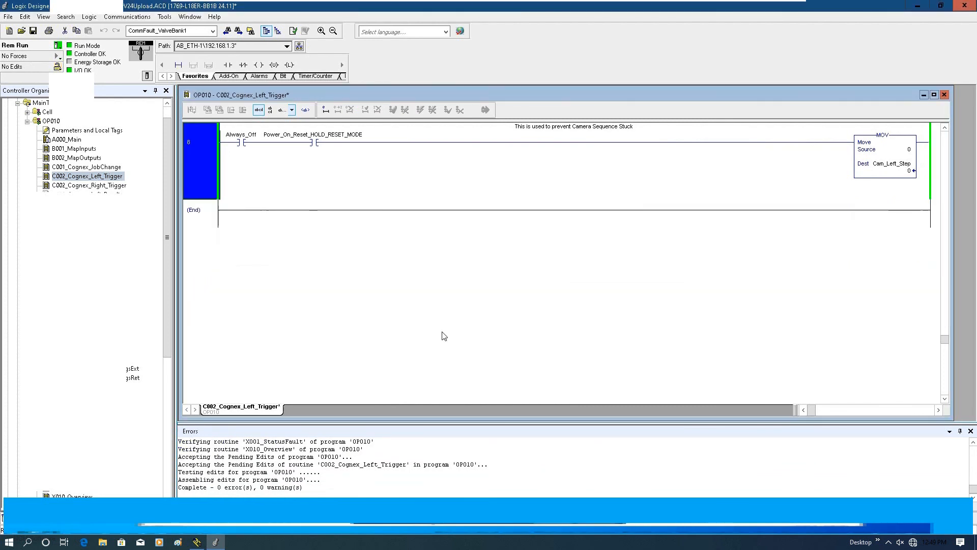
# Check the embedded module's properties to confirm version 24
pyautogui.scroll(-3)
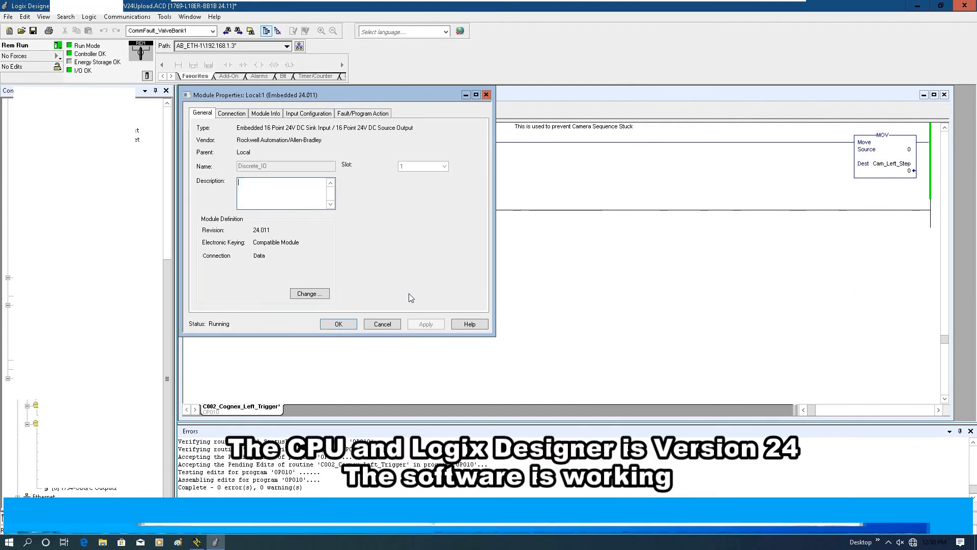
pyautogui.moveTo(272, 372)
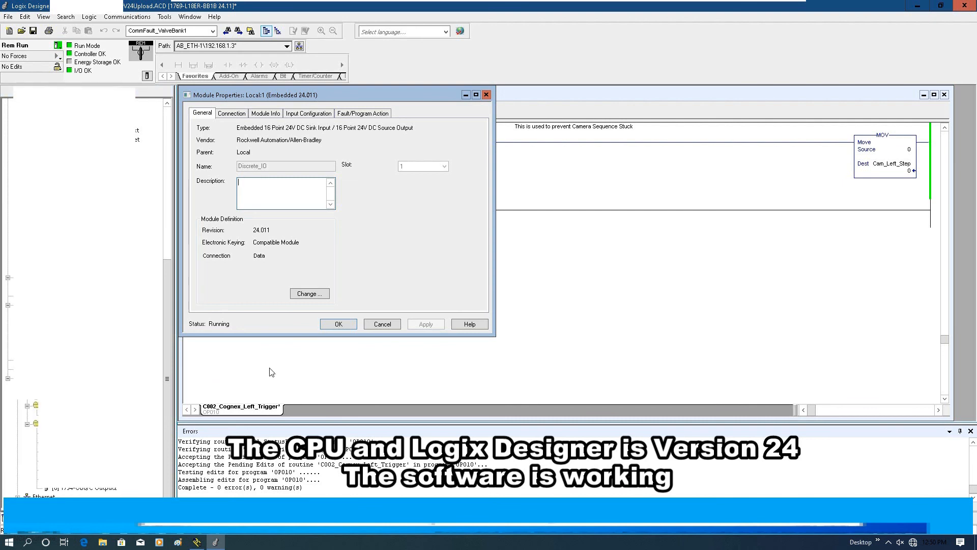
pyautogui.click(338, 323)
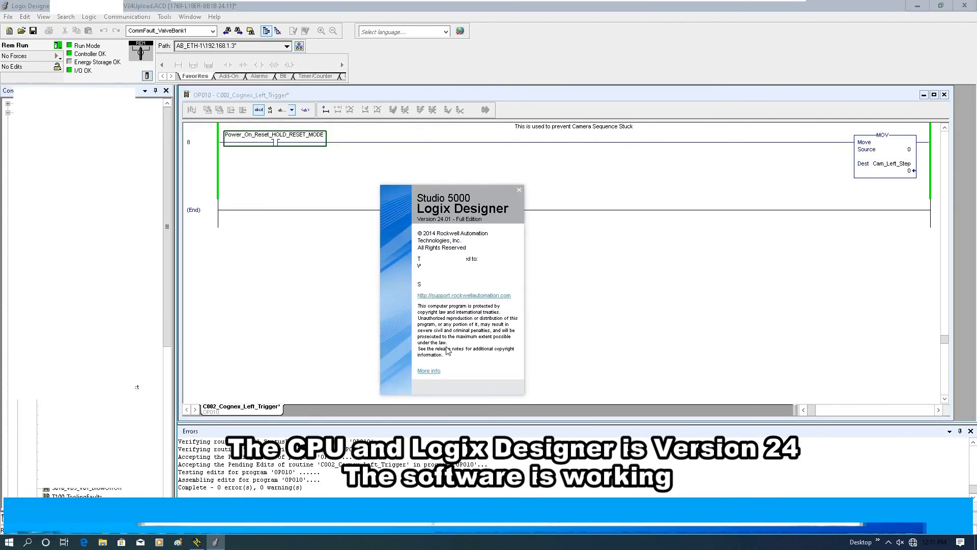
pyautogui.moveTo(469, 376)
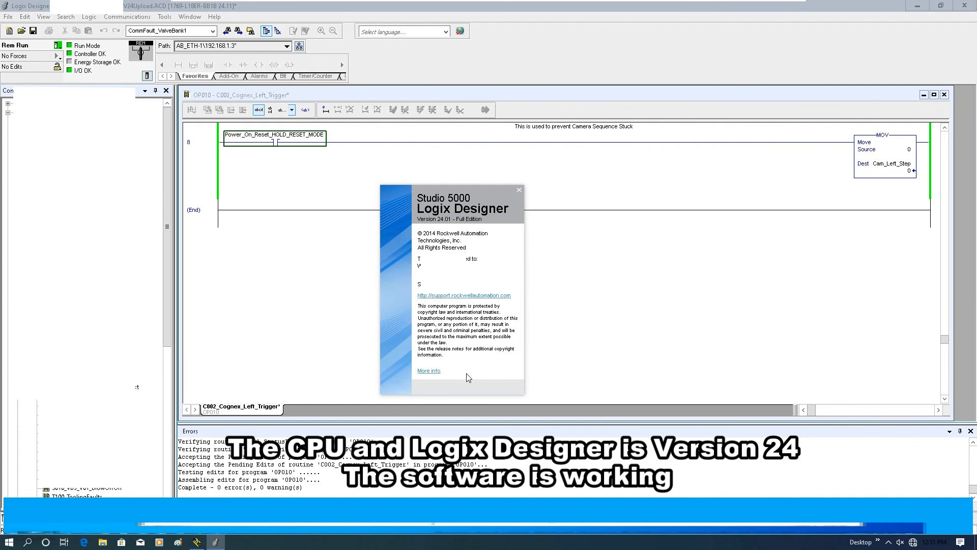
pyautogui.moveTo(464, 385)
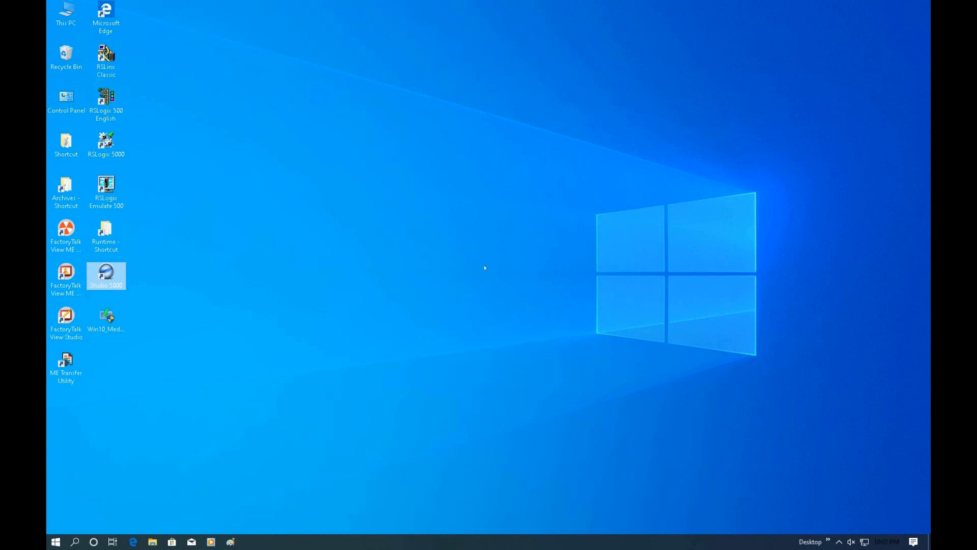
pyautogui.moveTo(478, 267)
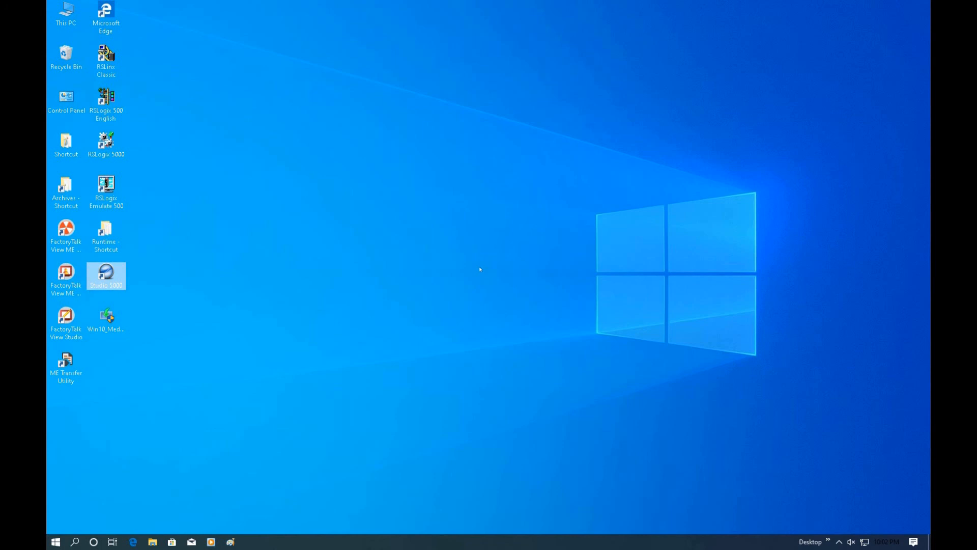
pyautogui.moveTo(432, 278)
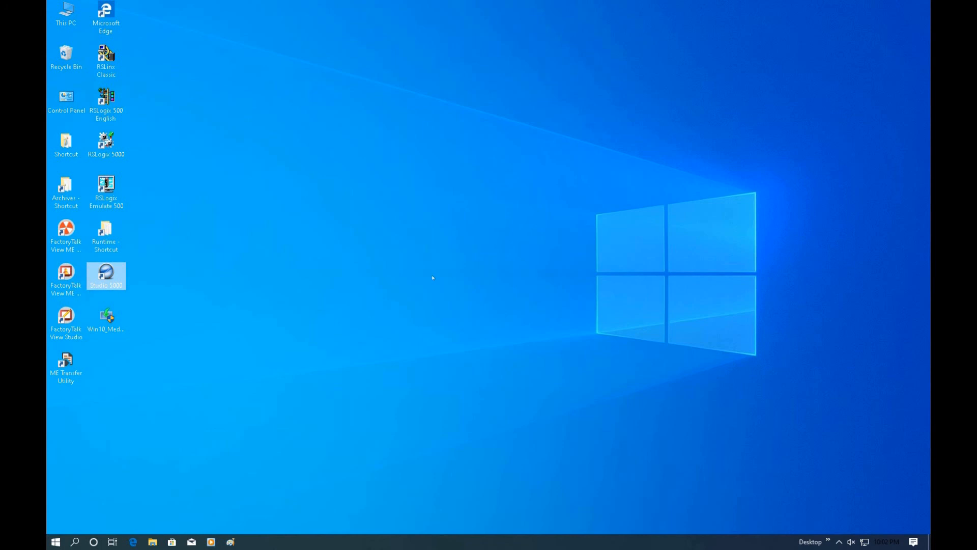
pyautogui.moveTo(480, 269)
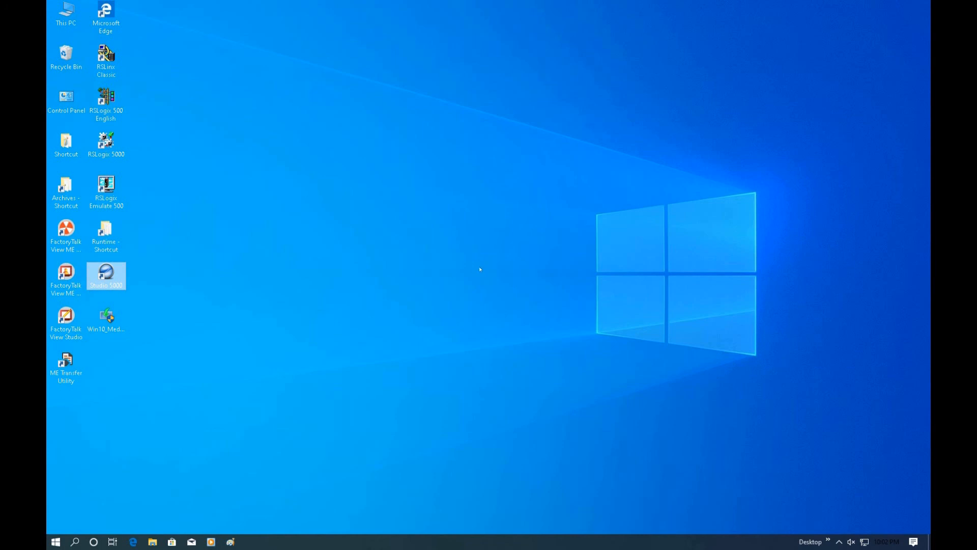
pyautogui.moveTo(562, 190)
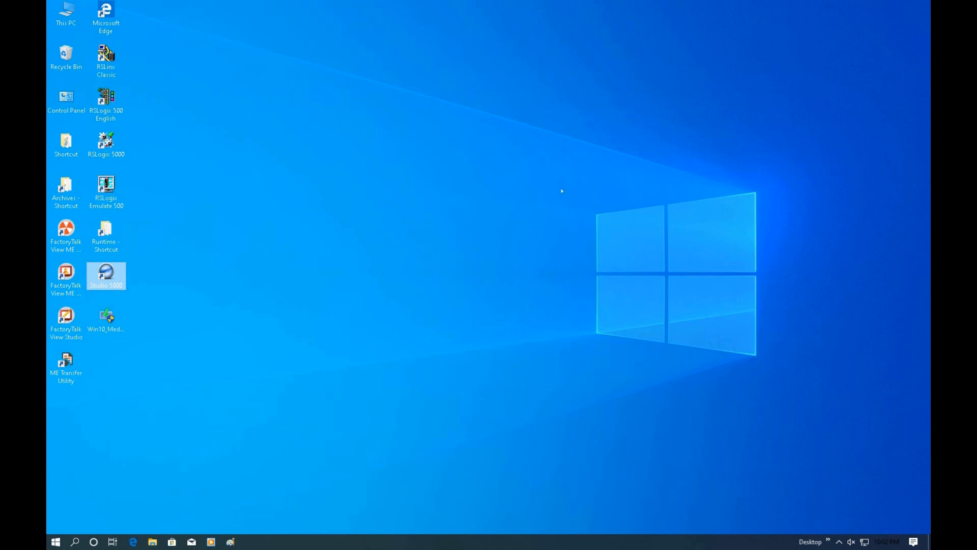